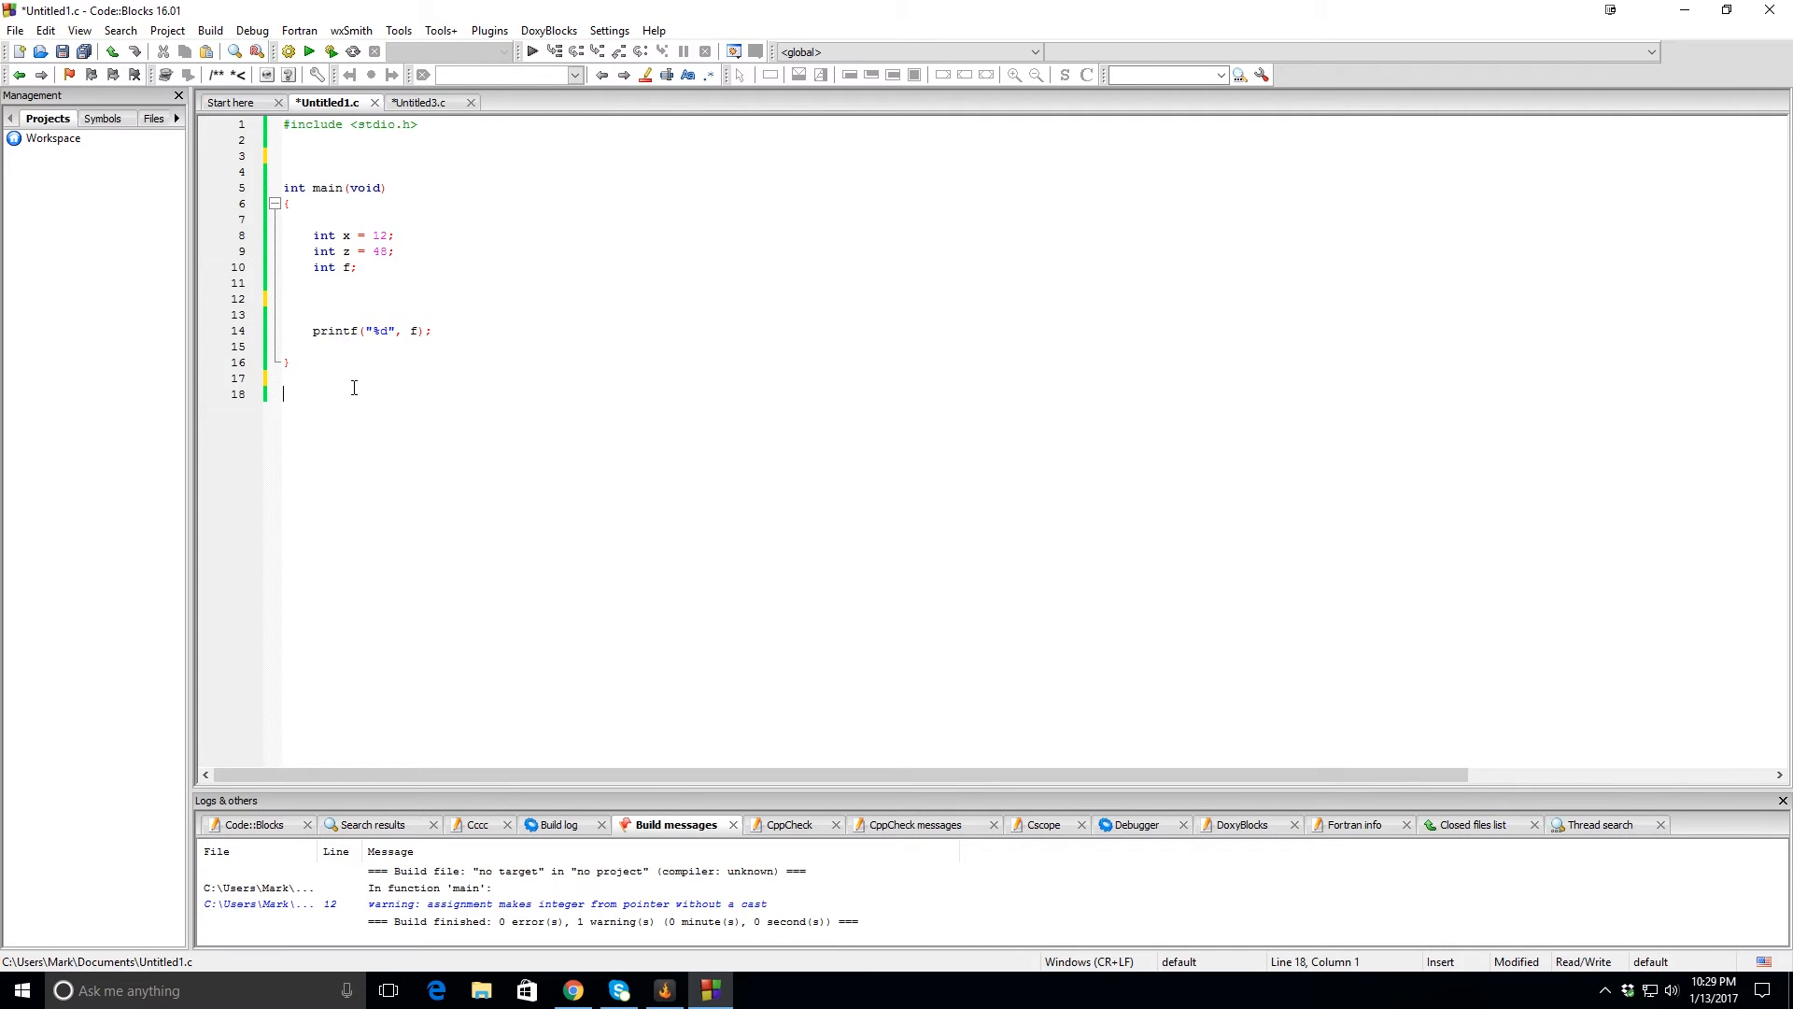
{"action": "mouse_move", "coordinate": [383, 394]}
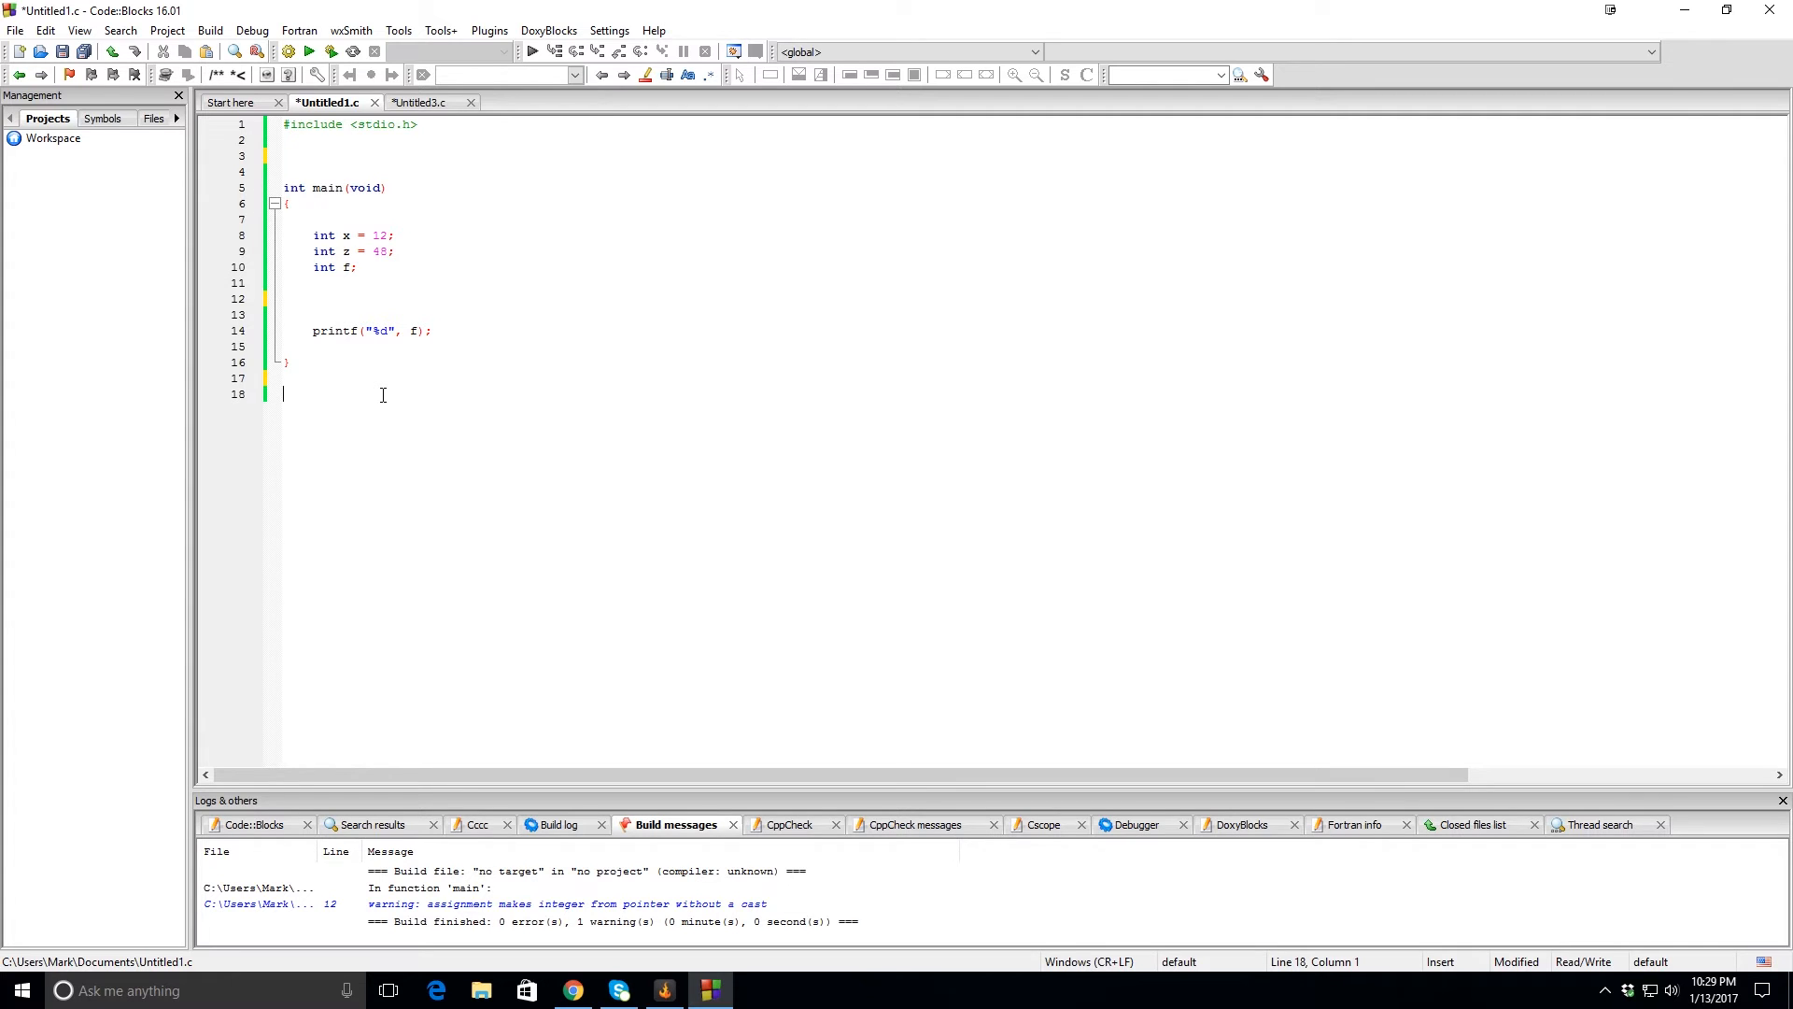
Type the int add(int a, int b) header with empty braces below main.
{"action": "type", "text": "int"}
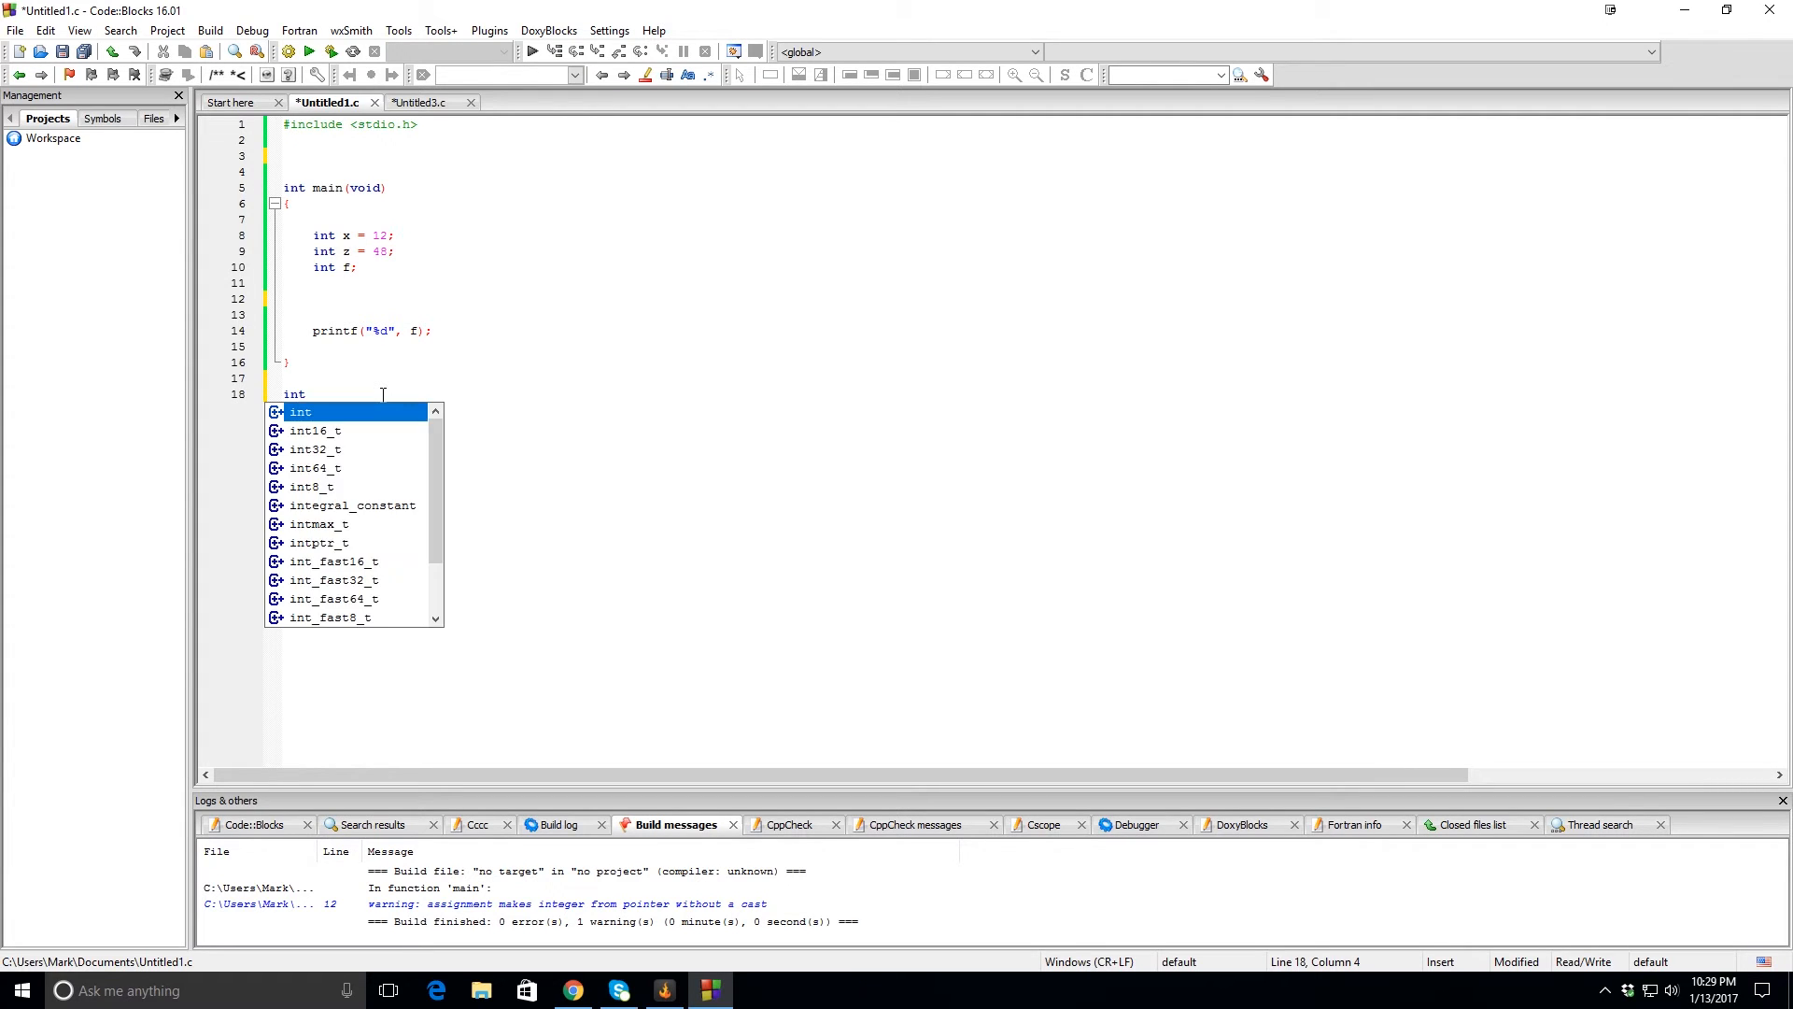
{"action": "type", "text": "add()"}
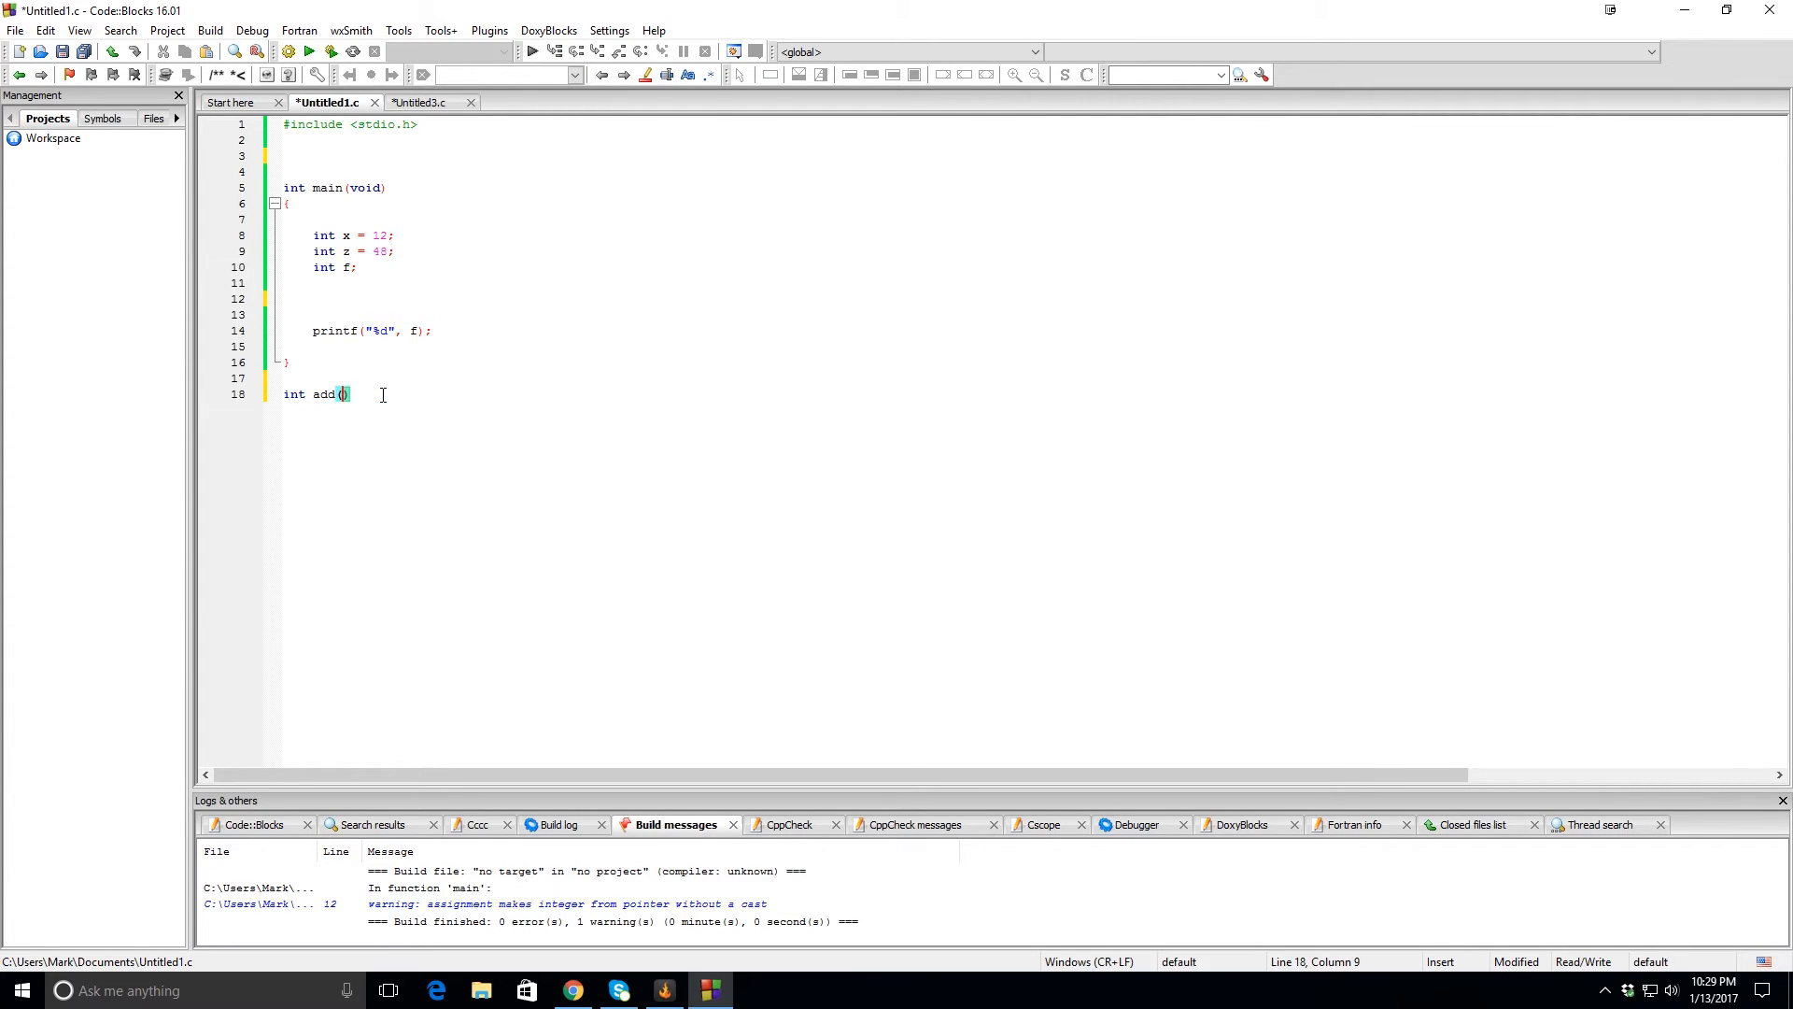
{"action": "type", "text": "int a"}
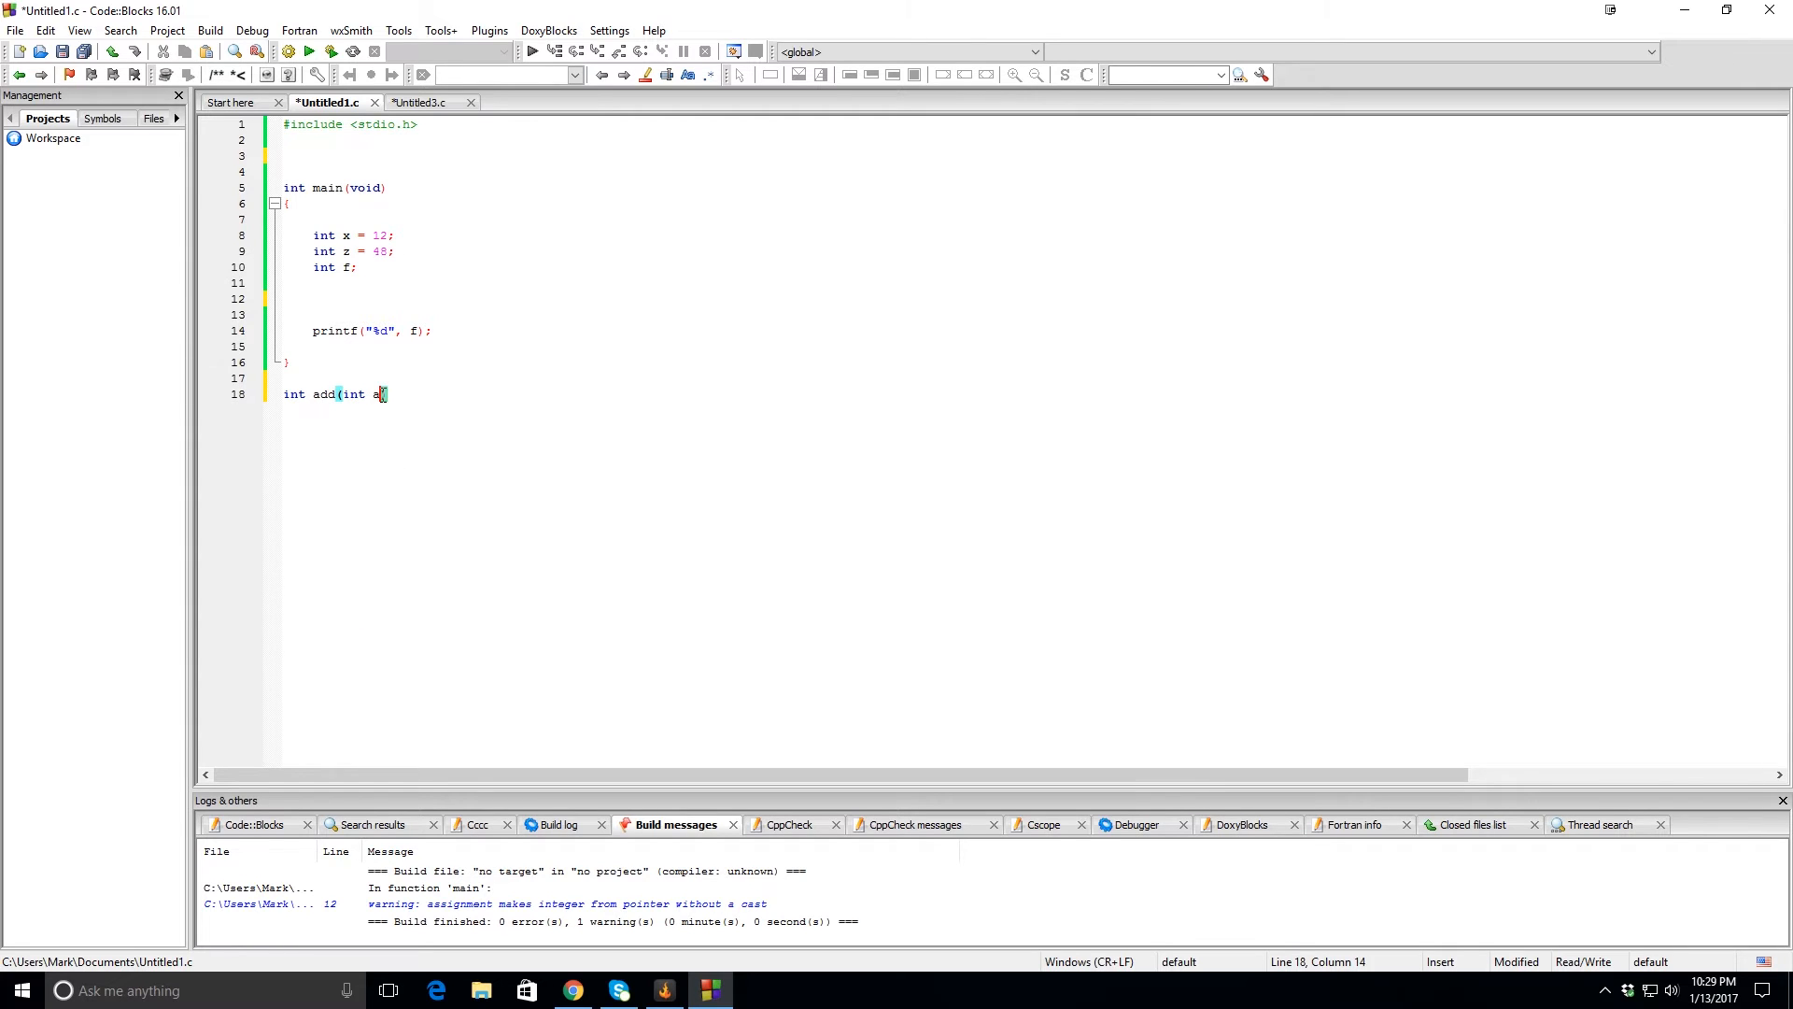
{"action": "type", "text": ", int b)"}
{"action": "type", "text": "{"}
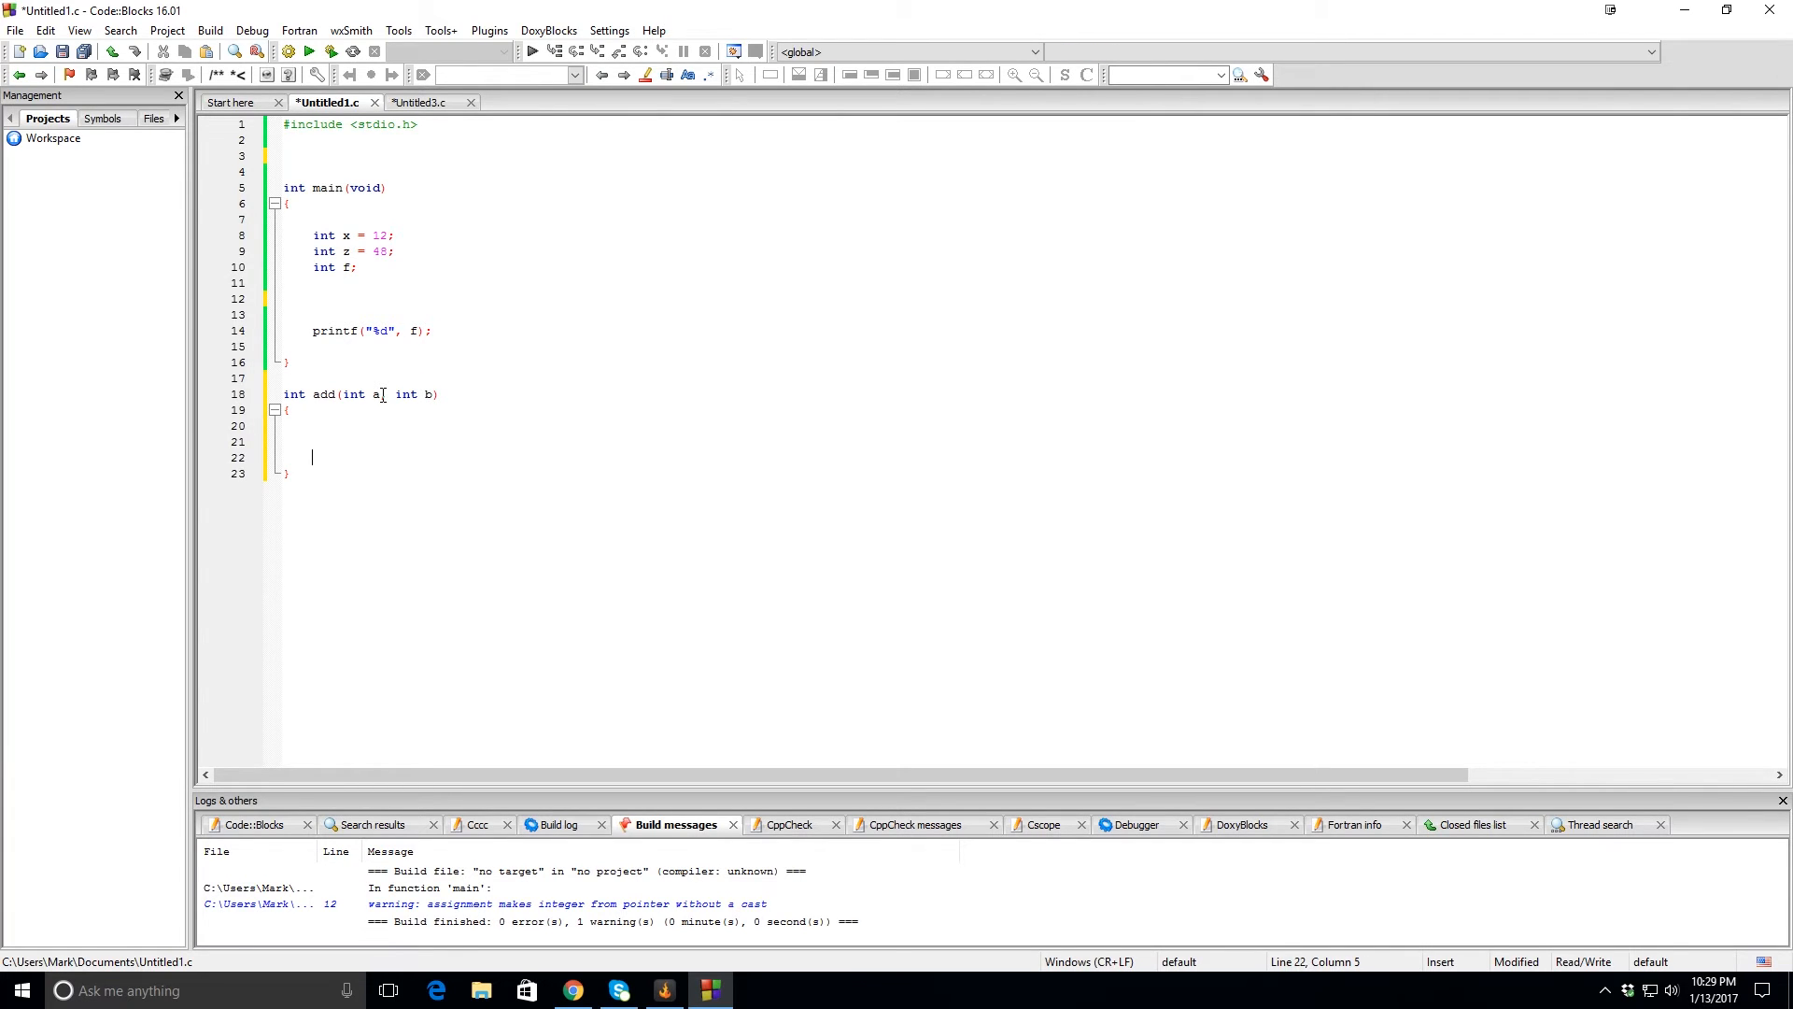
{"action": "left_click", "coordinate": [372, 394]}
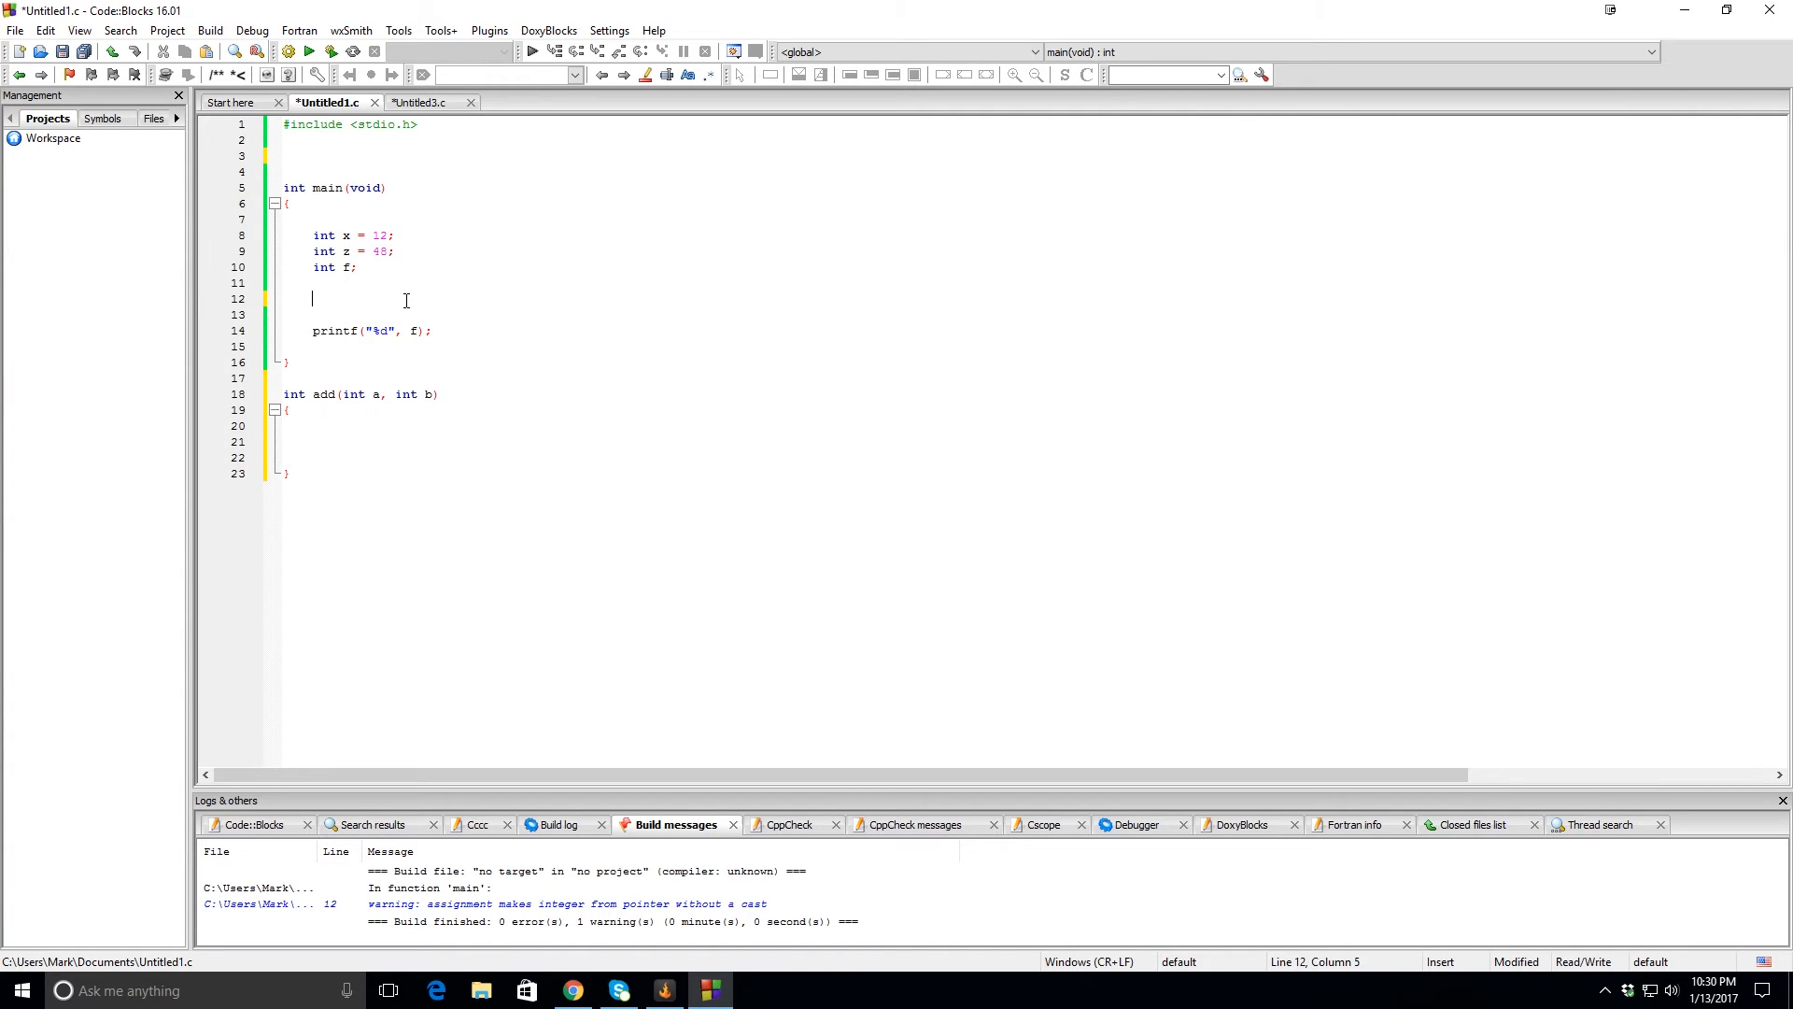
Insert f = add(x,z); on line 12 of main, before the printf.
{"action": "type", "text": "f ="}
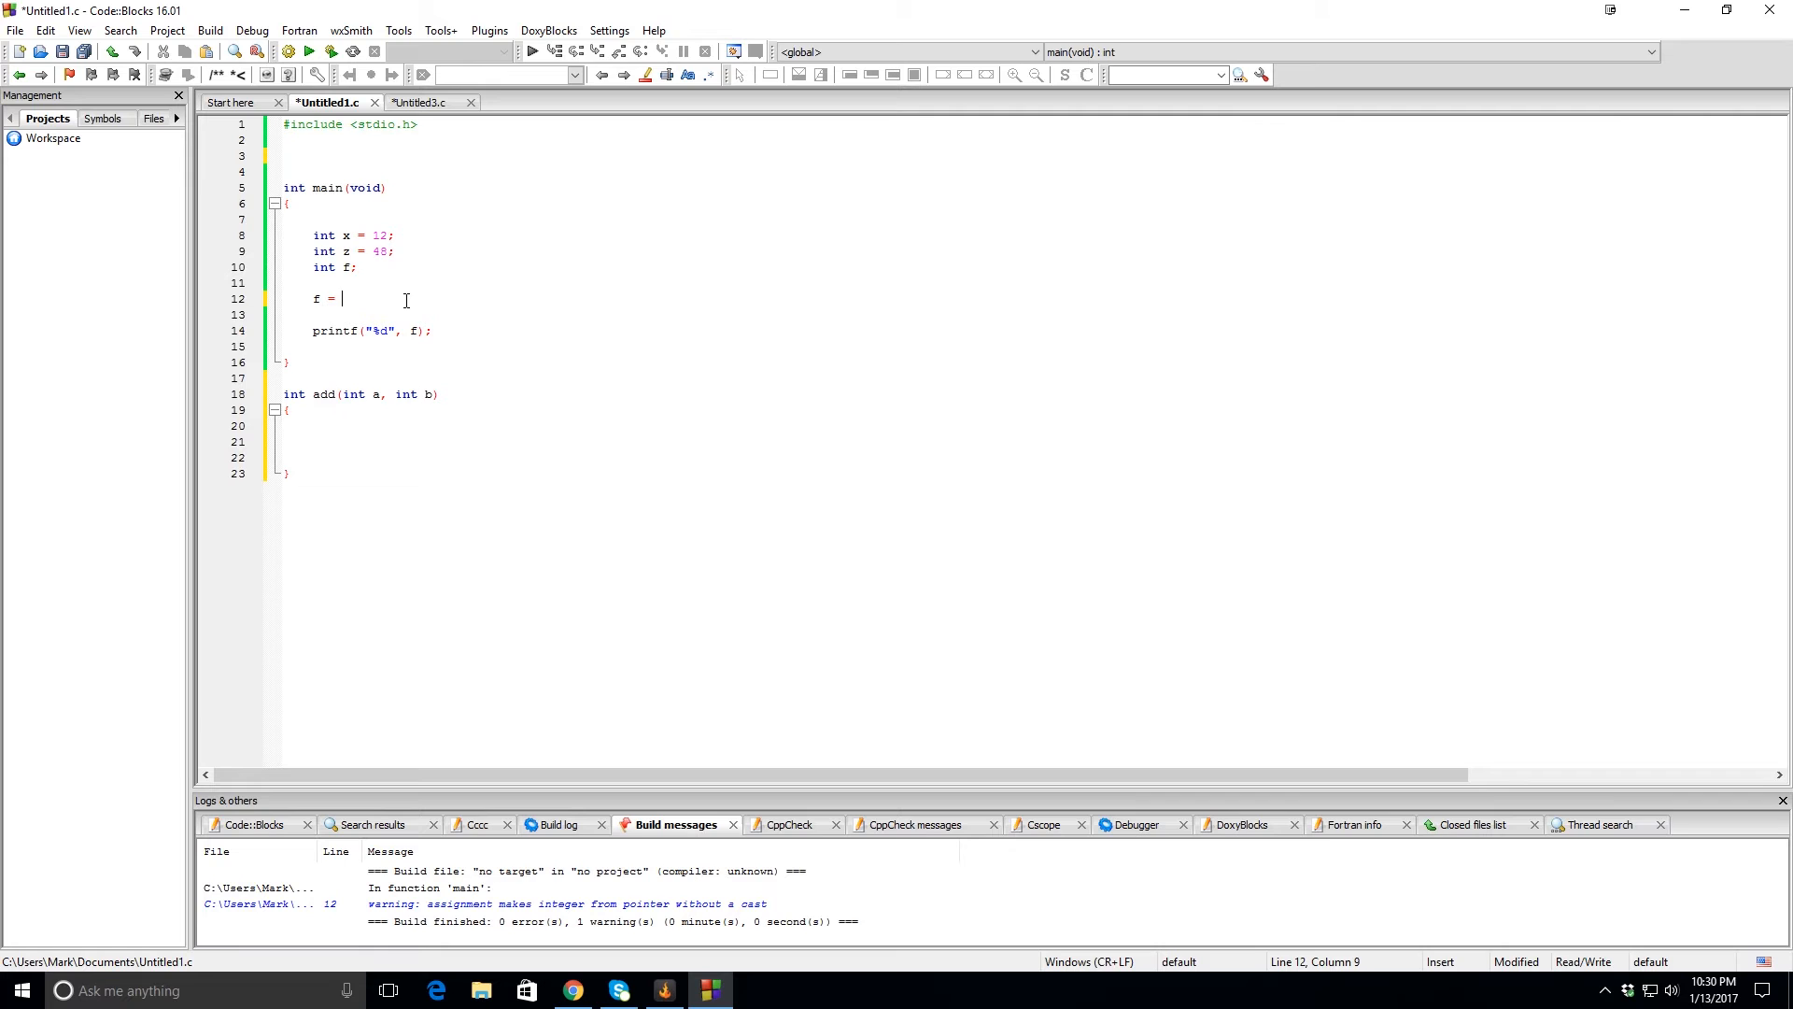
{"action": "type", "text": "add(x"}
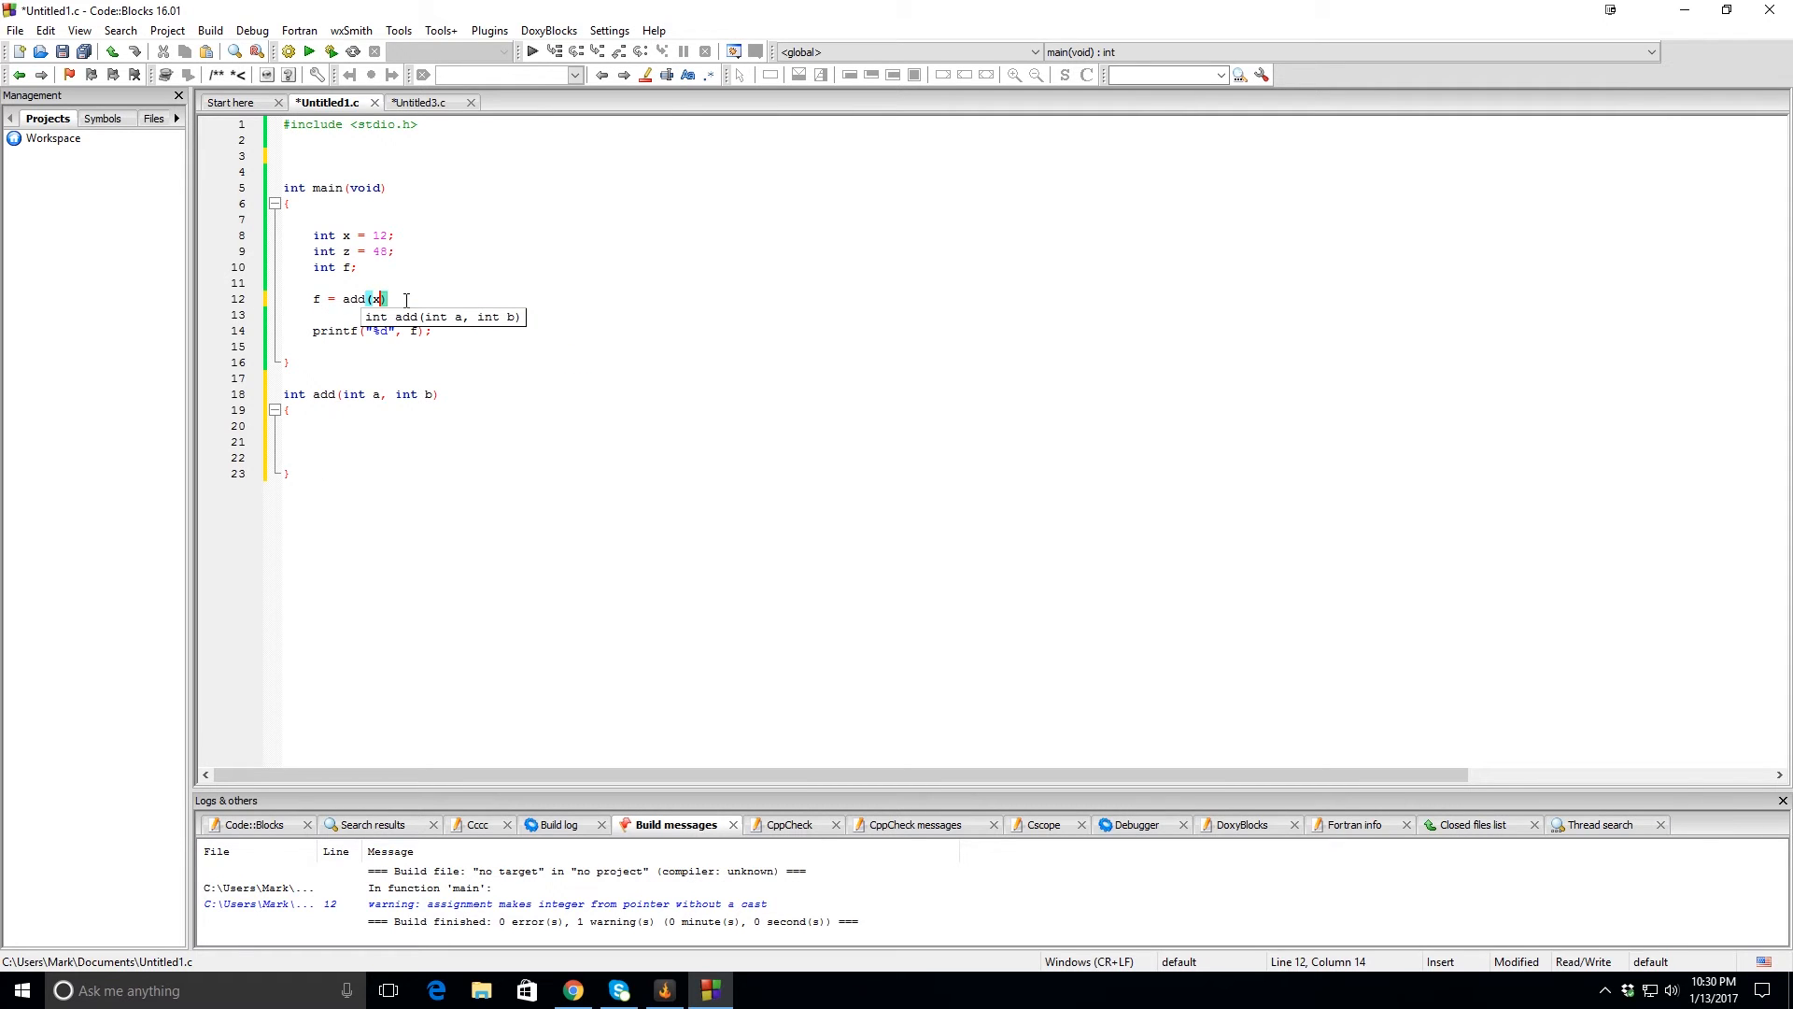
{"action": "type", "text": ",z"}
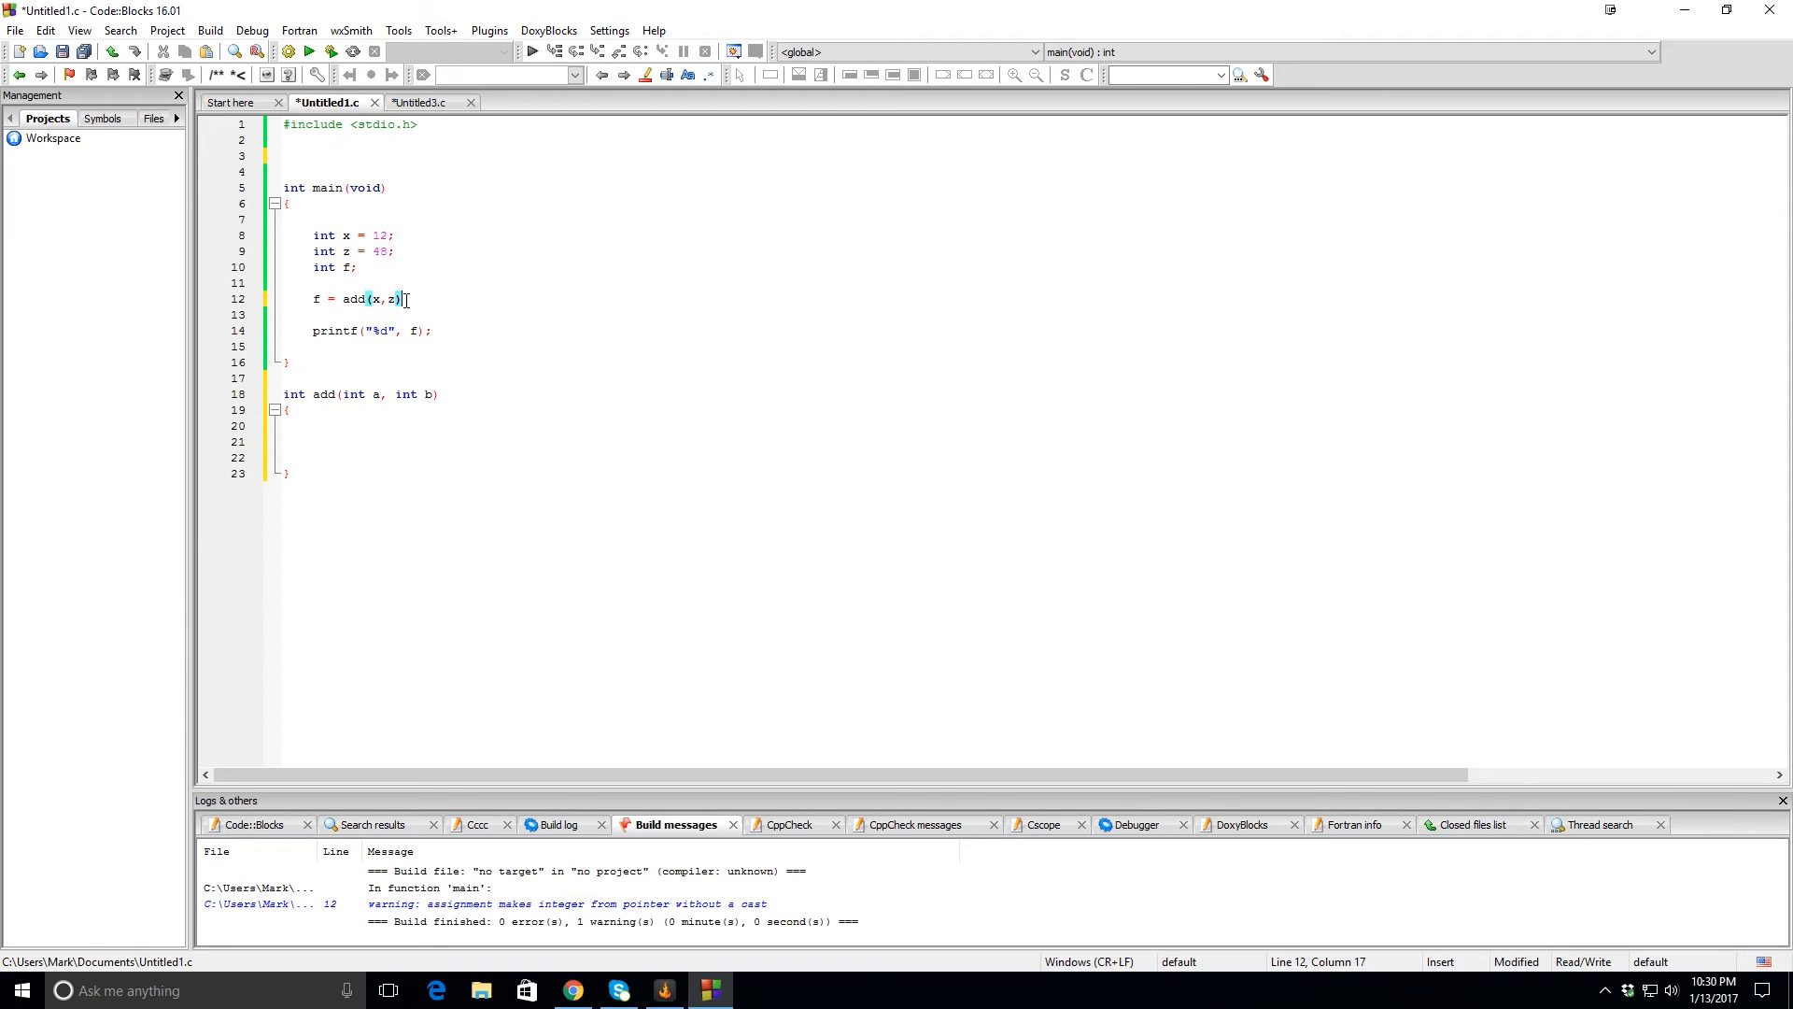
{"action": "type", "text": ";"}
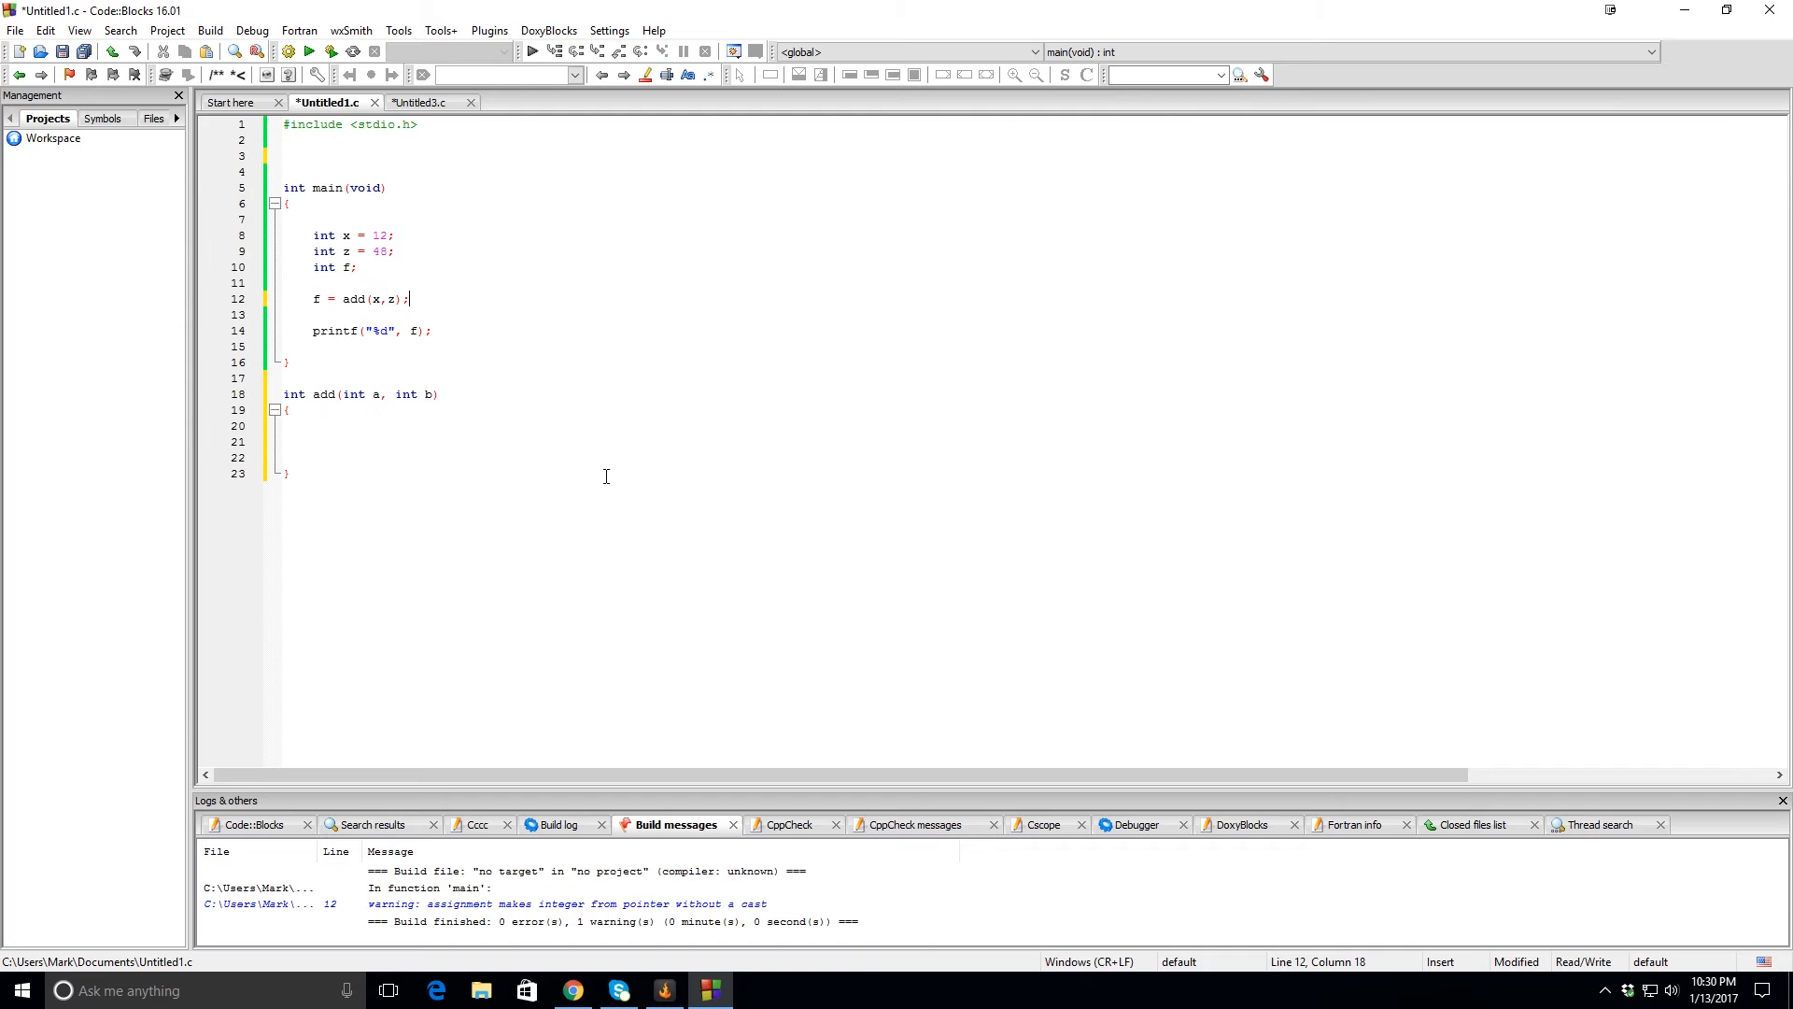
{"action": "mouse_move", "coordinate": [404, 434]}
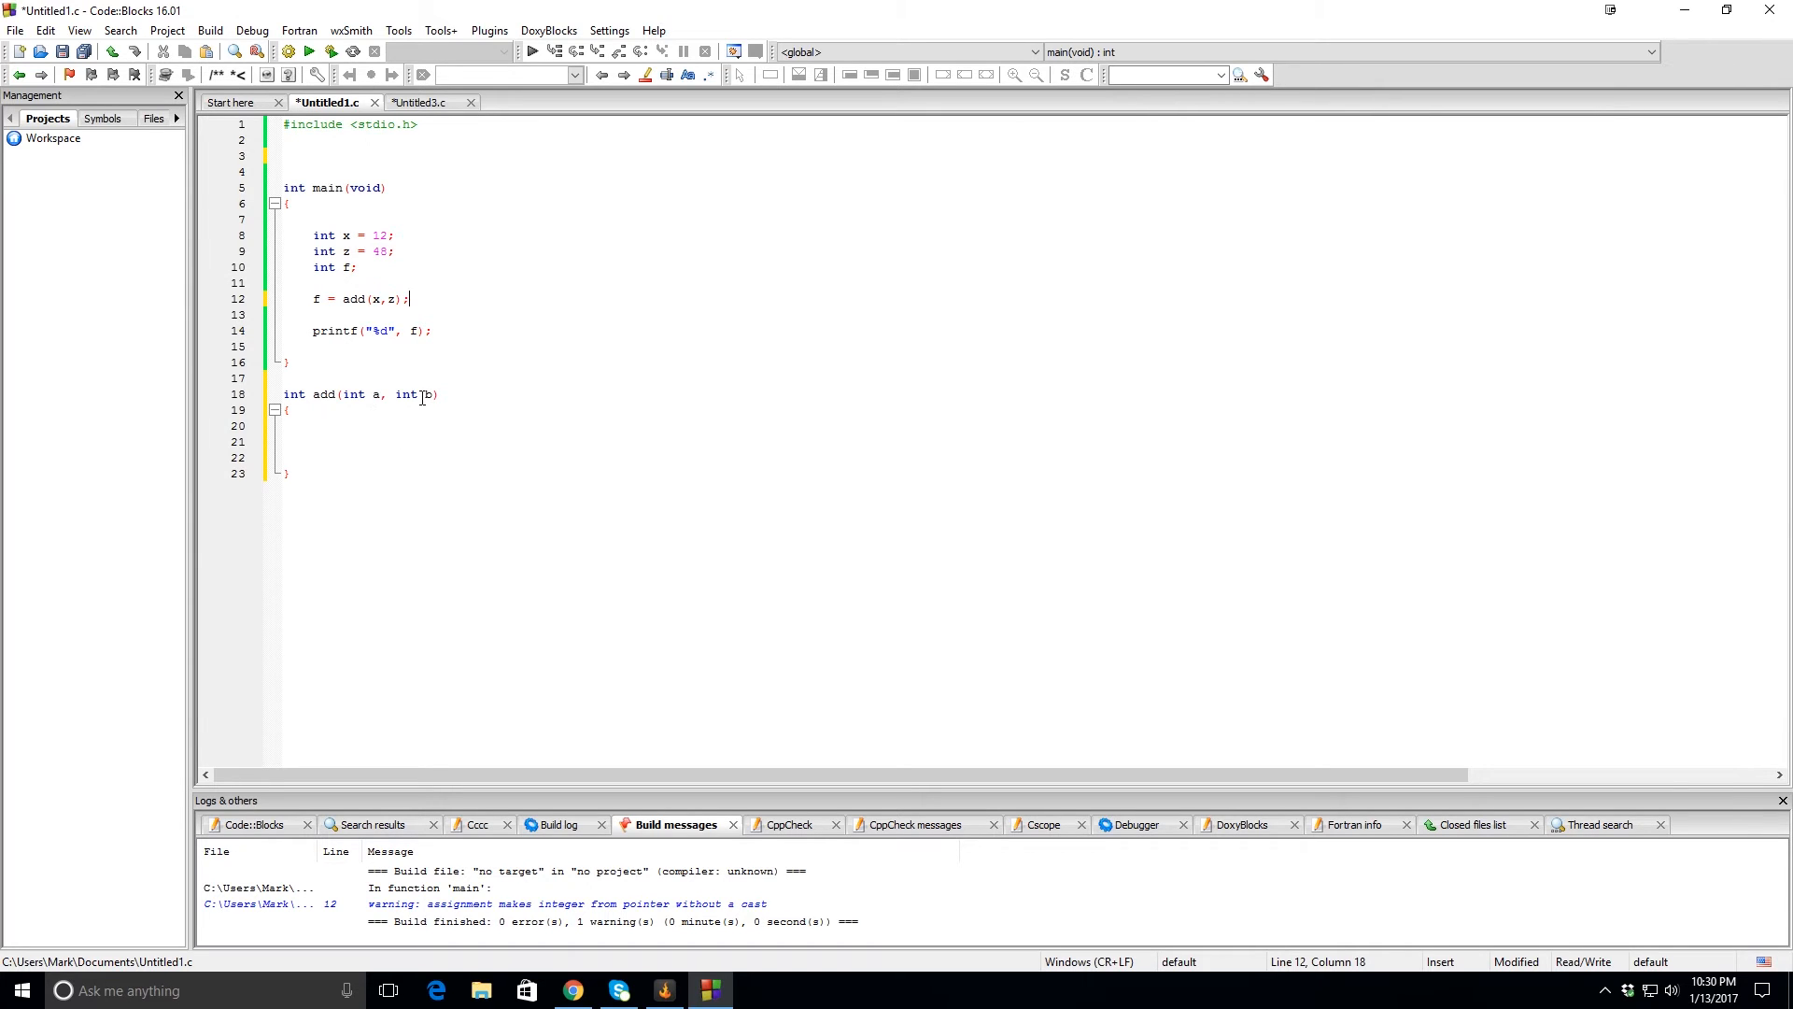
{"action": "mouse_move", "coordinate": [406, 394]}
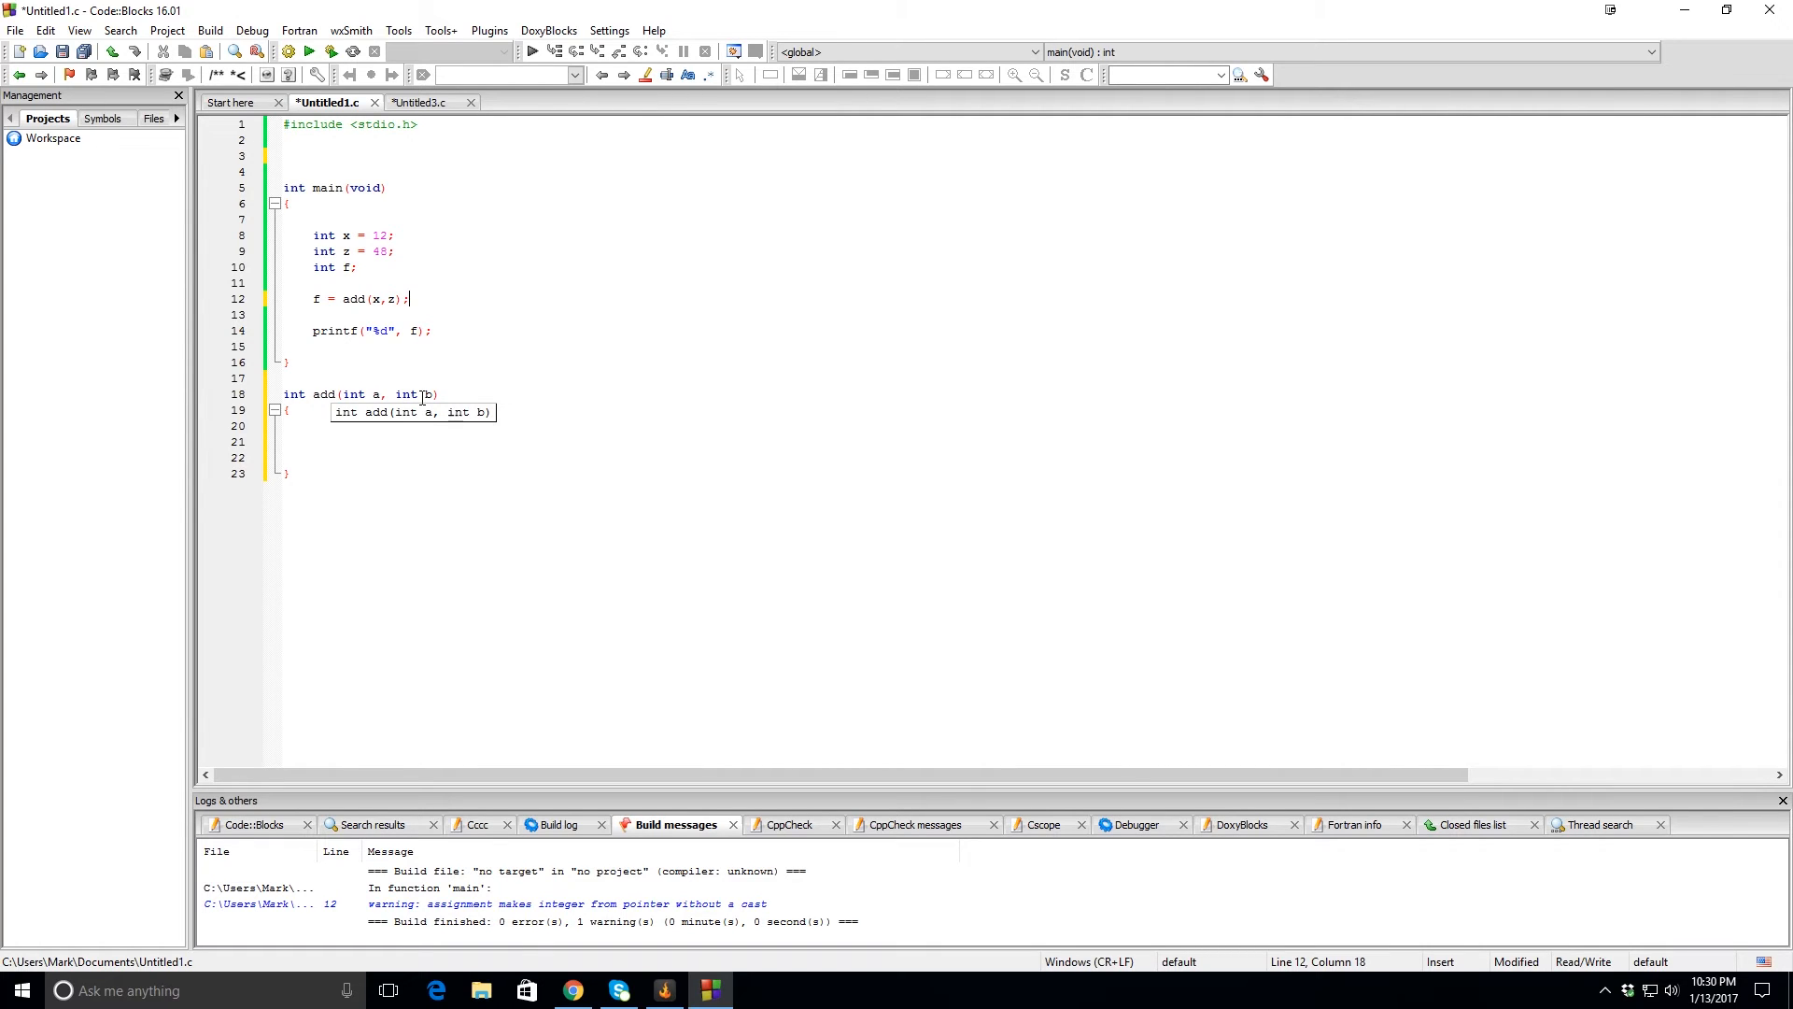
{"action": "mouse_move", "coordinate": [481, 391]}
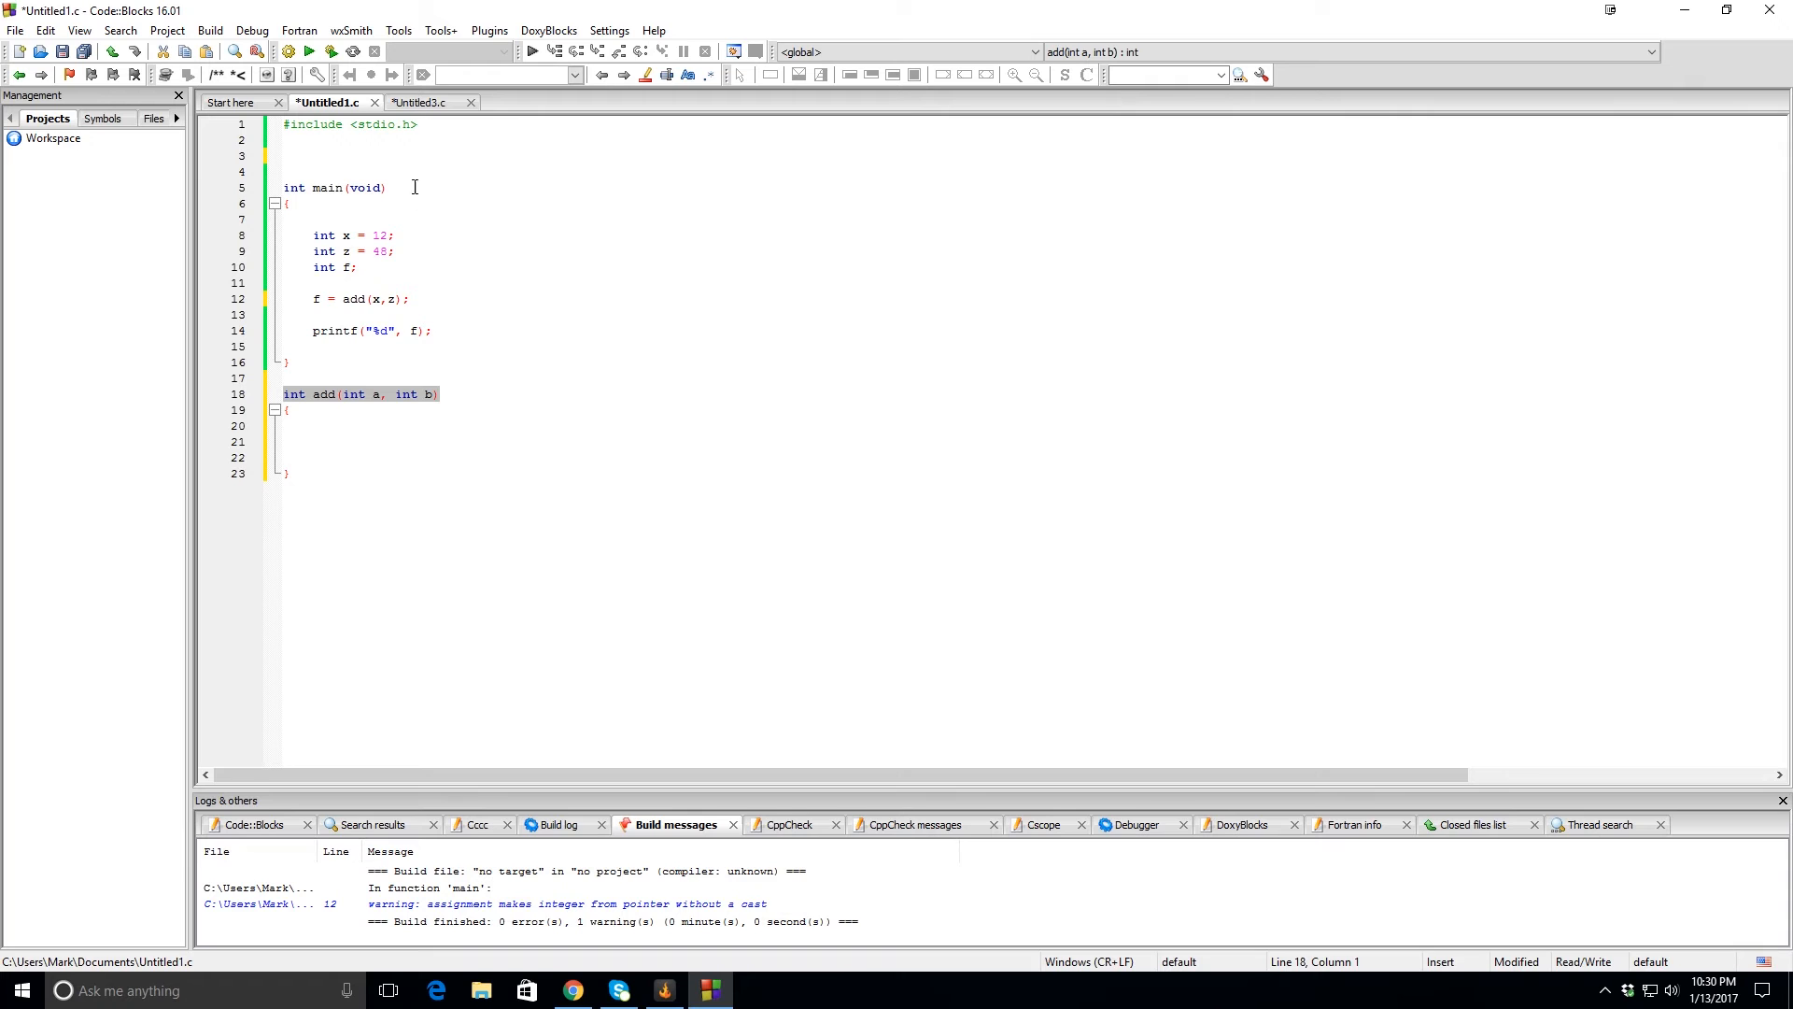
Add the prototype int add(int a, int b); on line 3 above main.
{"action": "type", "text": "int add(int a, int b)"}
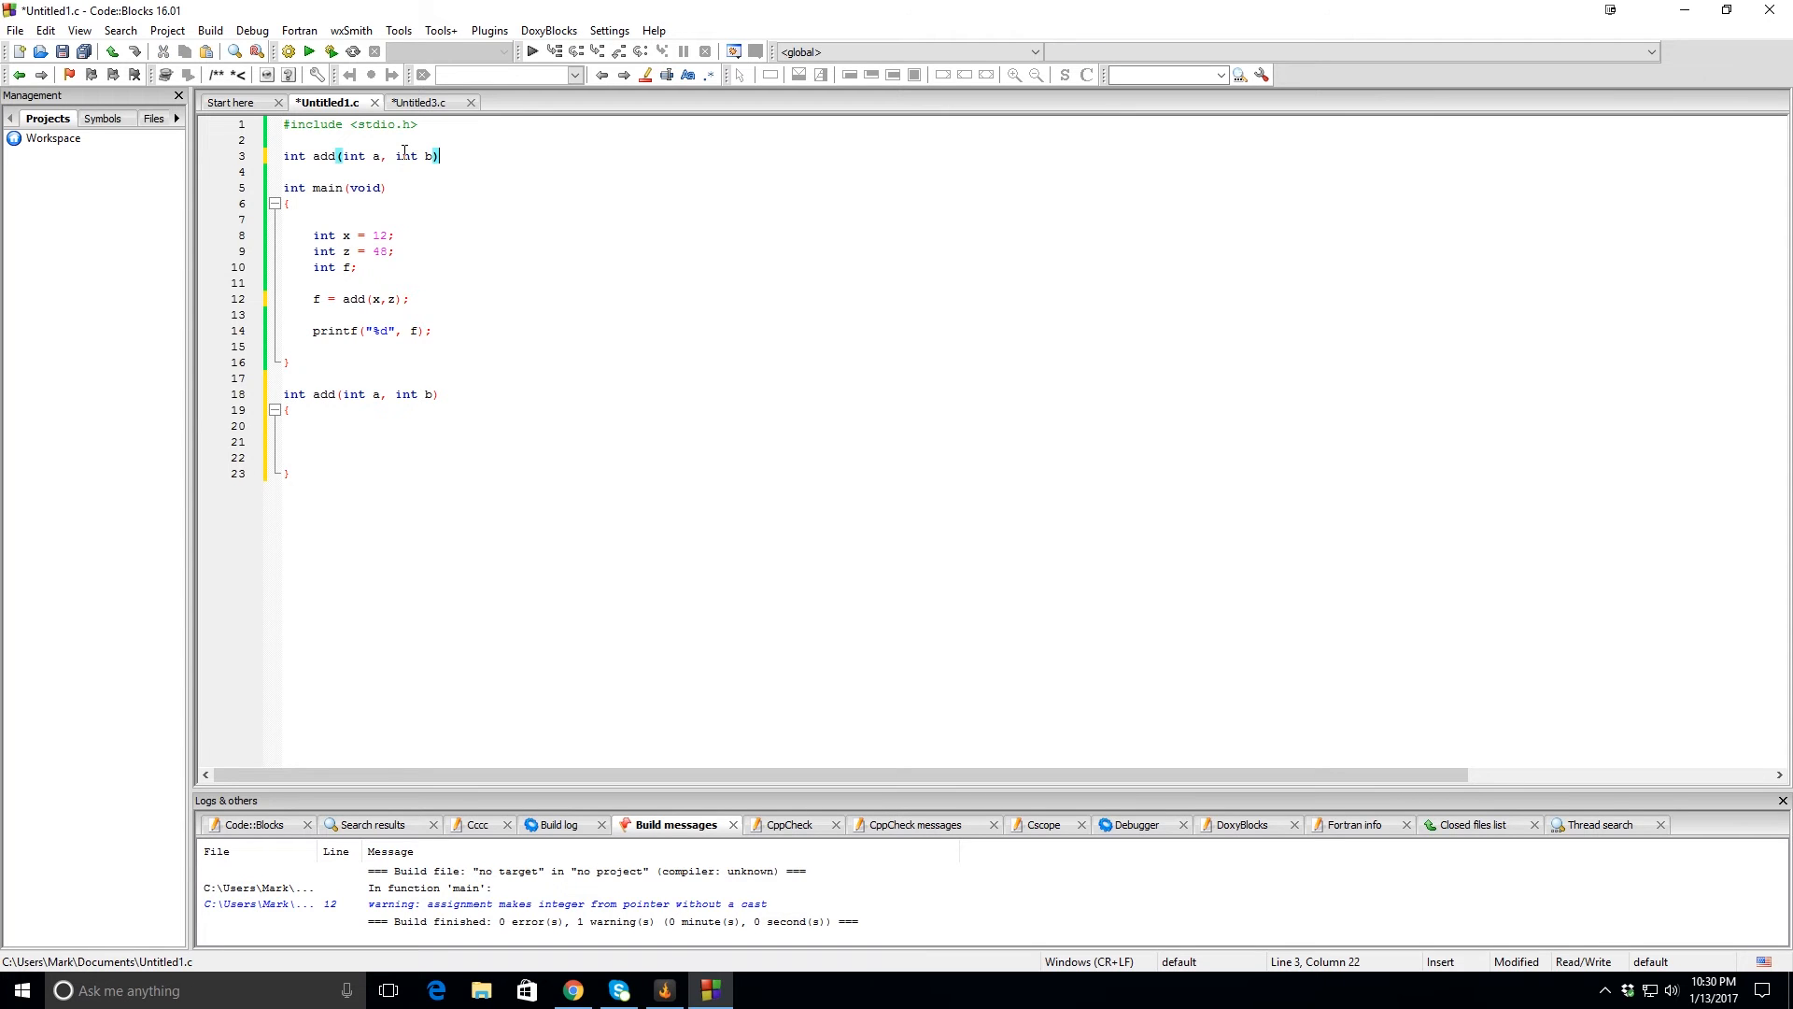
{"action": "type", "text": ";"}
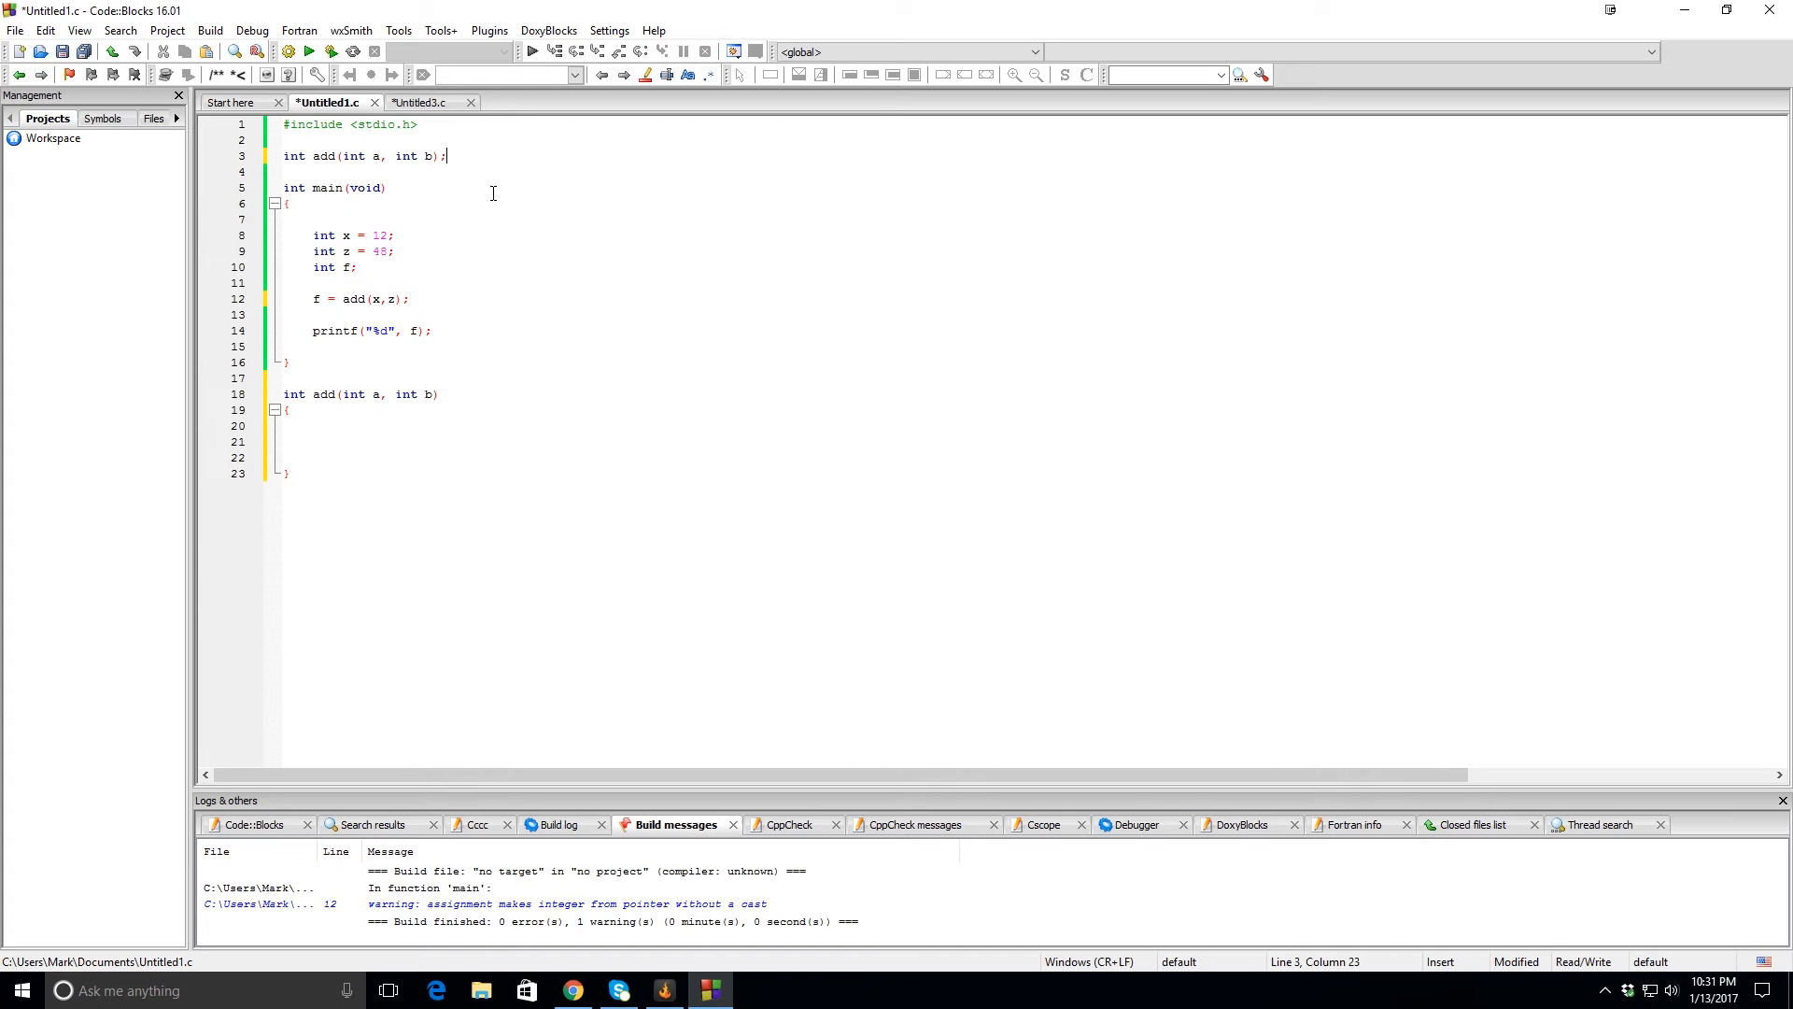
{"action": "mouse_move", "coordinate": [414, 441]}
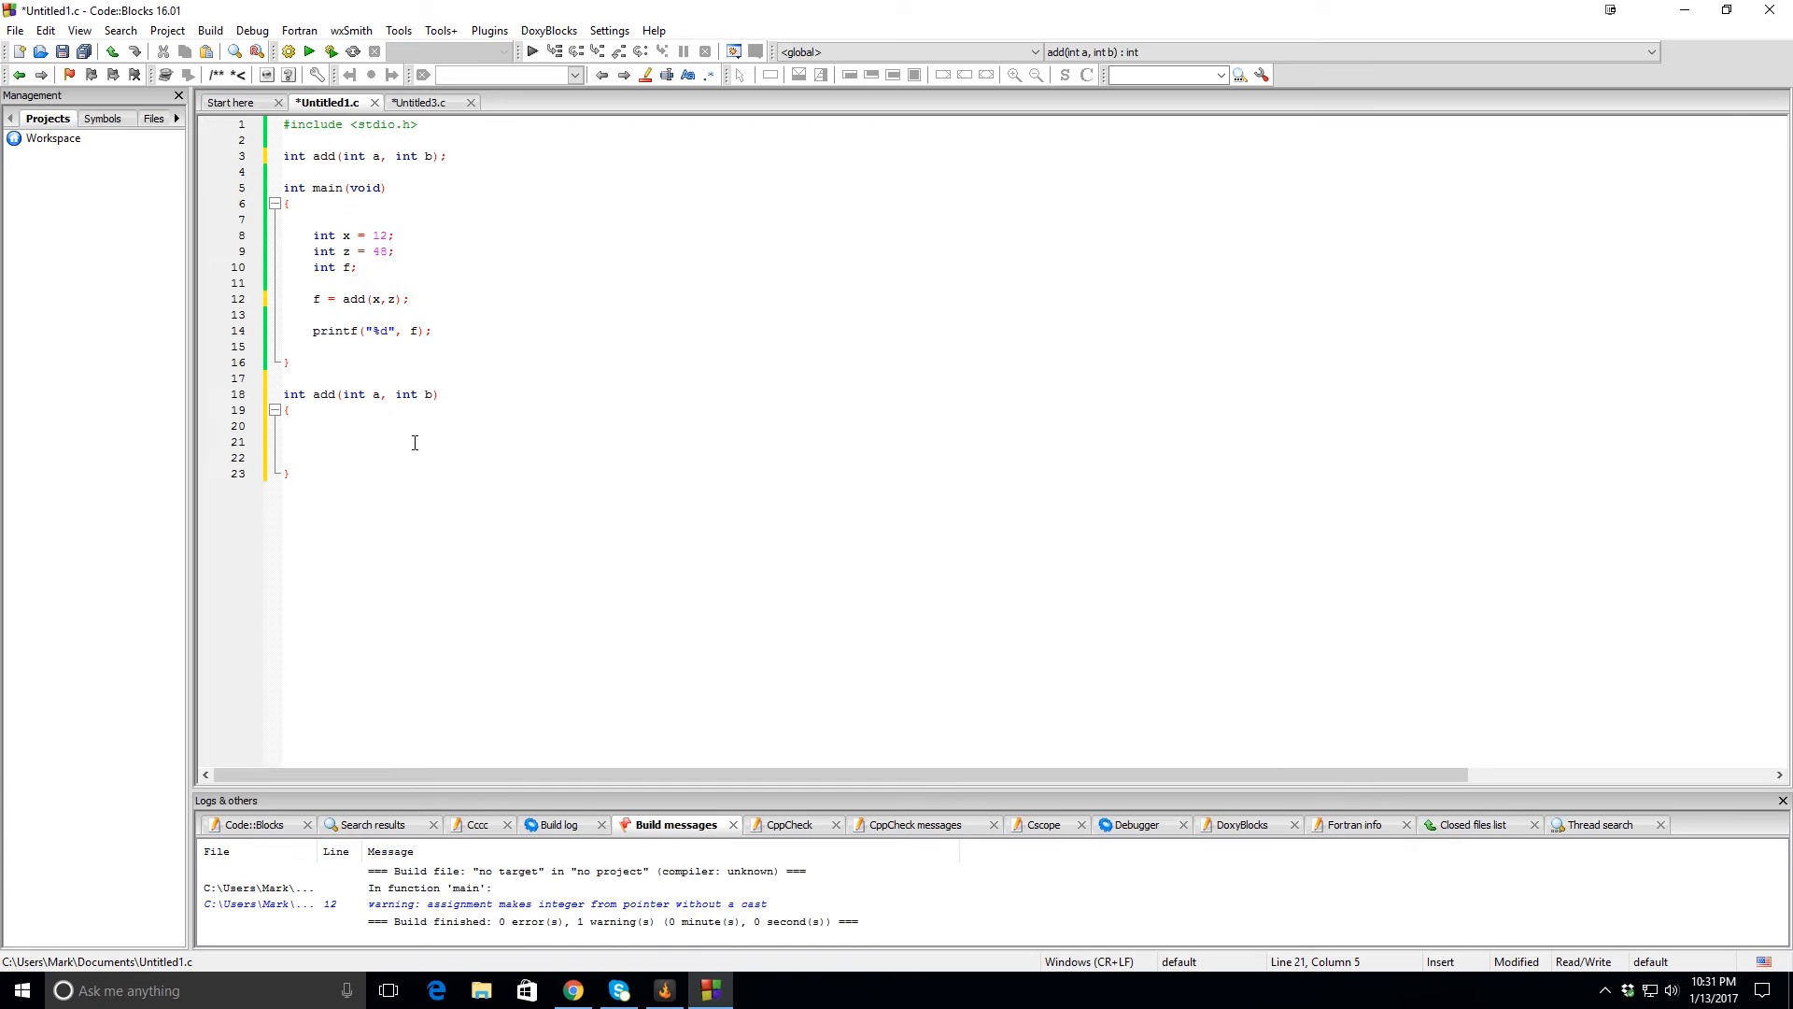
Fill add's body with int c = a + b; and return c;.
{"action": "type", "text": "int c ="}
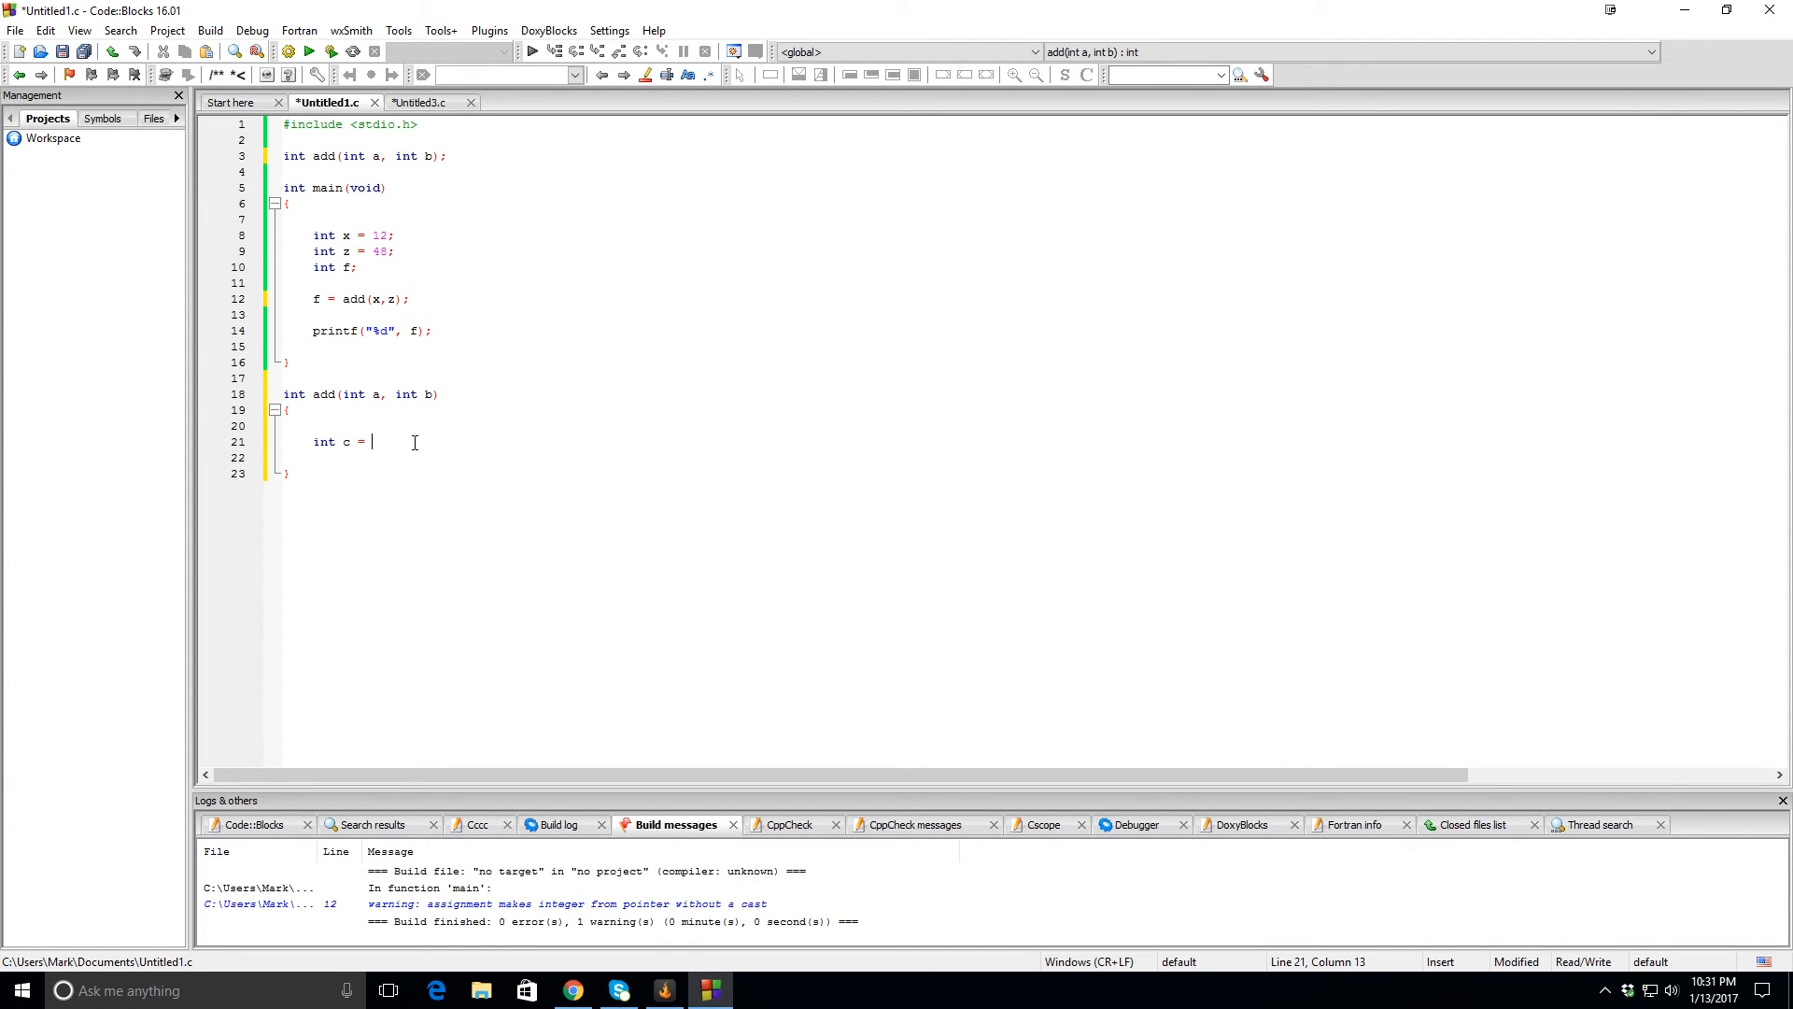
{"action": "type", "text": "a +"}
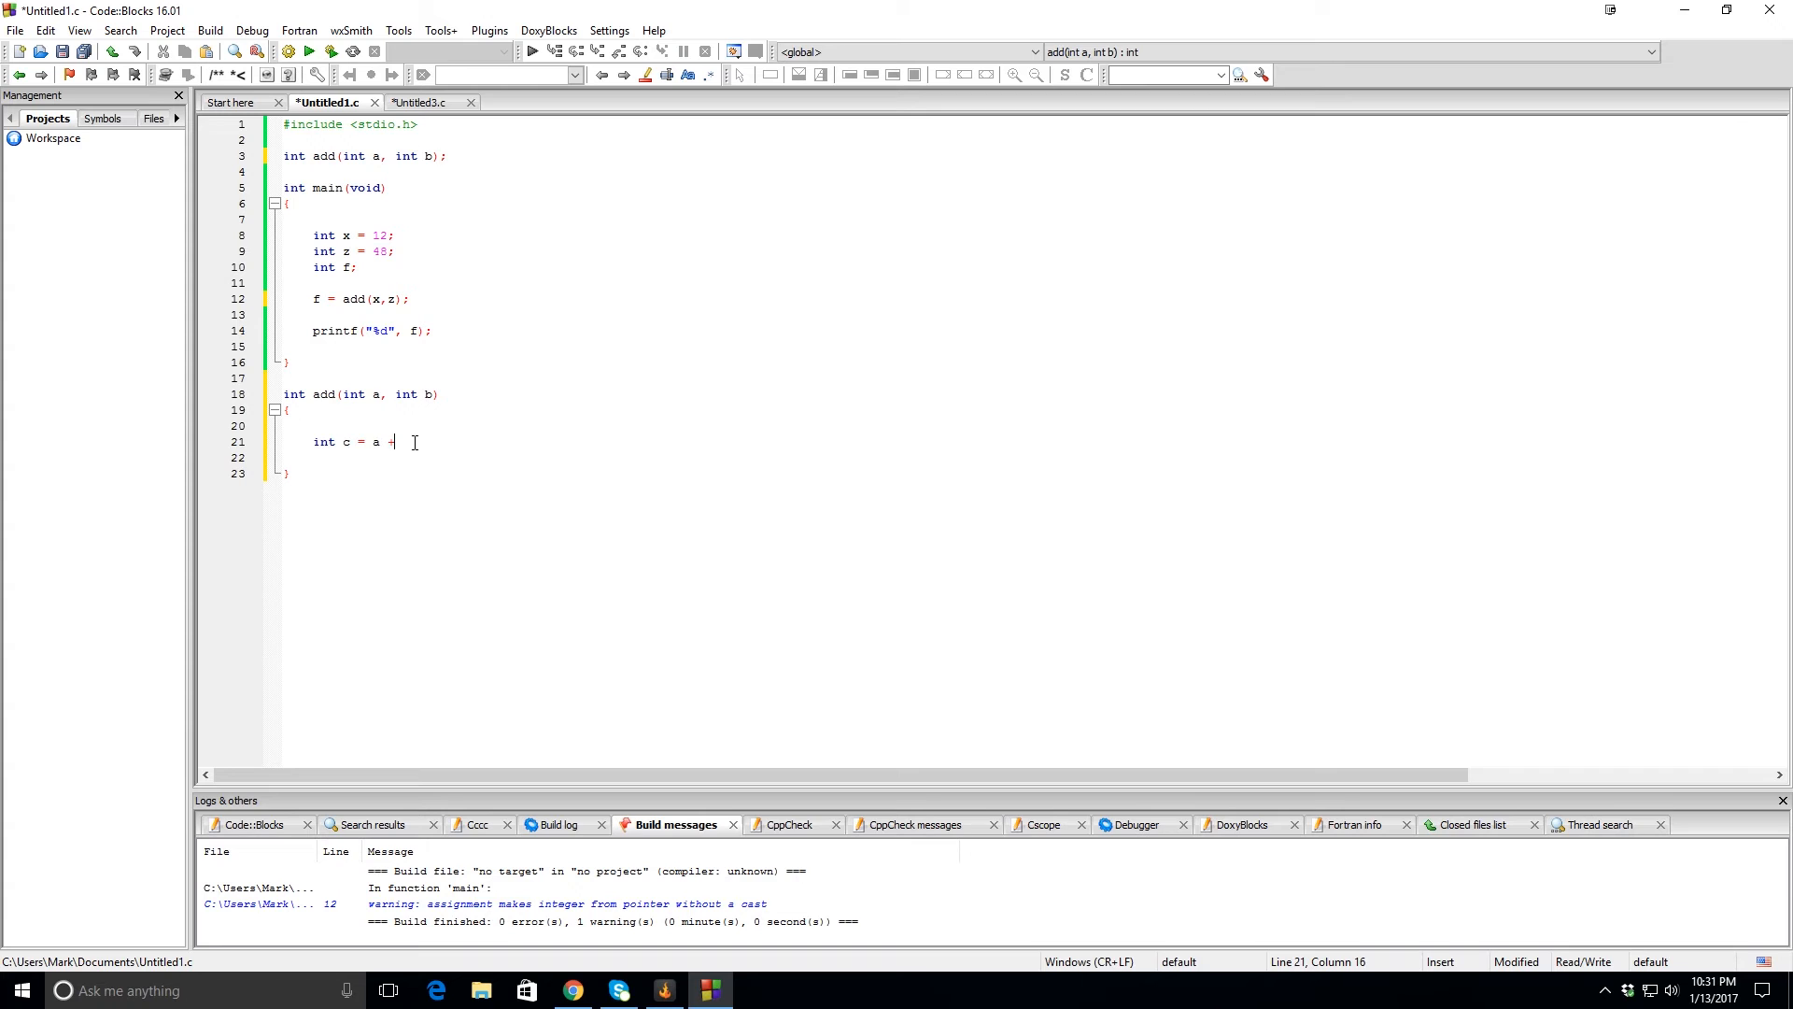
{"action": "type", "text": "b;"}
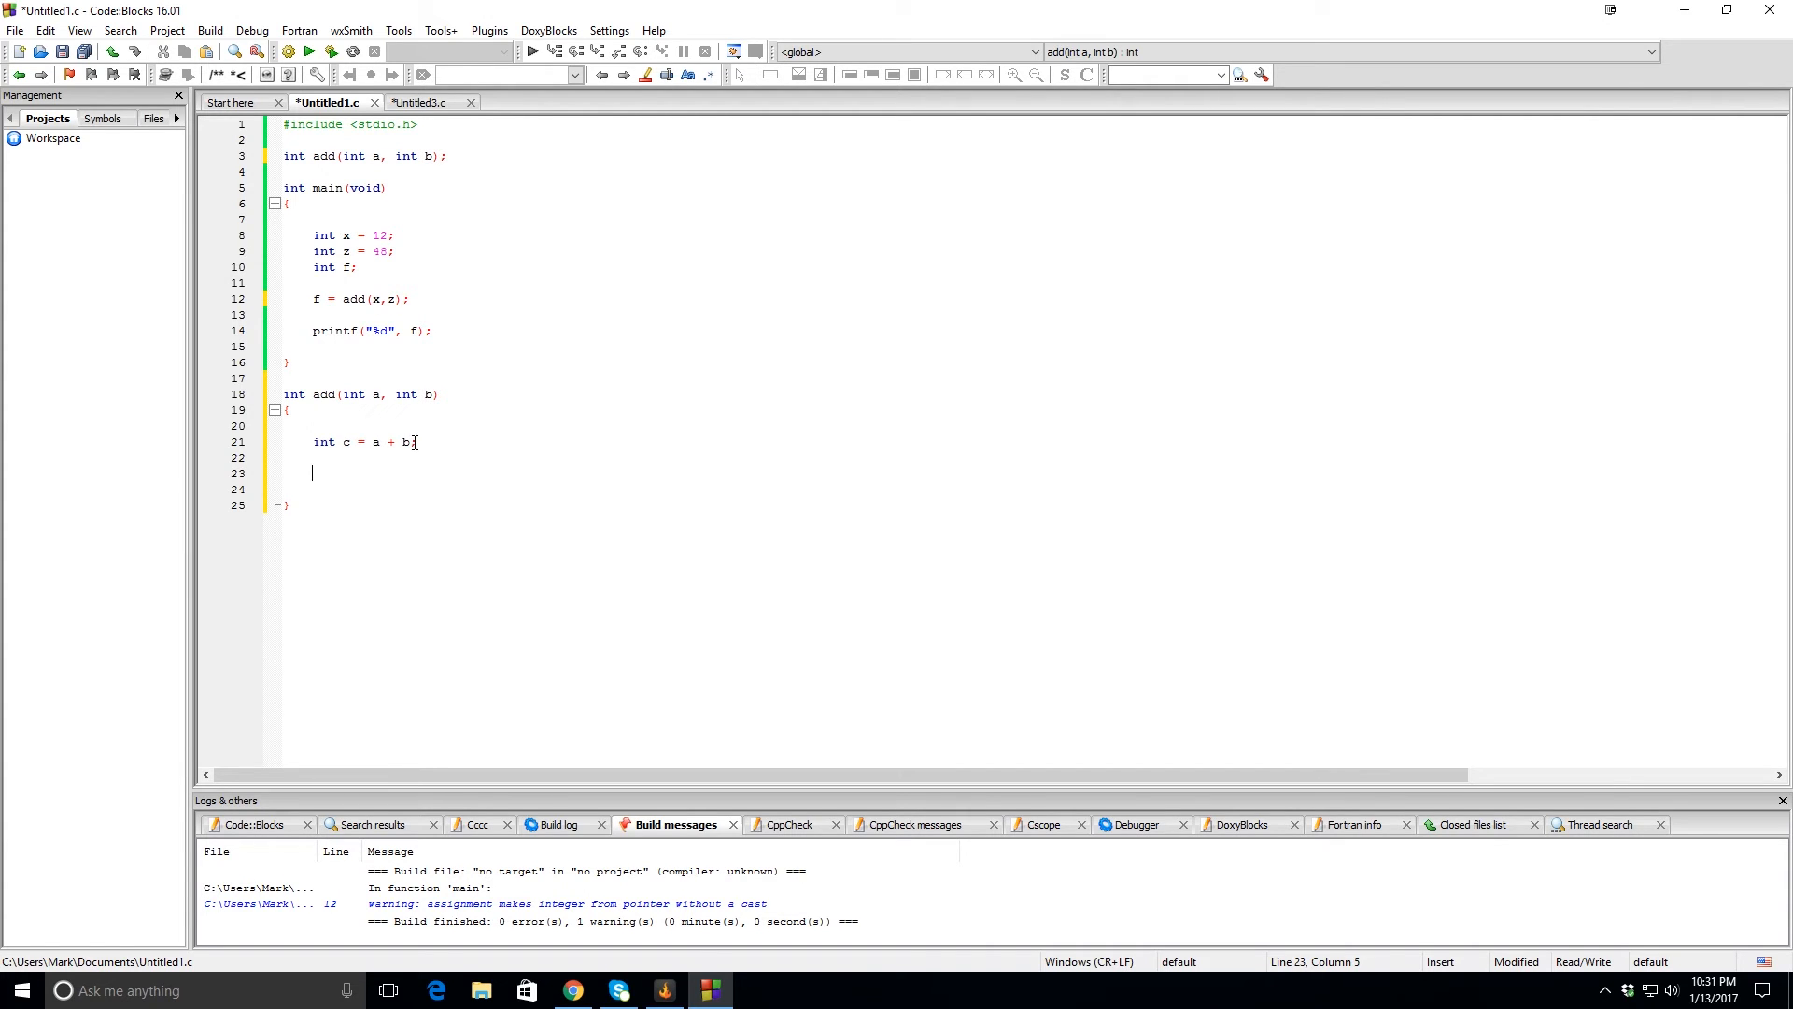
{"action": "type", "text": "return"}
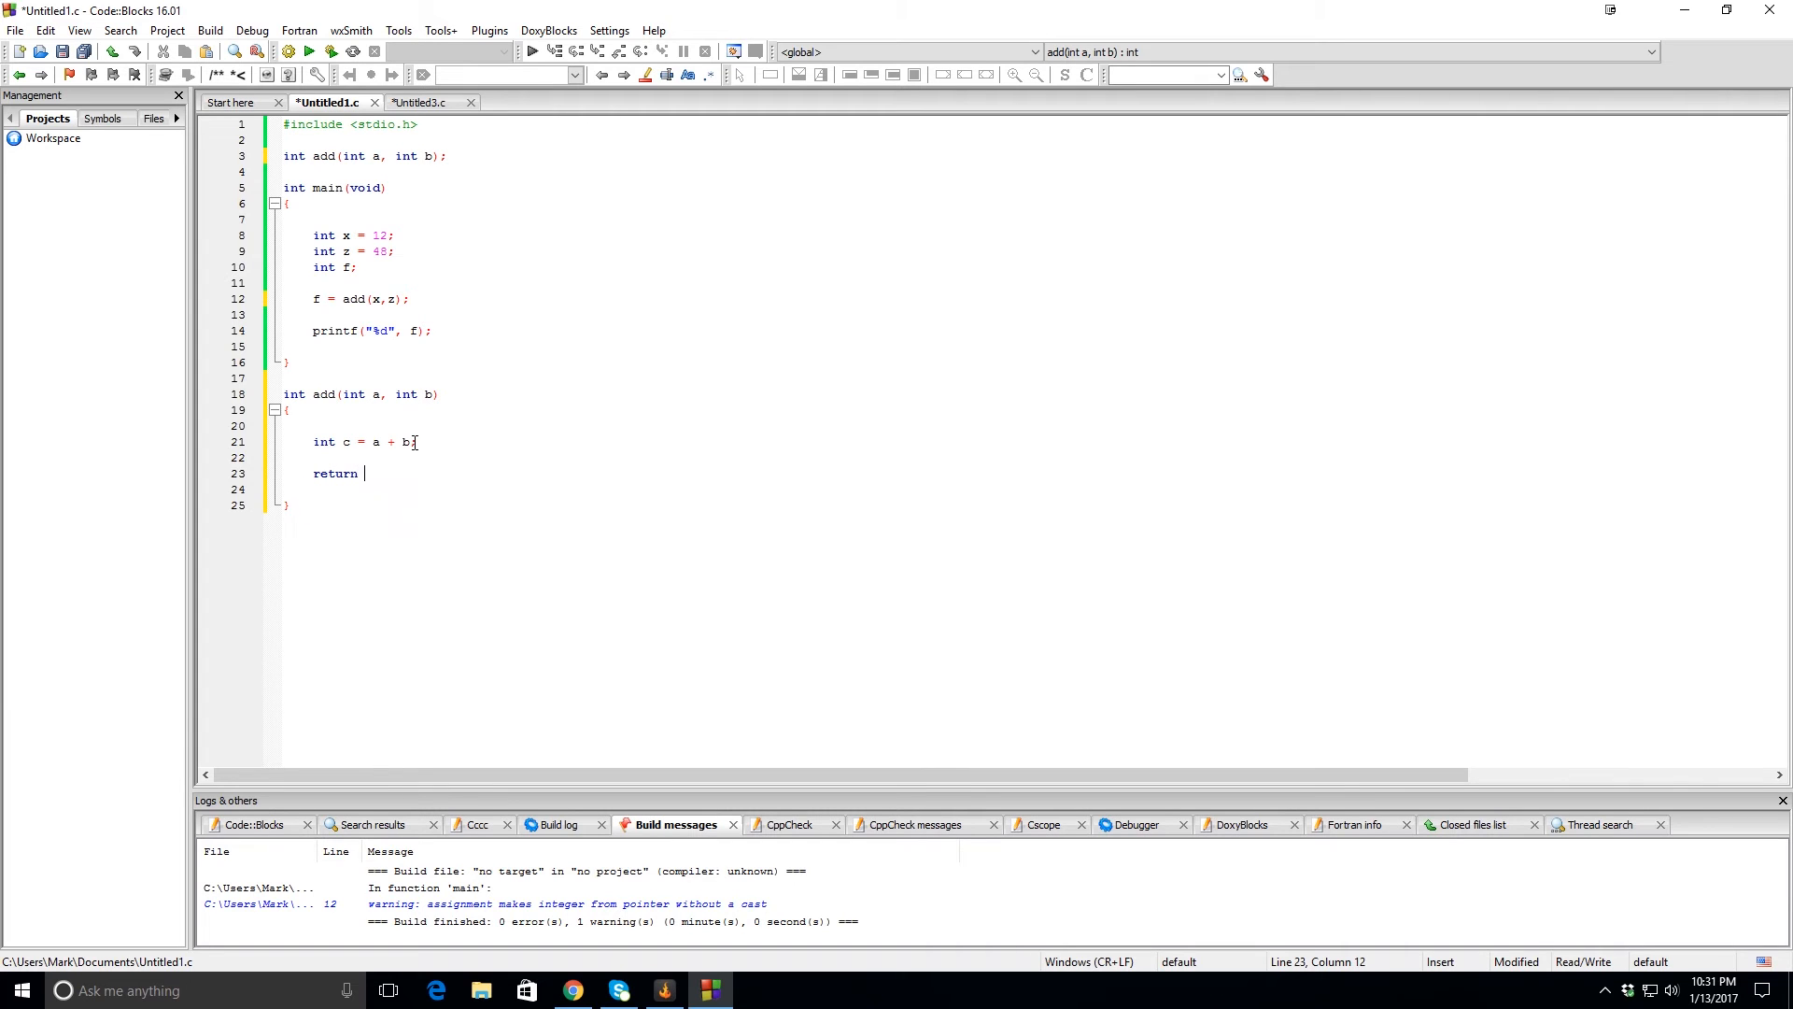
{"action": "type", "text": "c;"}
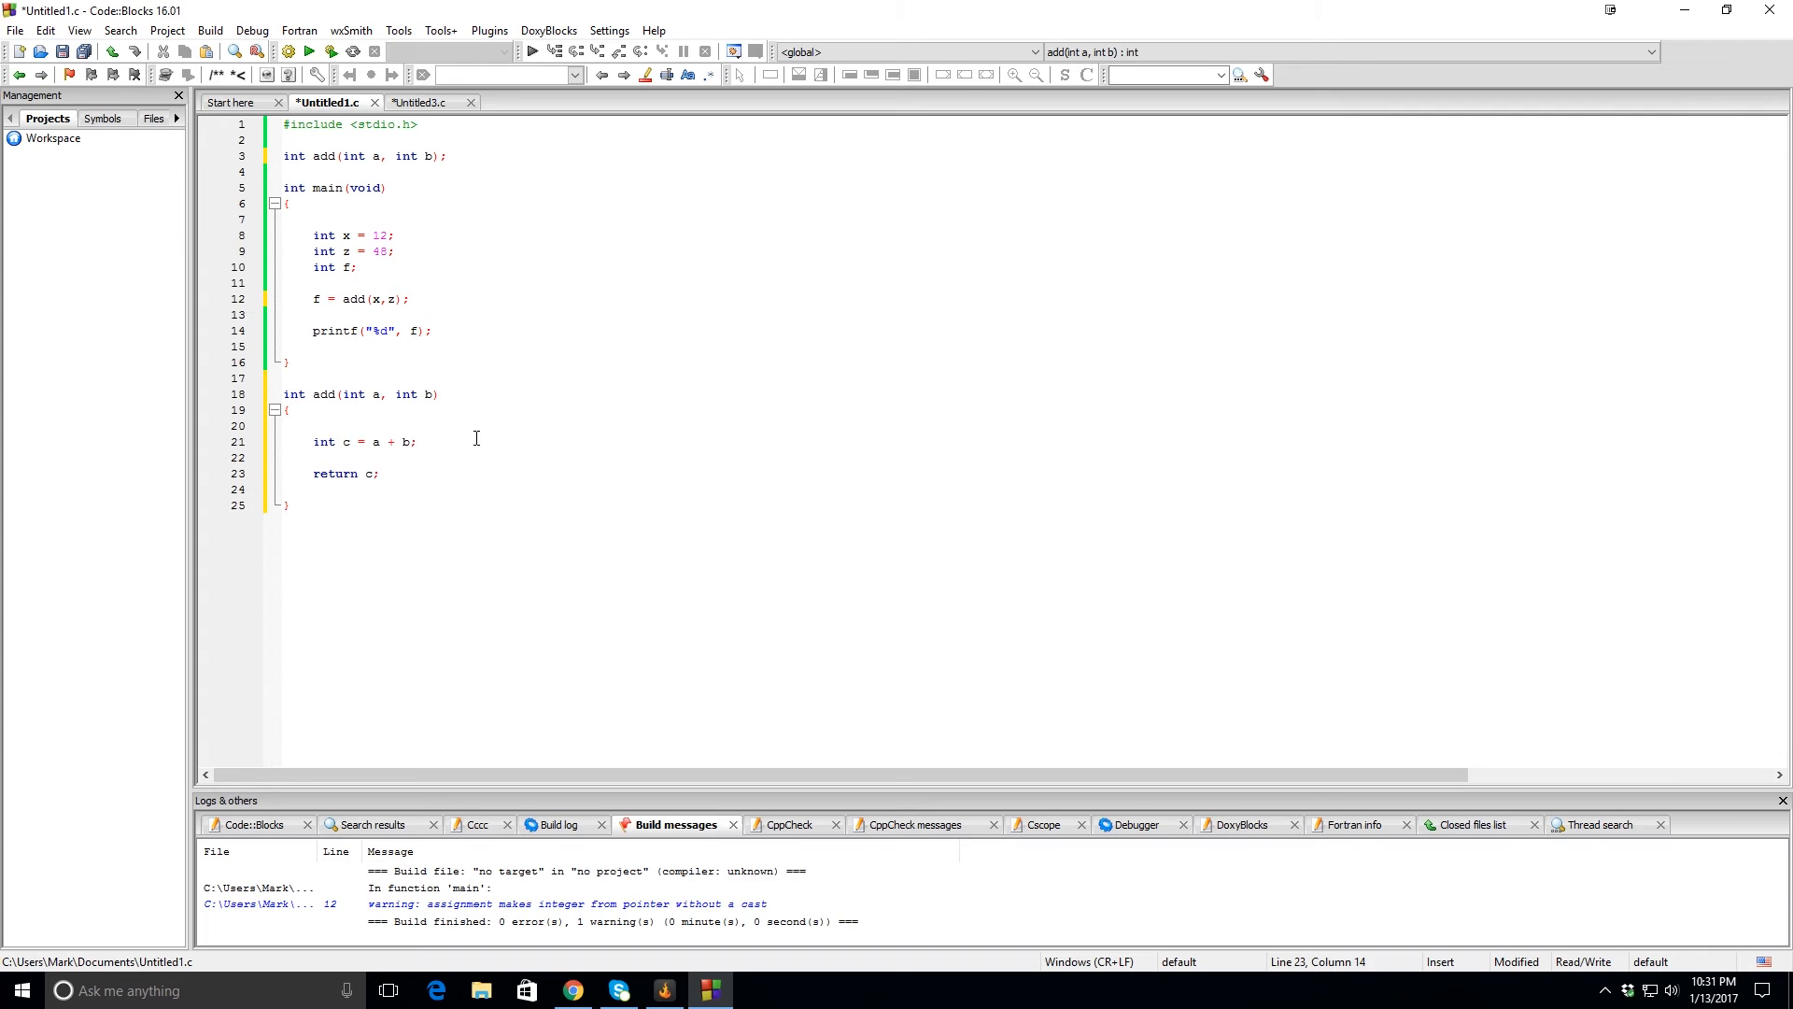
{"action": "mouse_move", "coordinate": [428, 261]}
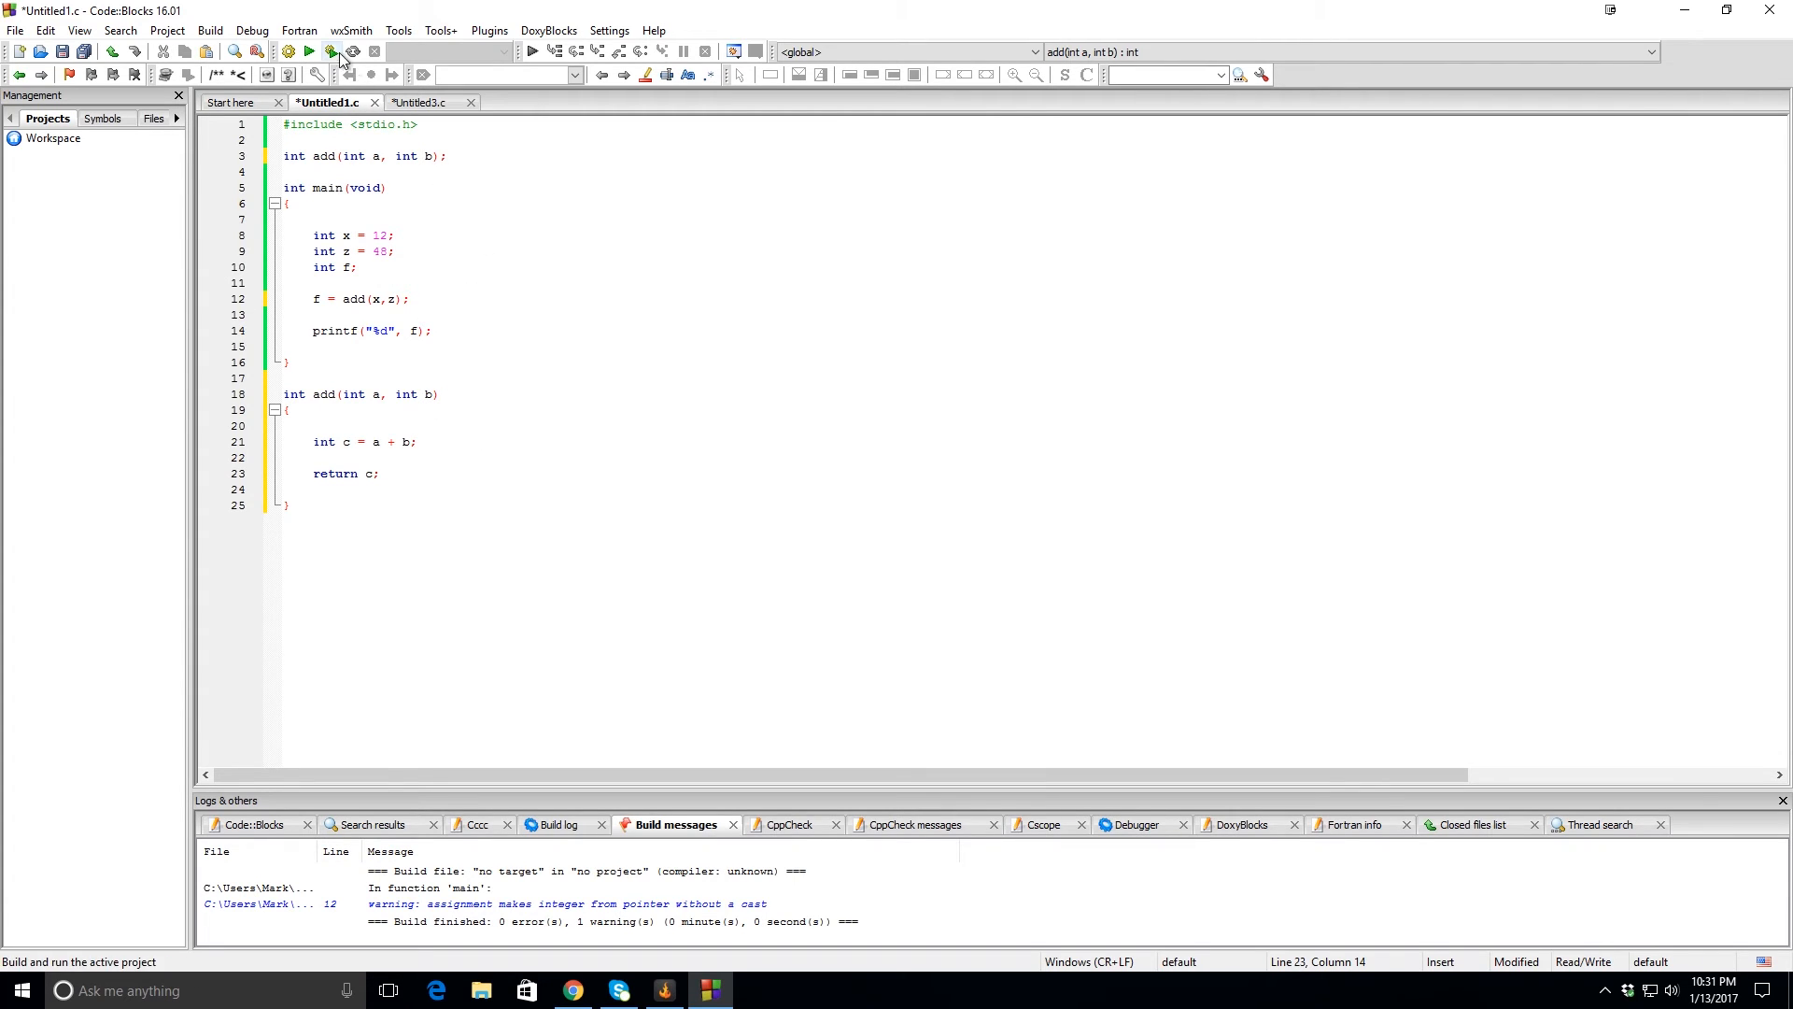
Build and run the add program, which prints 60, then switch to Untitled3.c.
{"action": "left_click", "coordinate": [331, 51]}
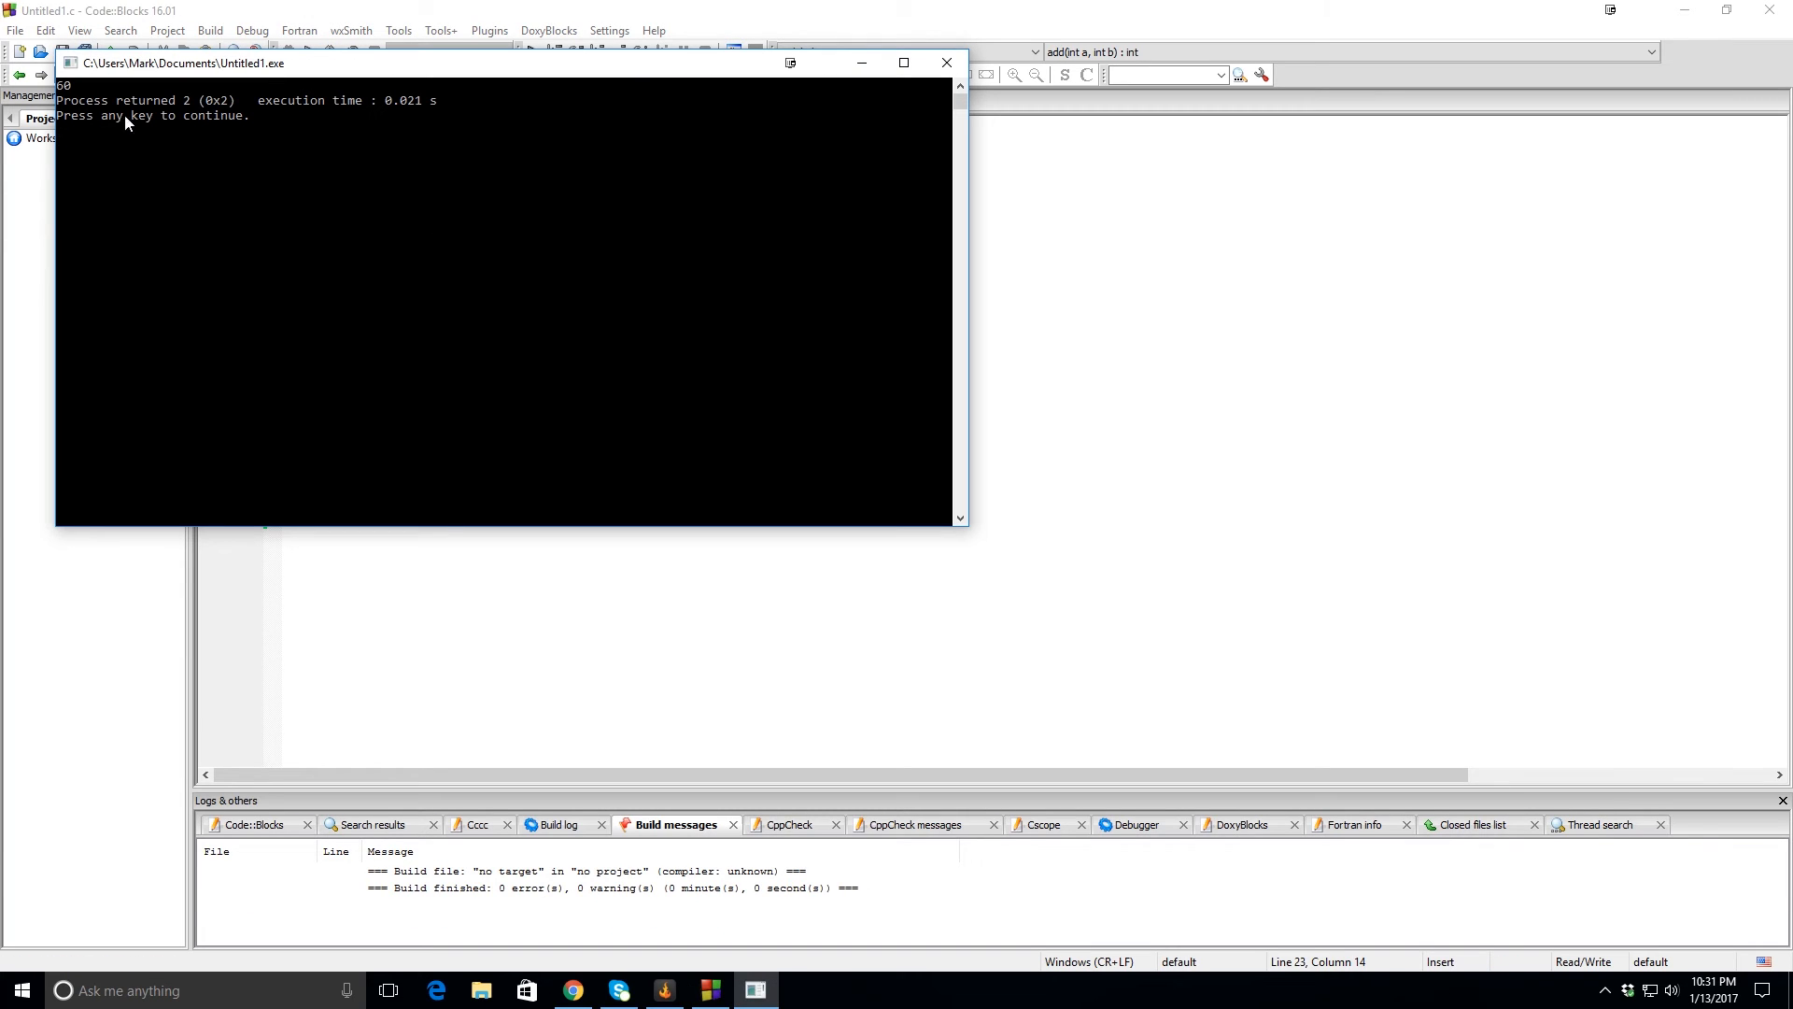
{"action": "mouse_move", "coordinate": [101, 116]}
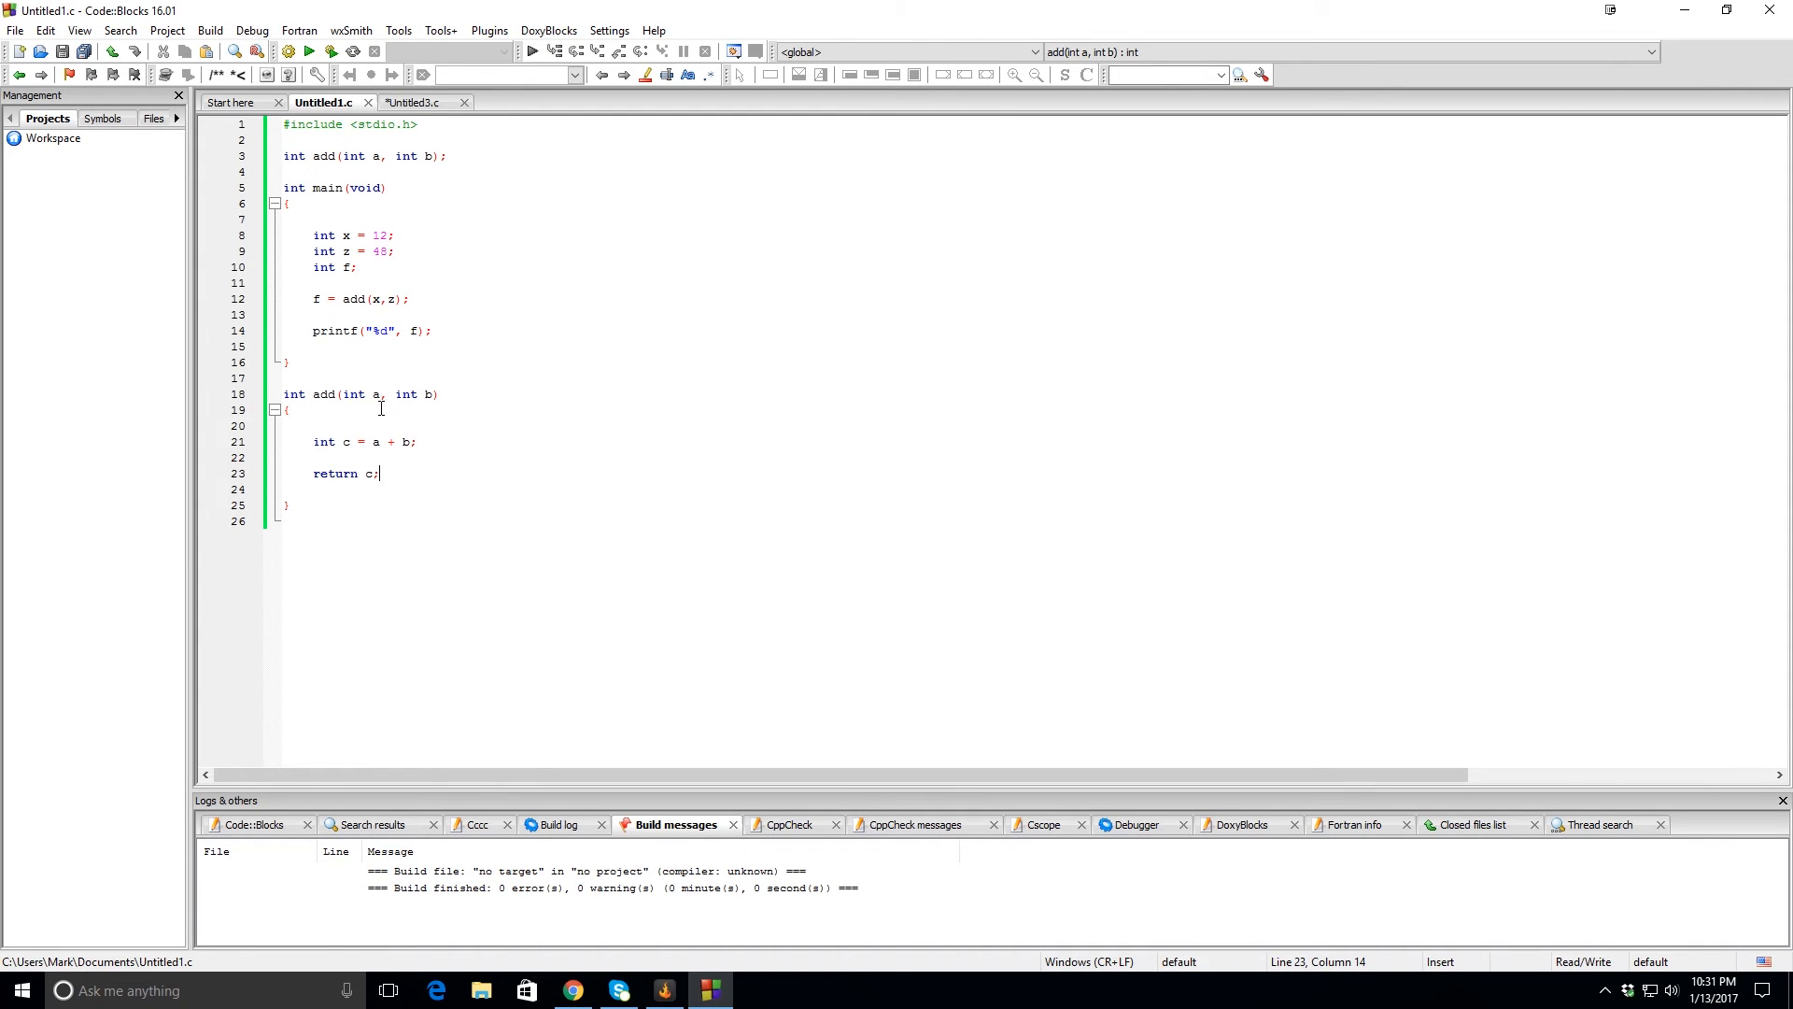
{"action": "mouse_move", "coordinate": [416, 397]}
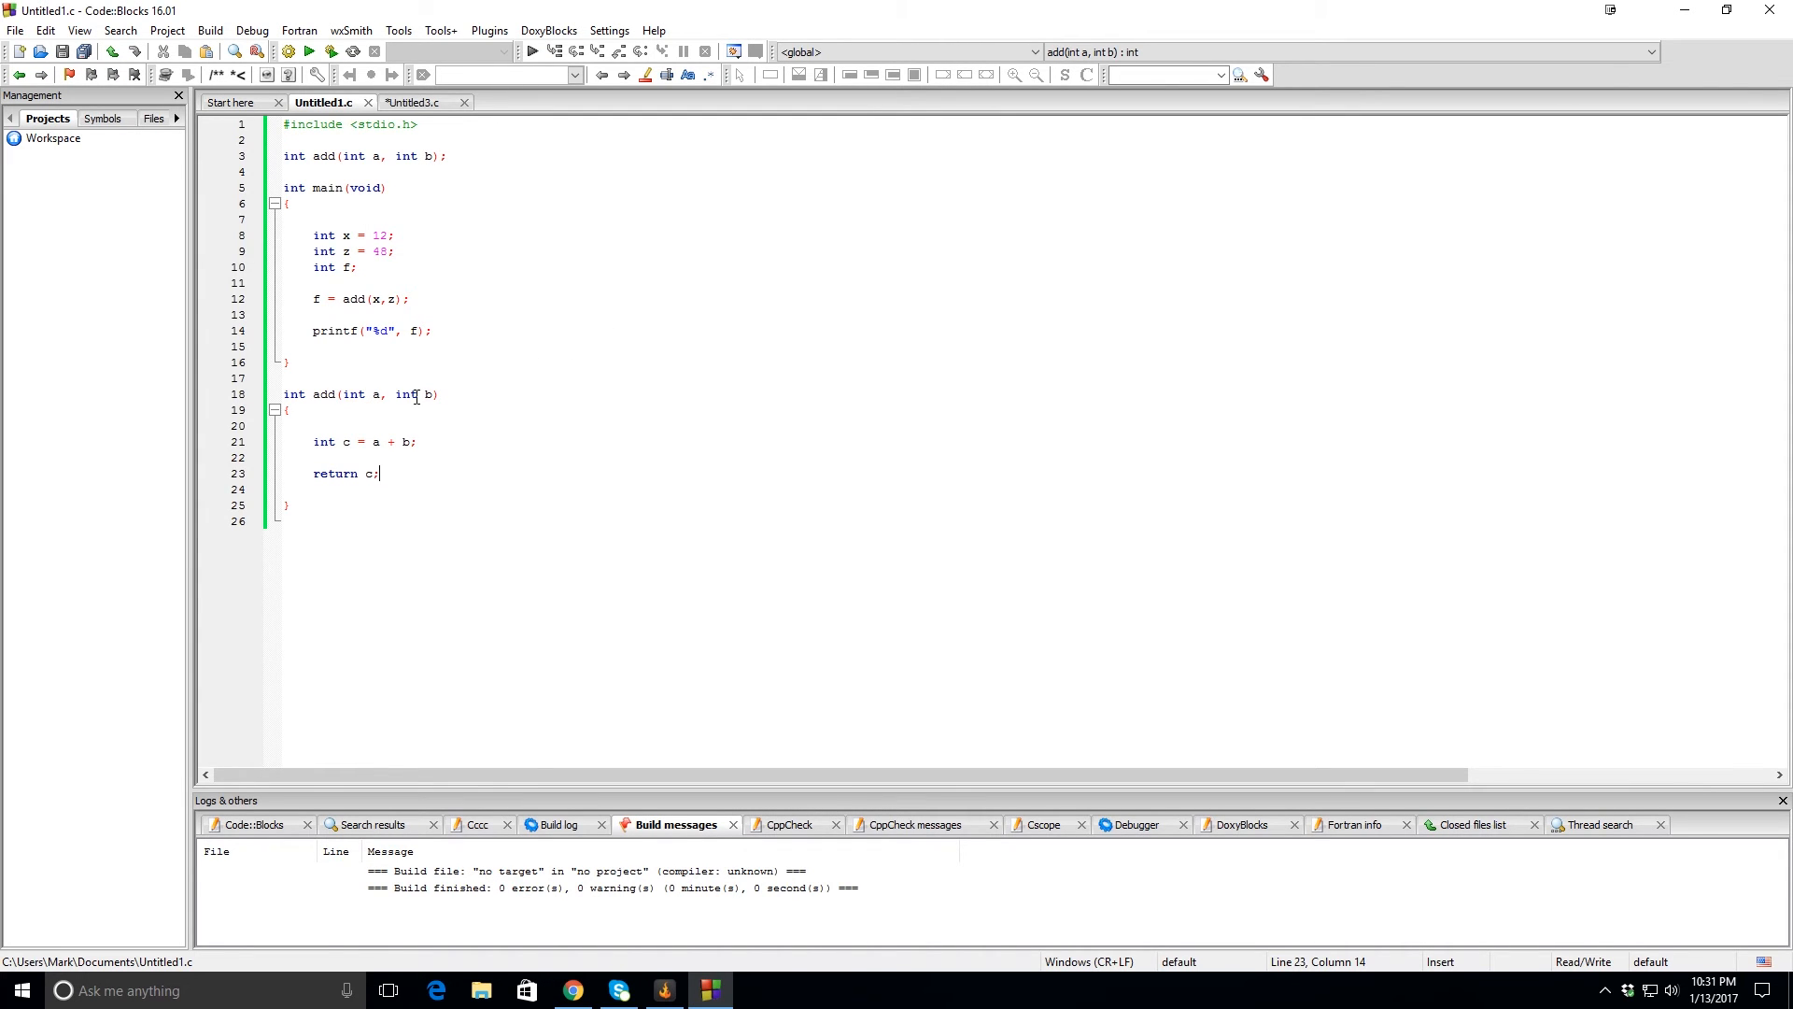
{"action": "mouse_move", "coordinate": [407, 442]}
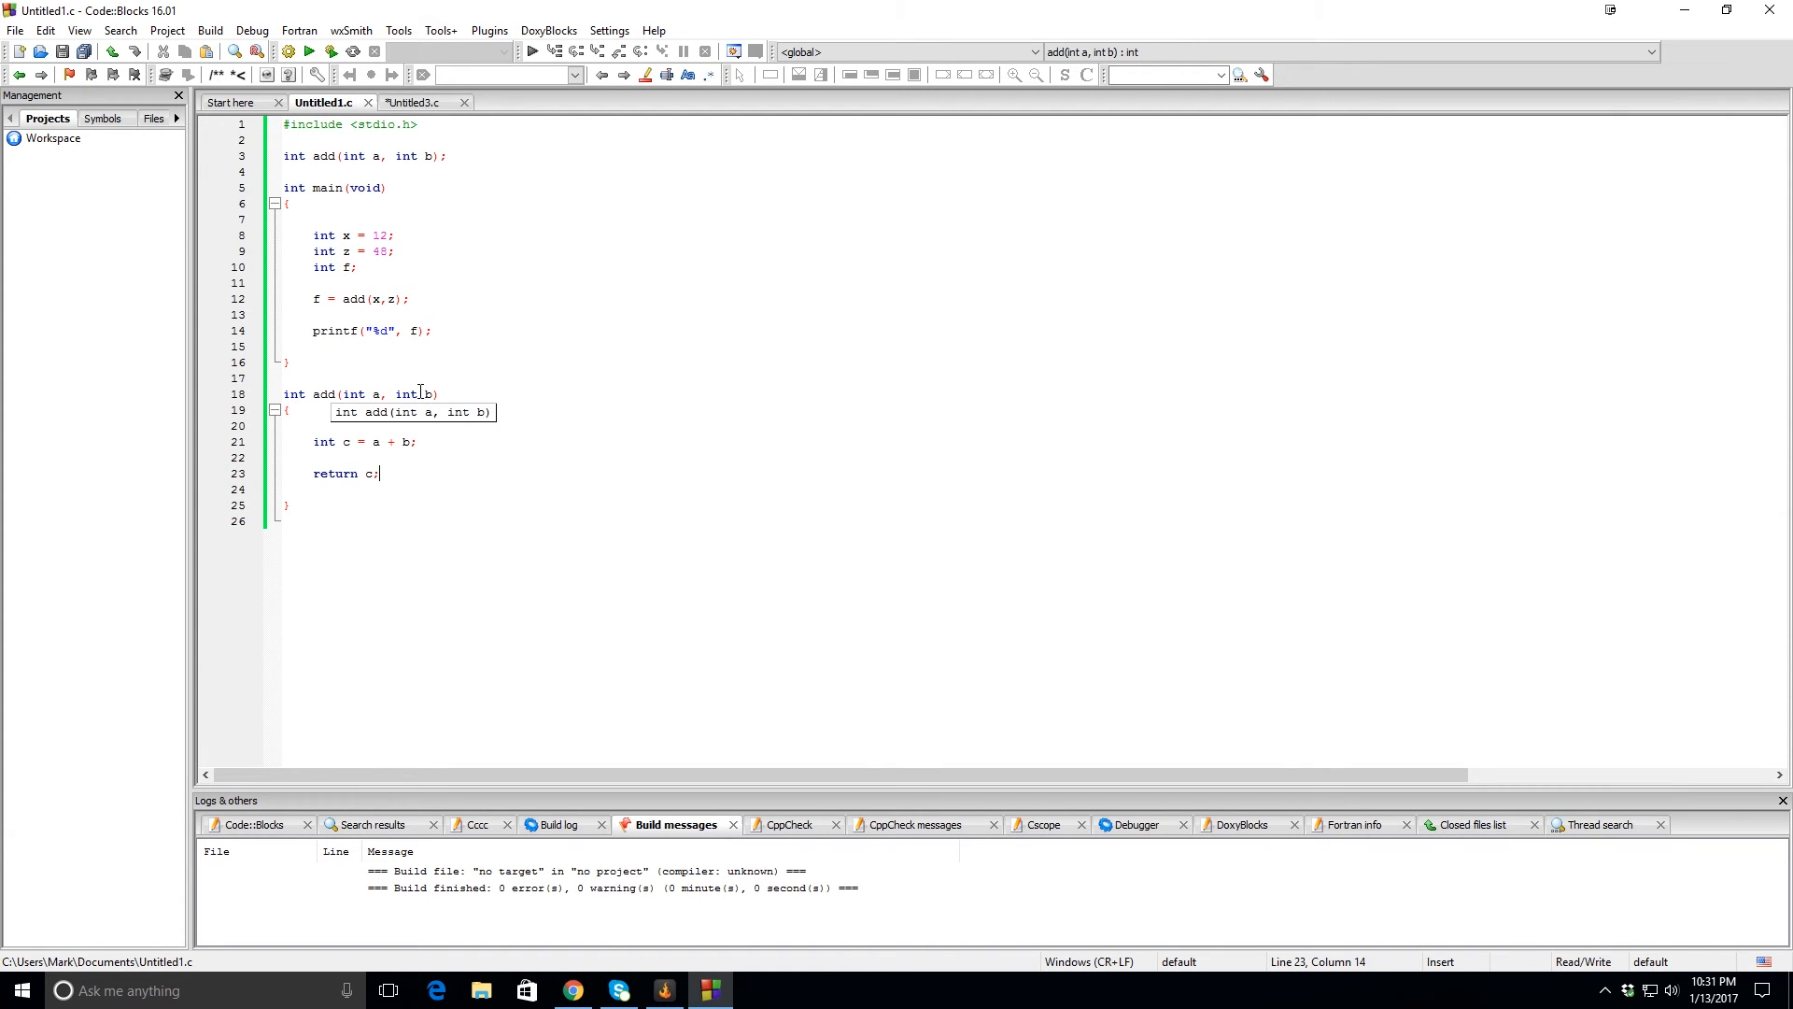
{"action": "mouse_move", "coordinate": [511, 212]}
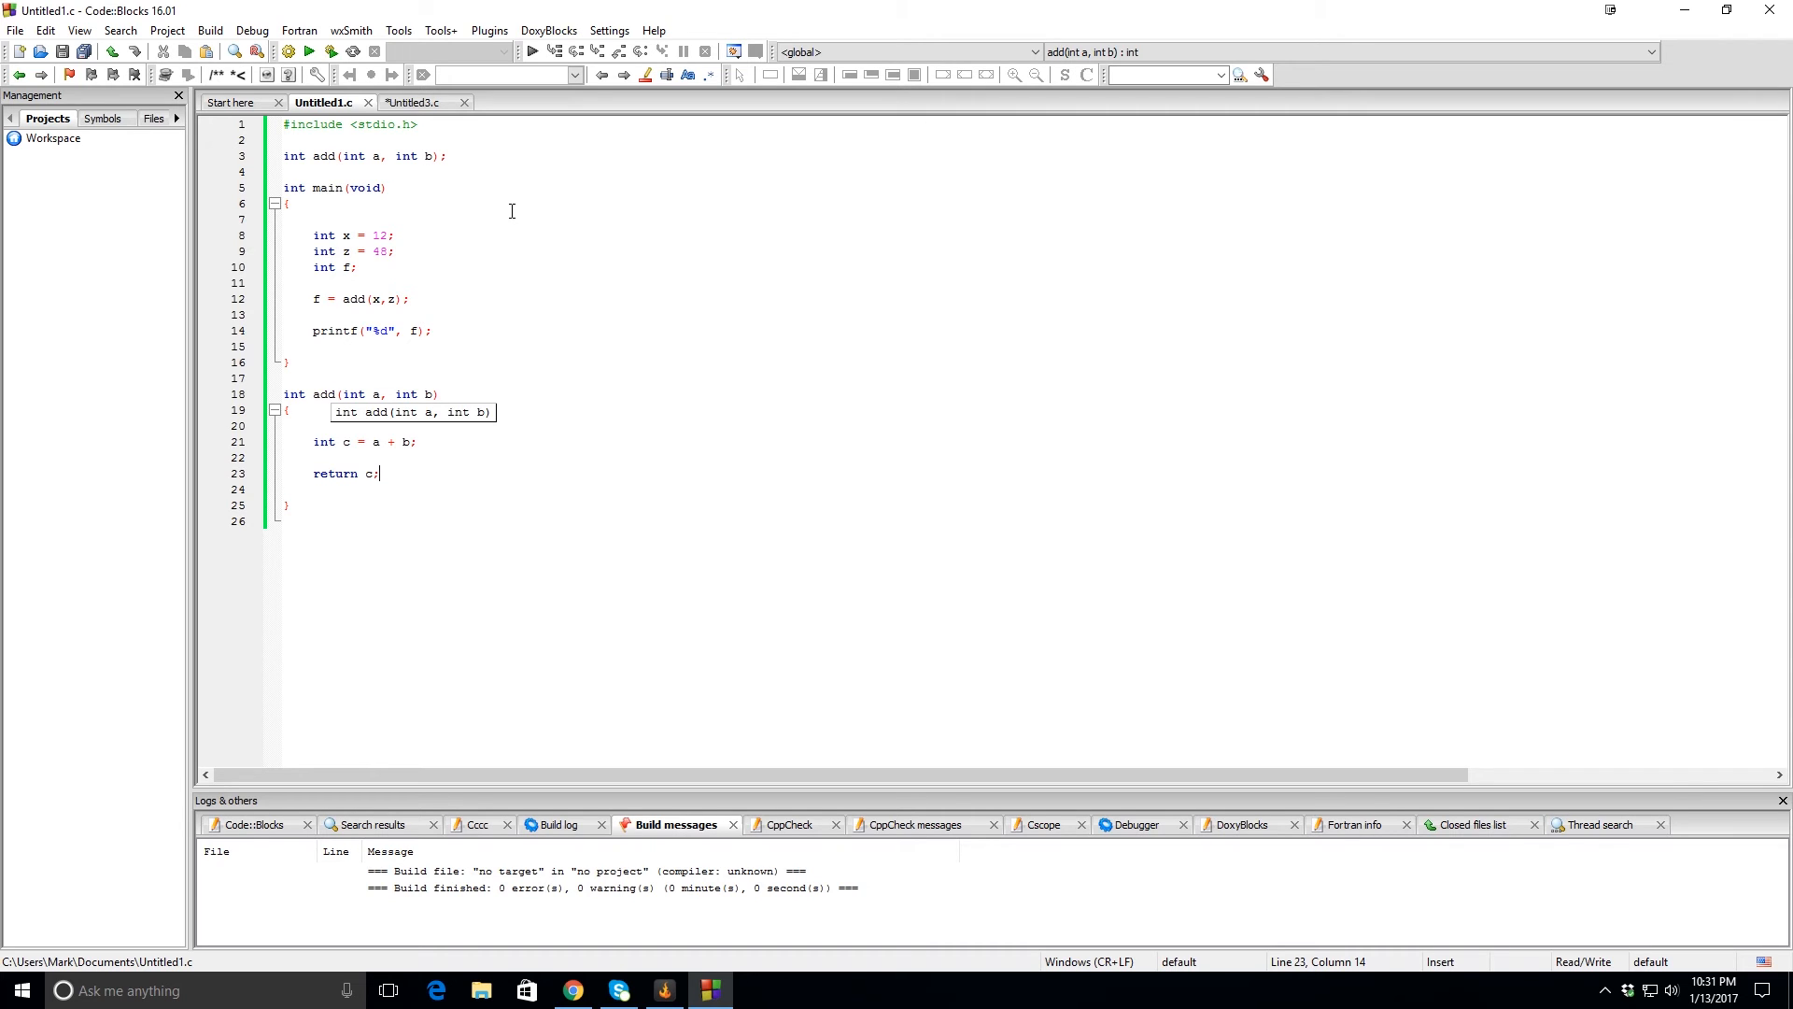
{"action": "left_click", "coordinate": [288, 148]}
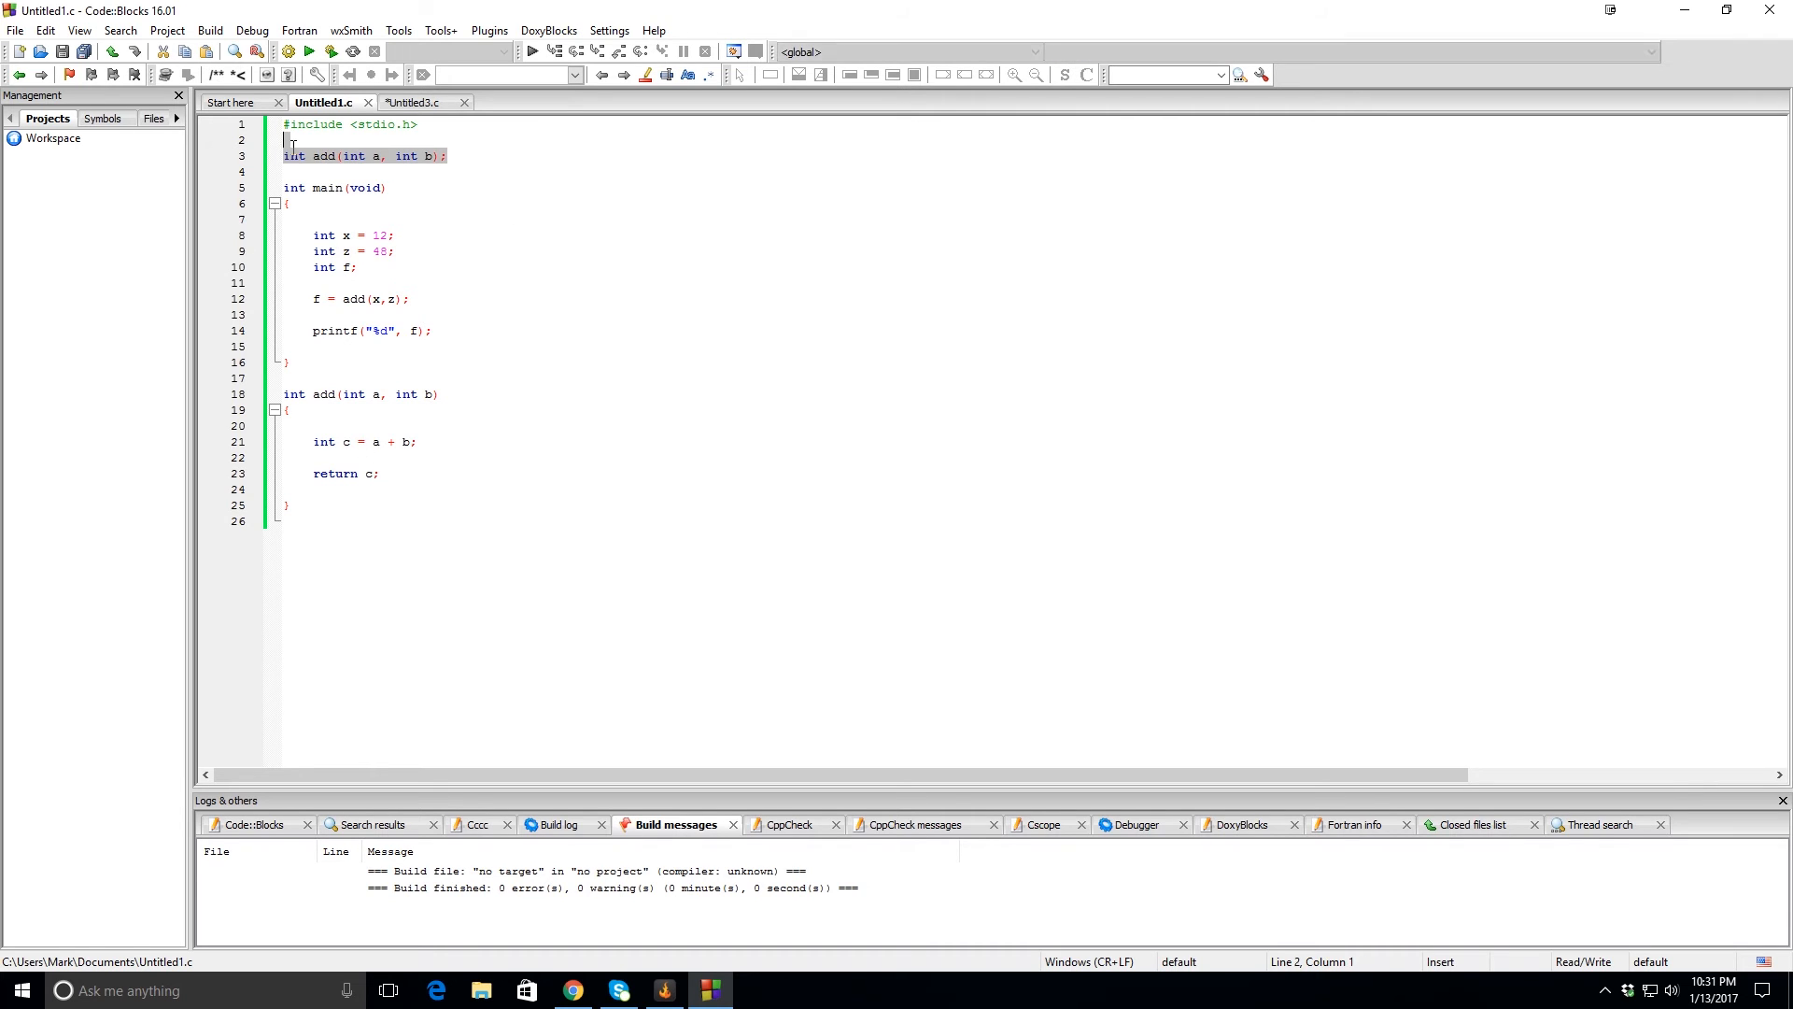
{"action": "left_click", "coordinate": [417, 102]}
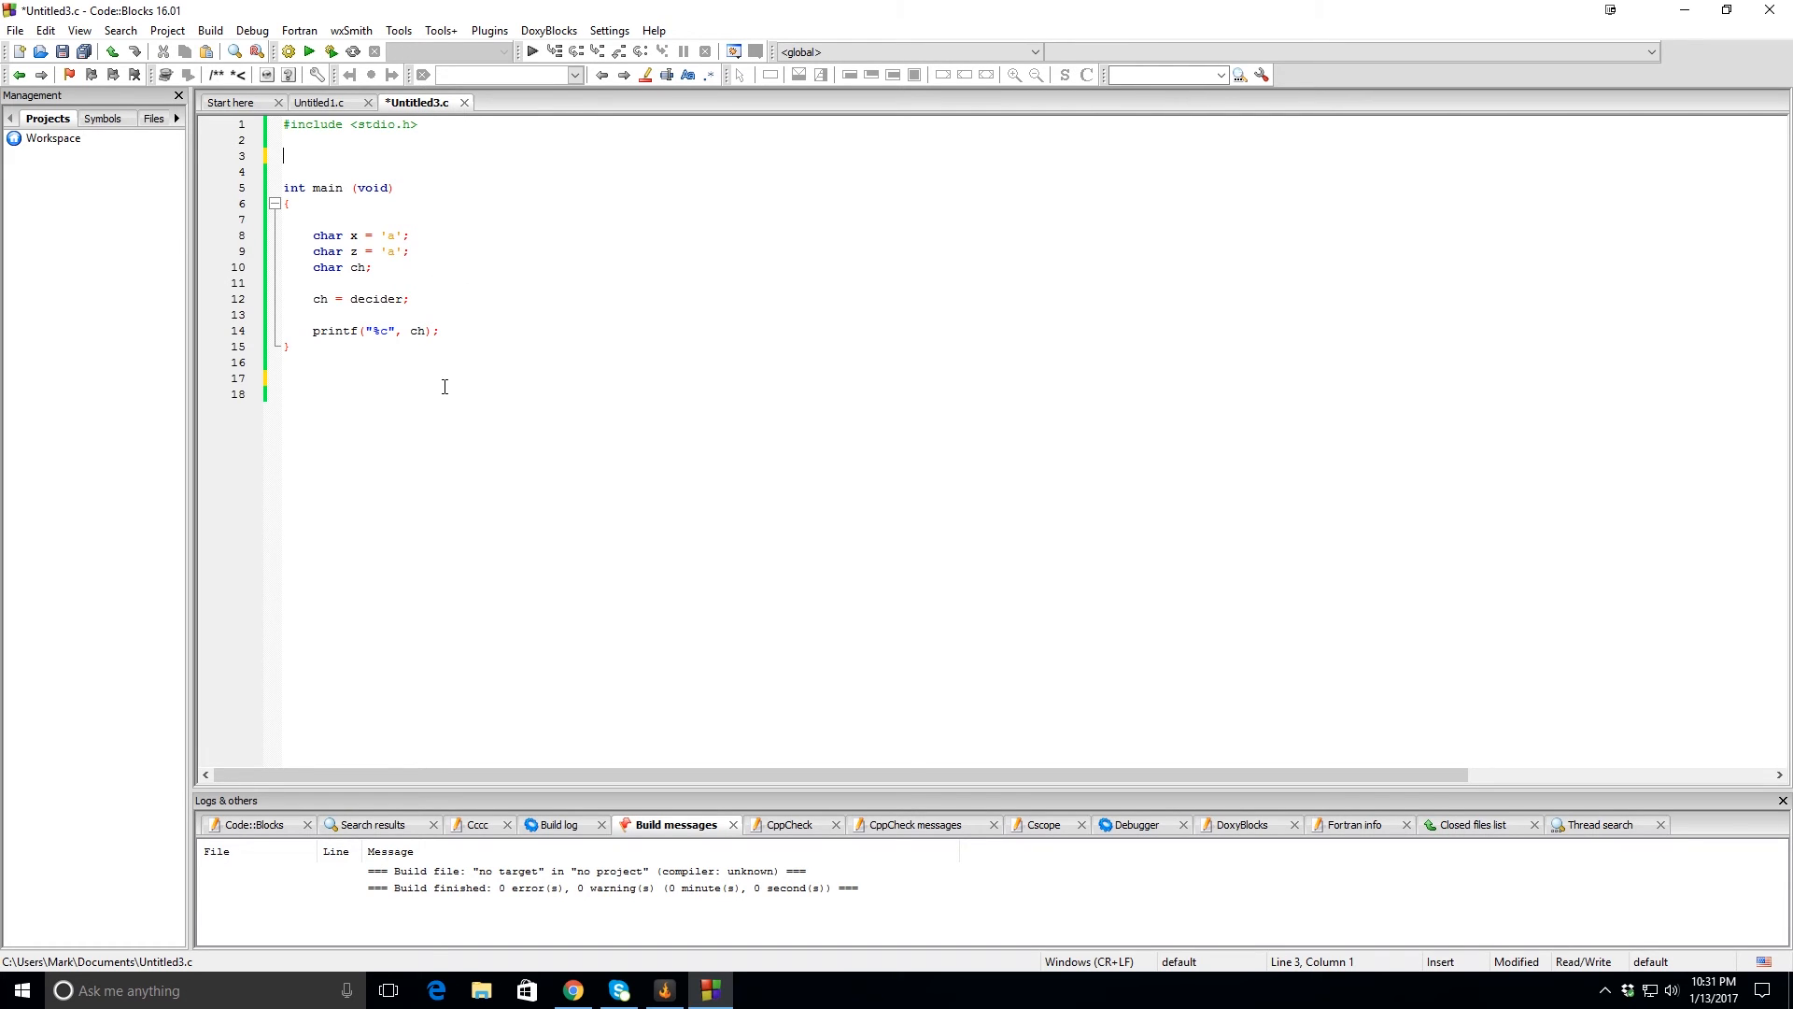
{"action": "left_click", "coordinate": [358, 234]}
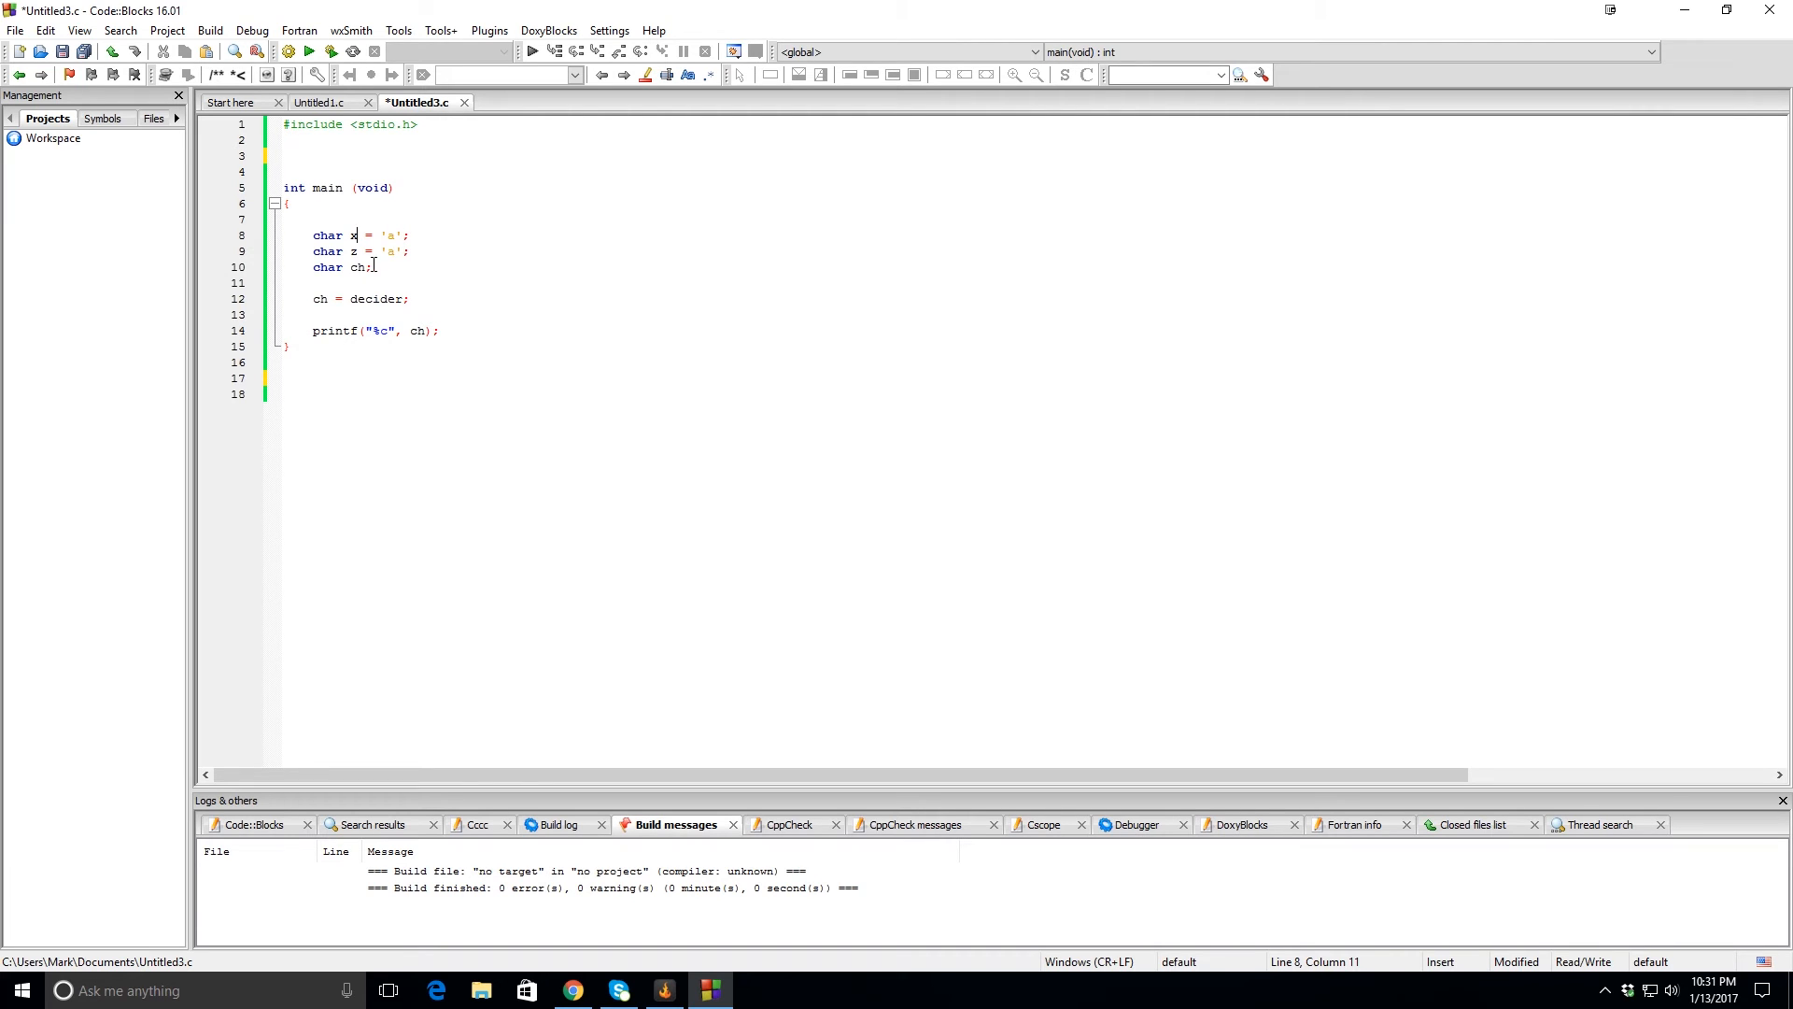
{"action": "left_click", "coordinate": [395, 269]}
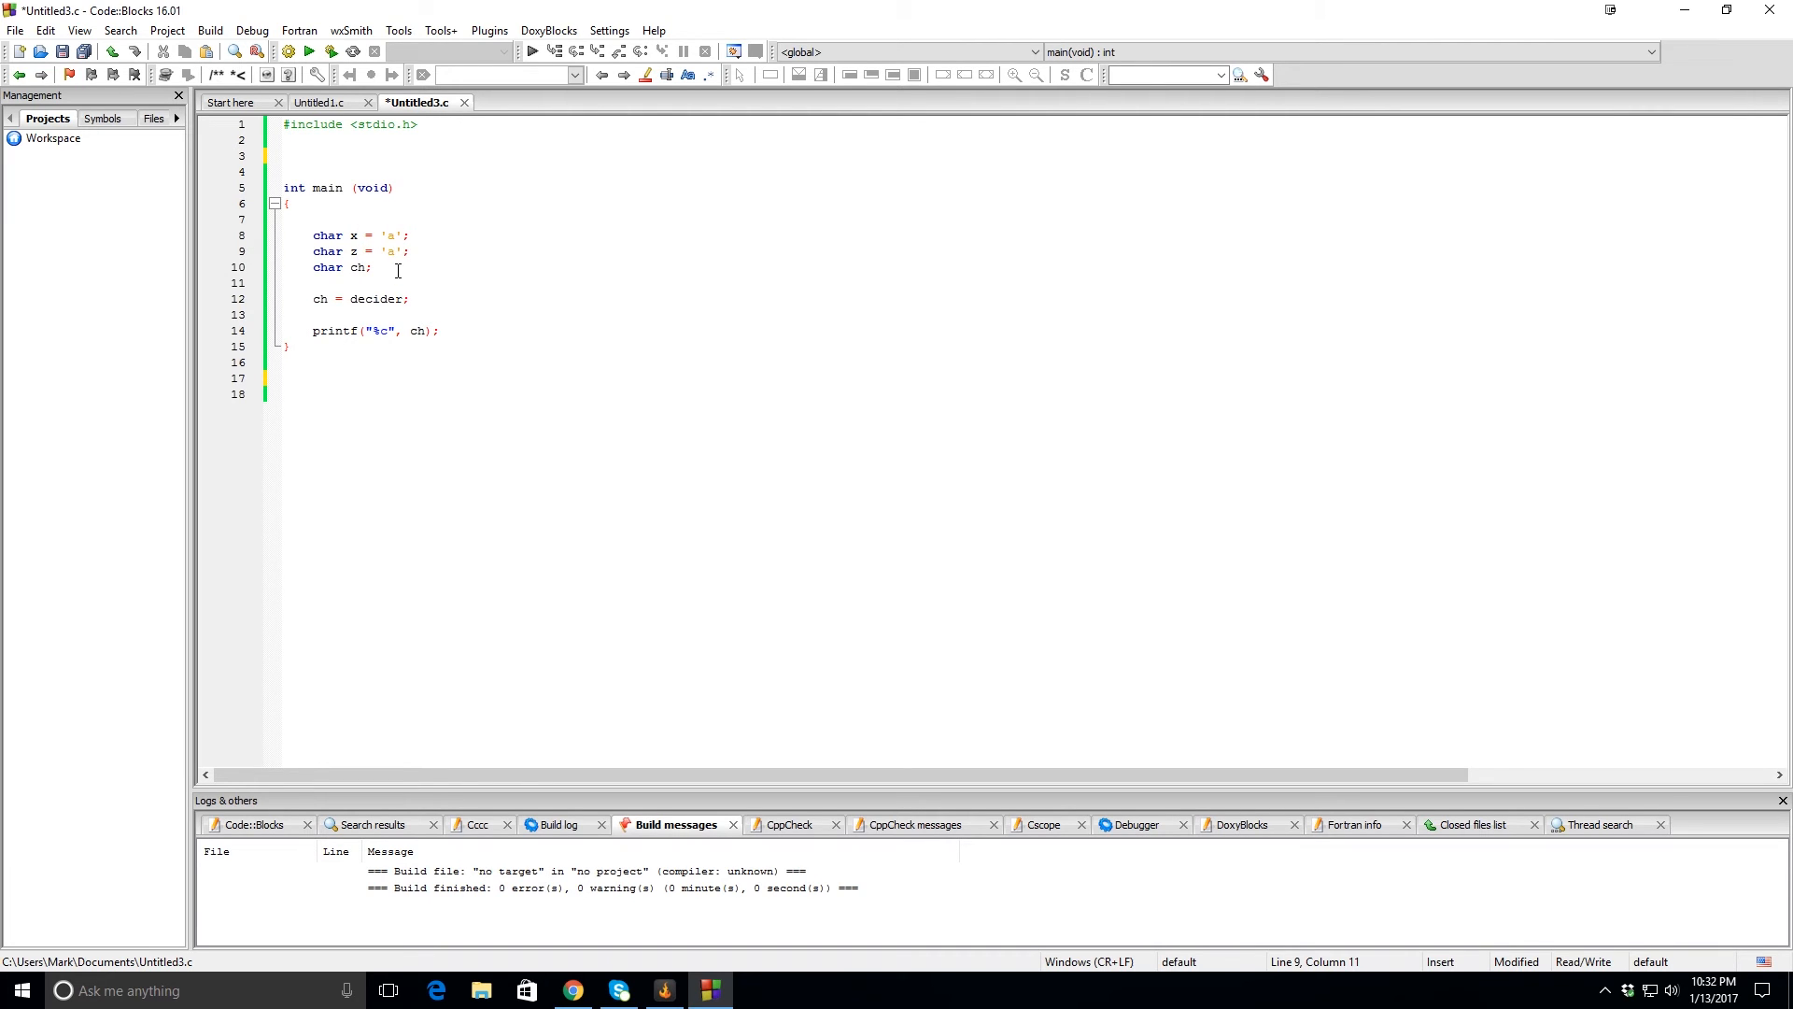
{"action": "mouse_move", "coordinate": [381, 290]}
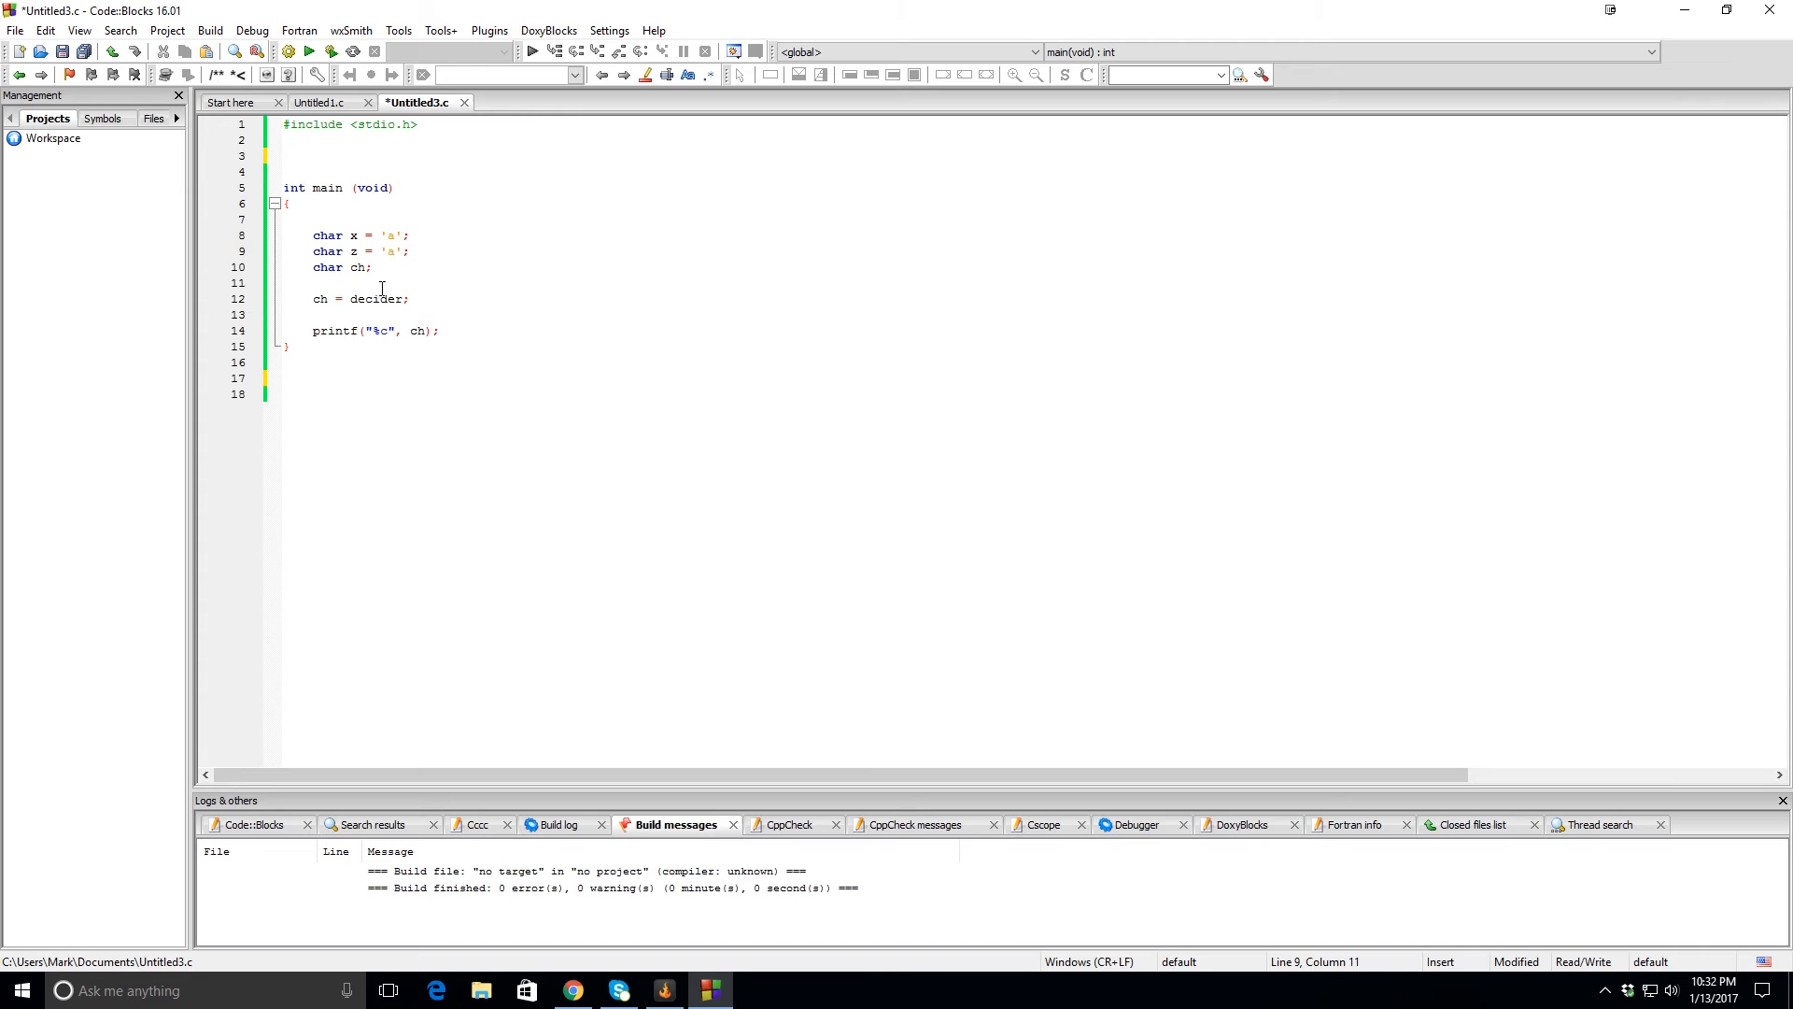
Write the empty char decider(char a, char b) function below main, then move above main.
{"action": "left_click", "coordinate": [366, 266]}
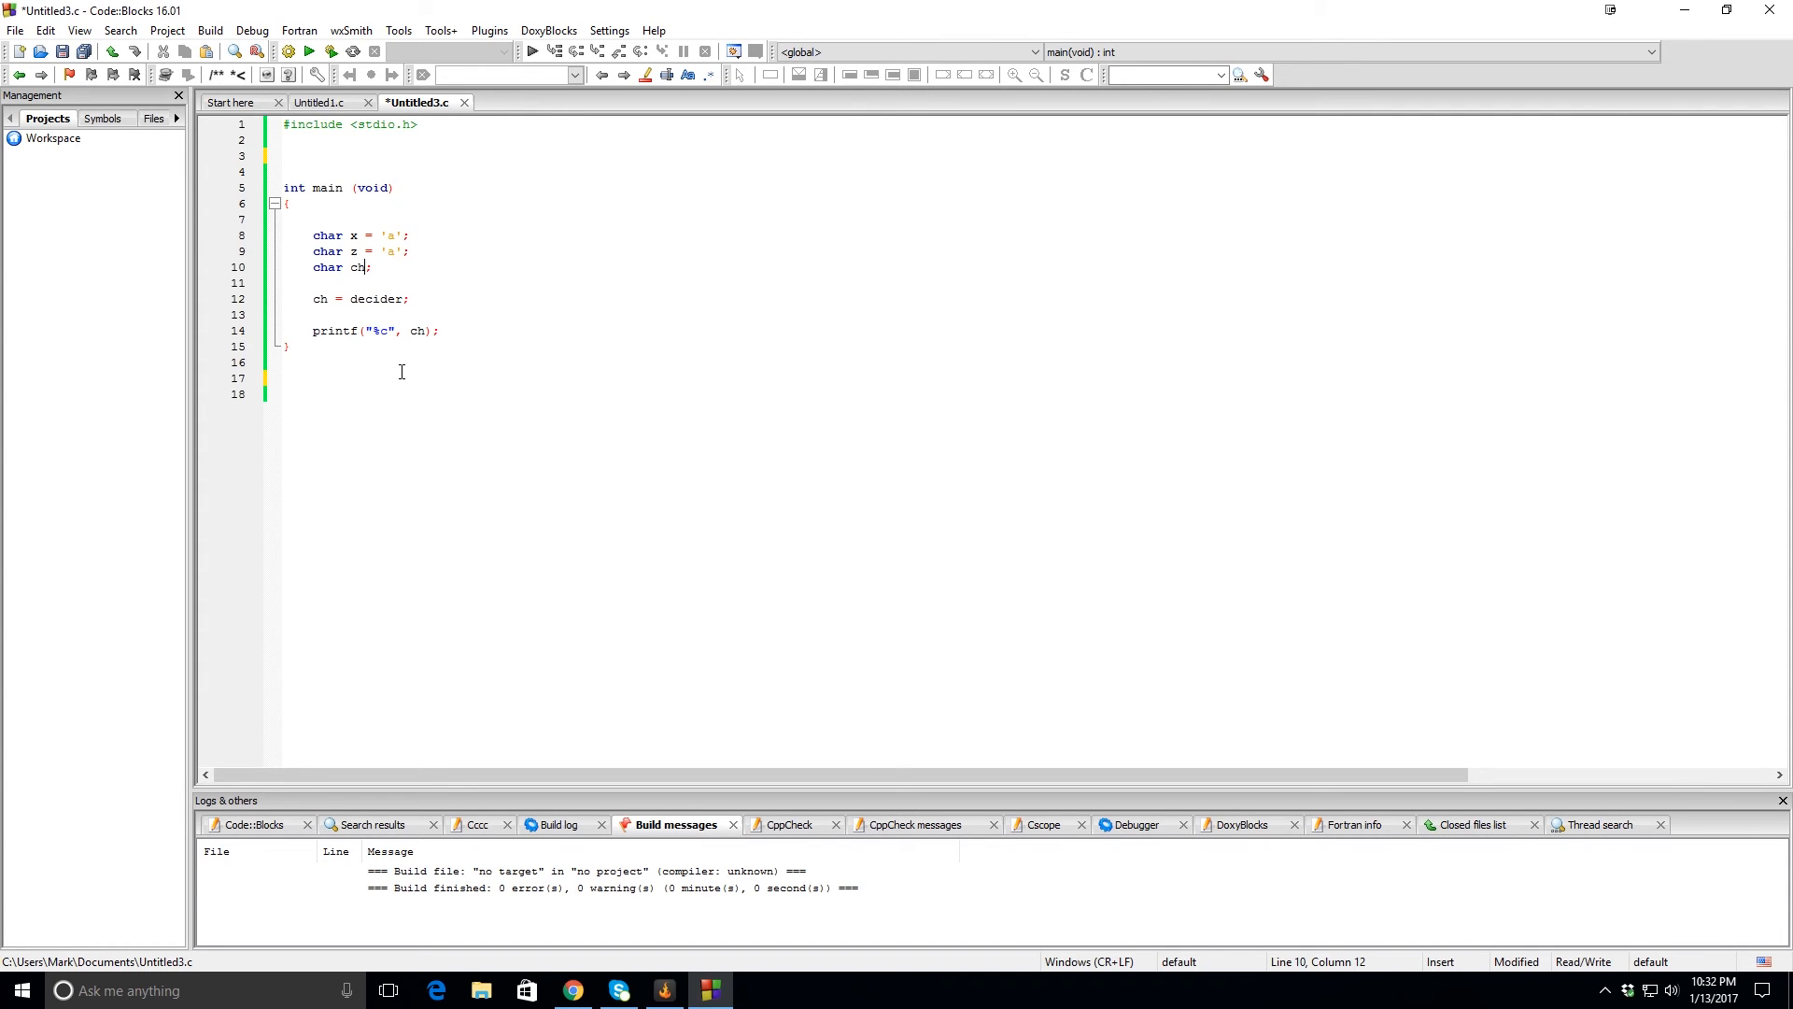
{"action": "left_click", "coordinate": [286, 362]}
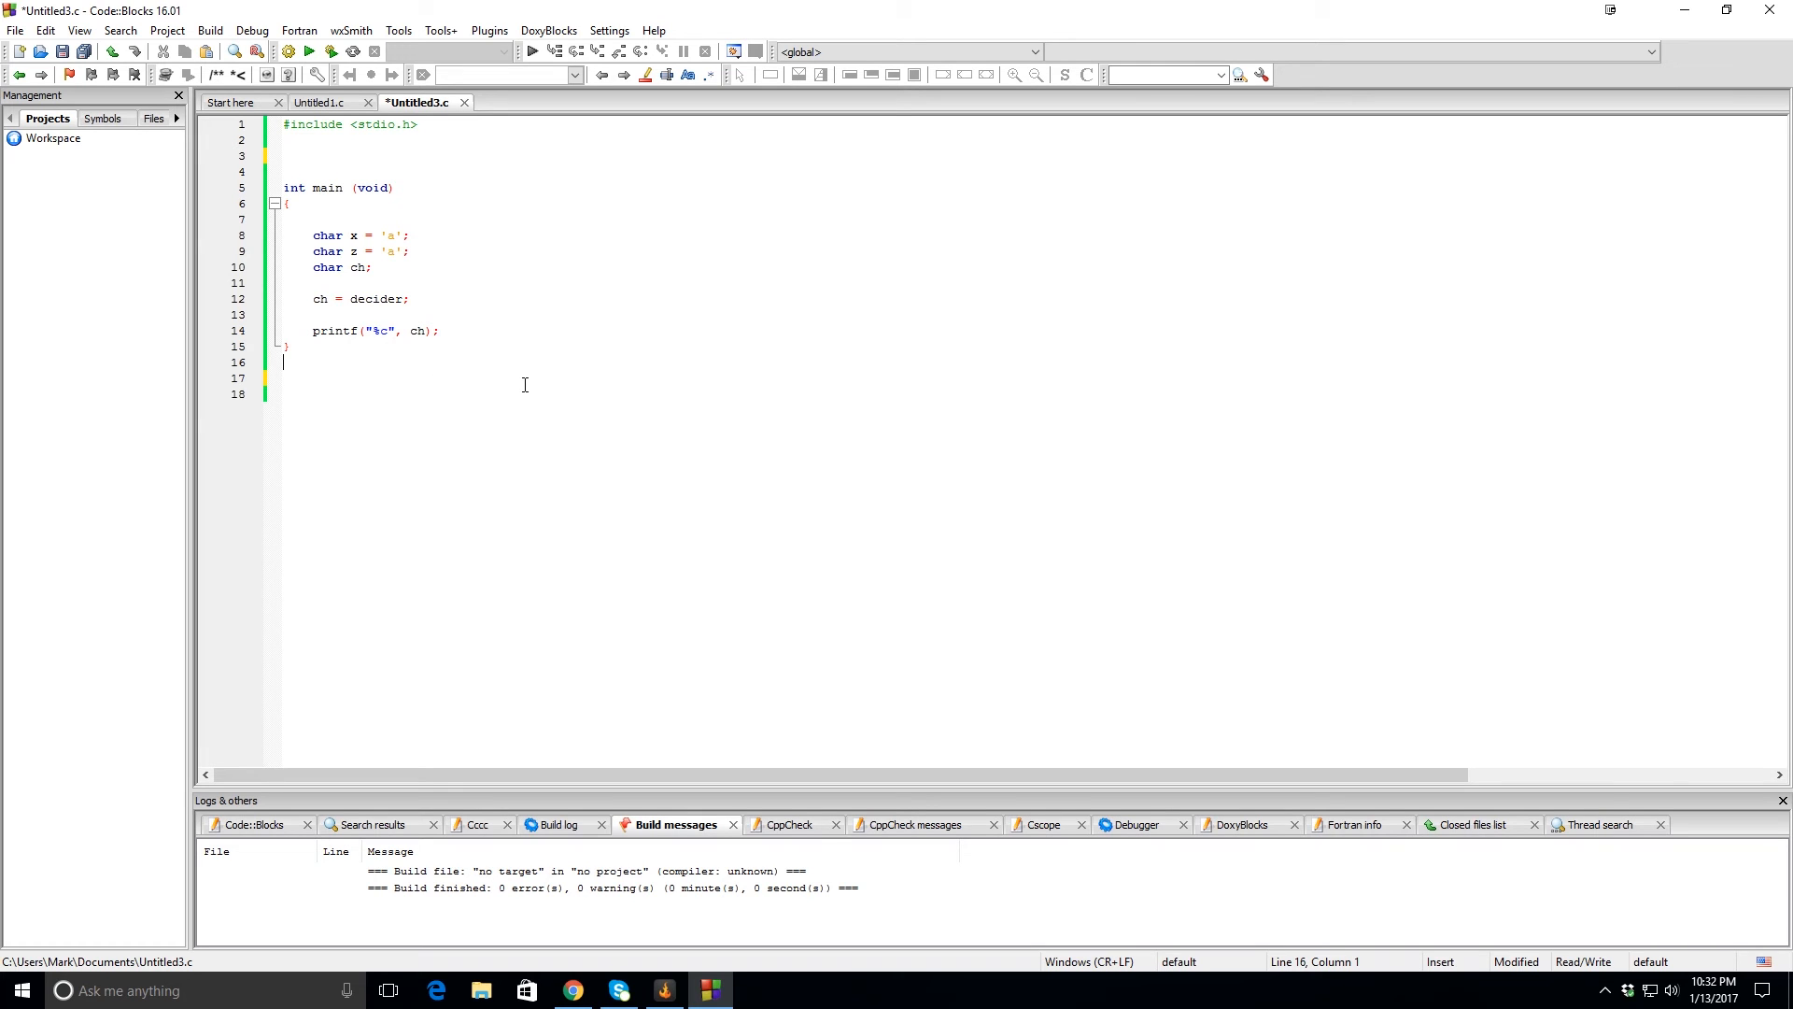
{"action": "type", "text": "ch"}
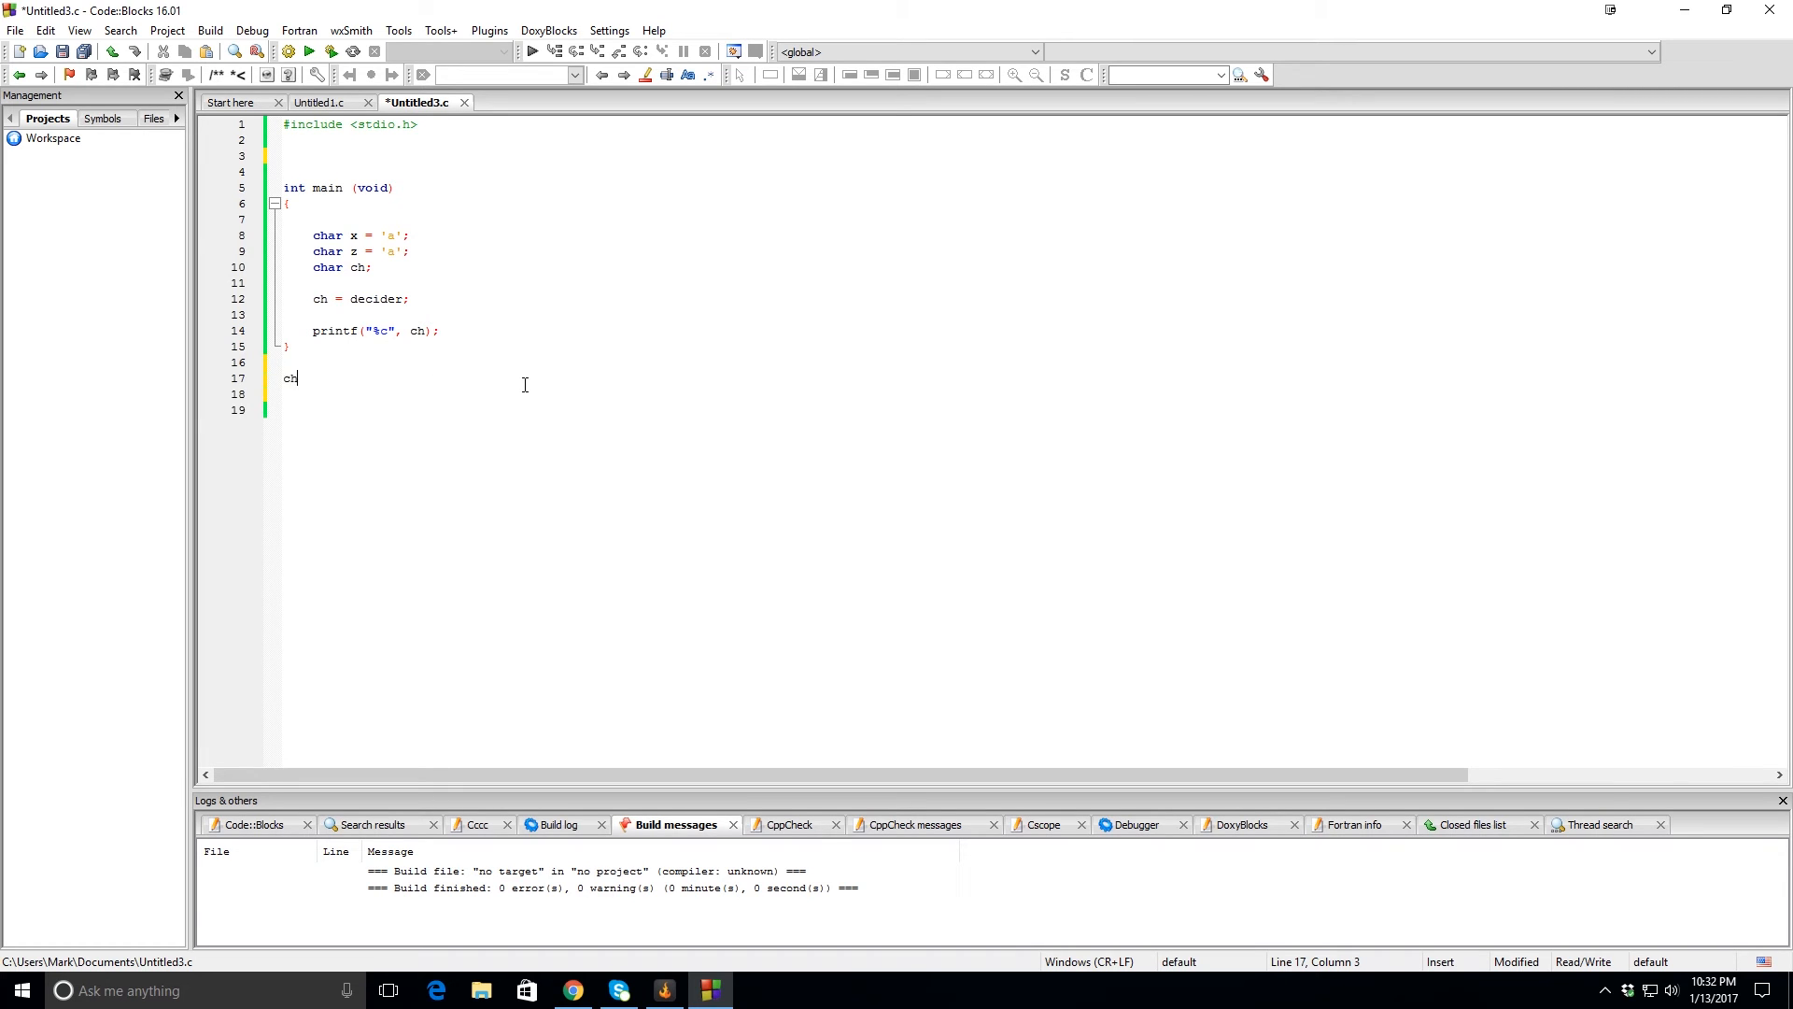
{"action": "type", "text": "ar"}
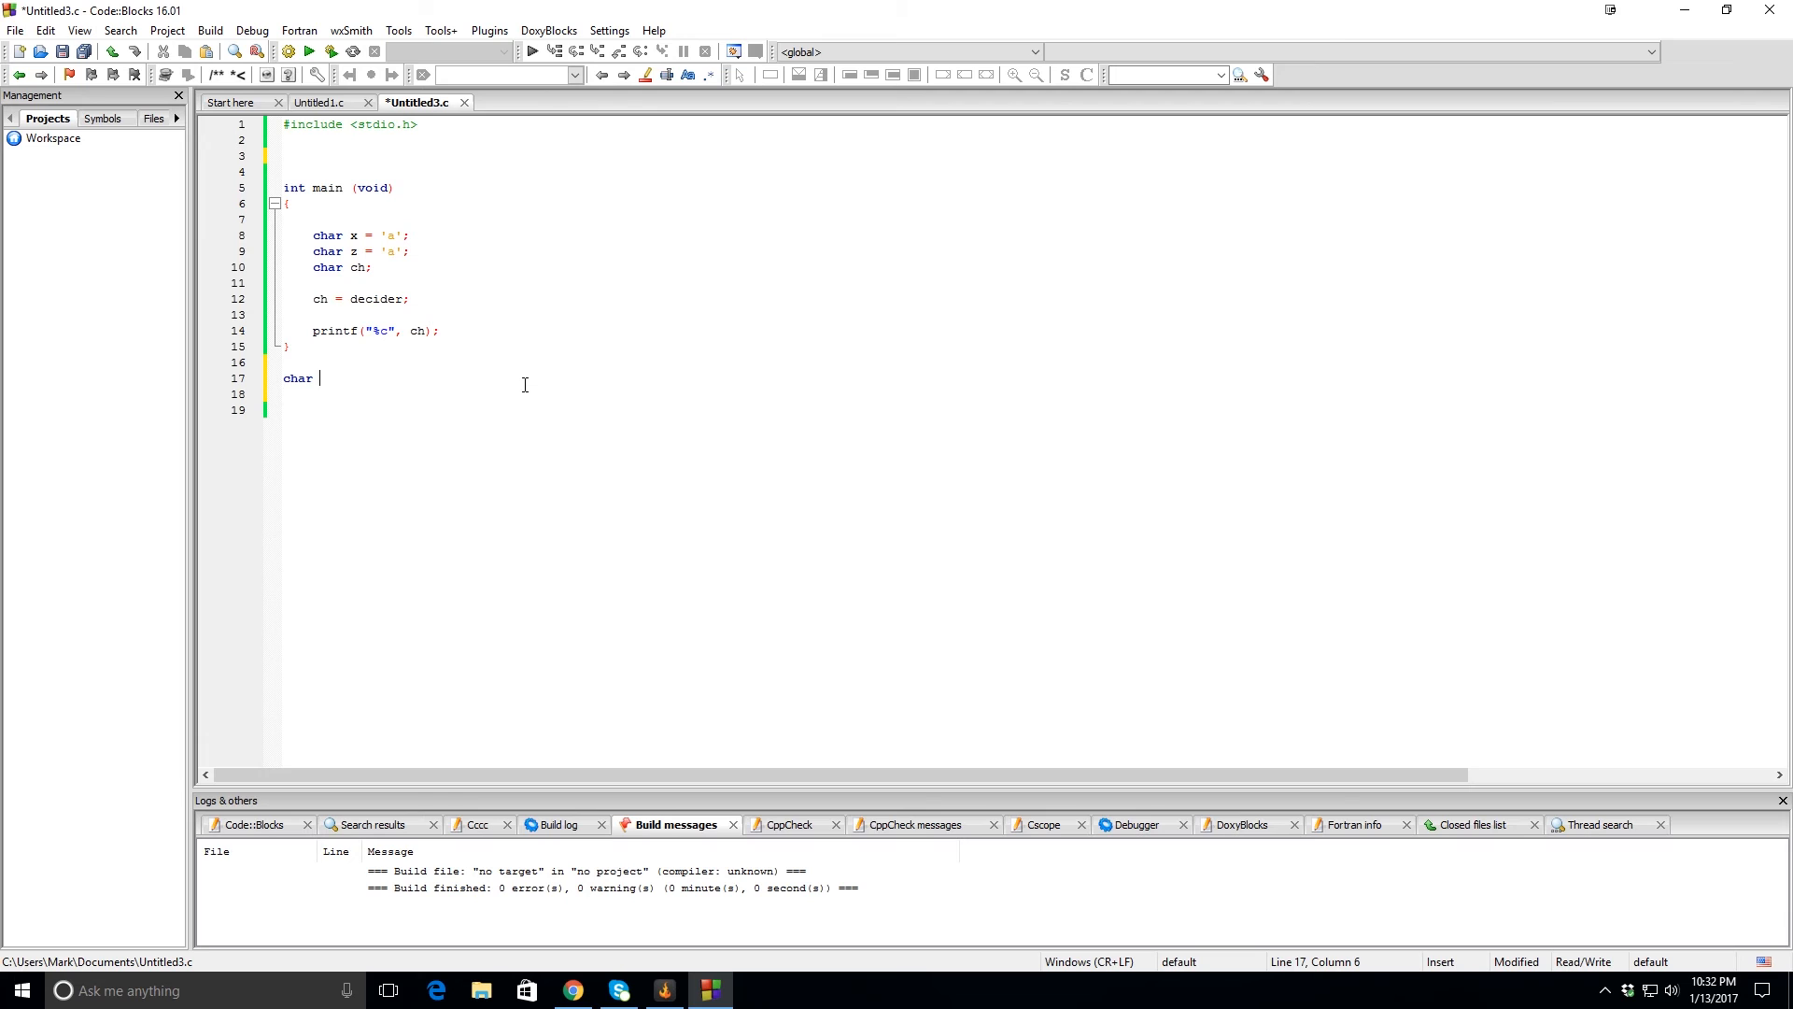
{"action": "type", "text": "decider"}
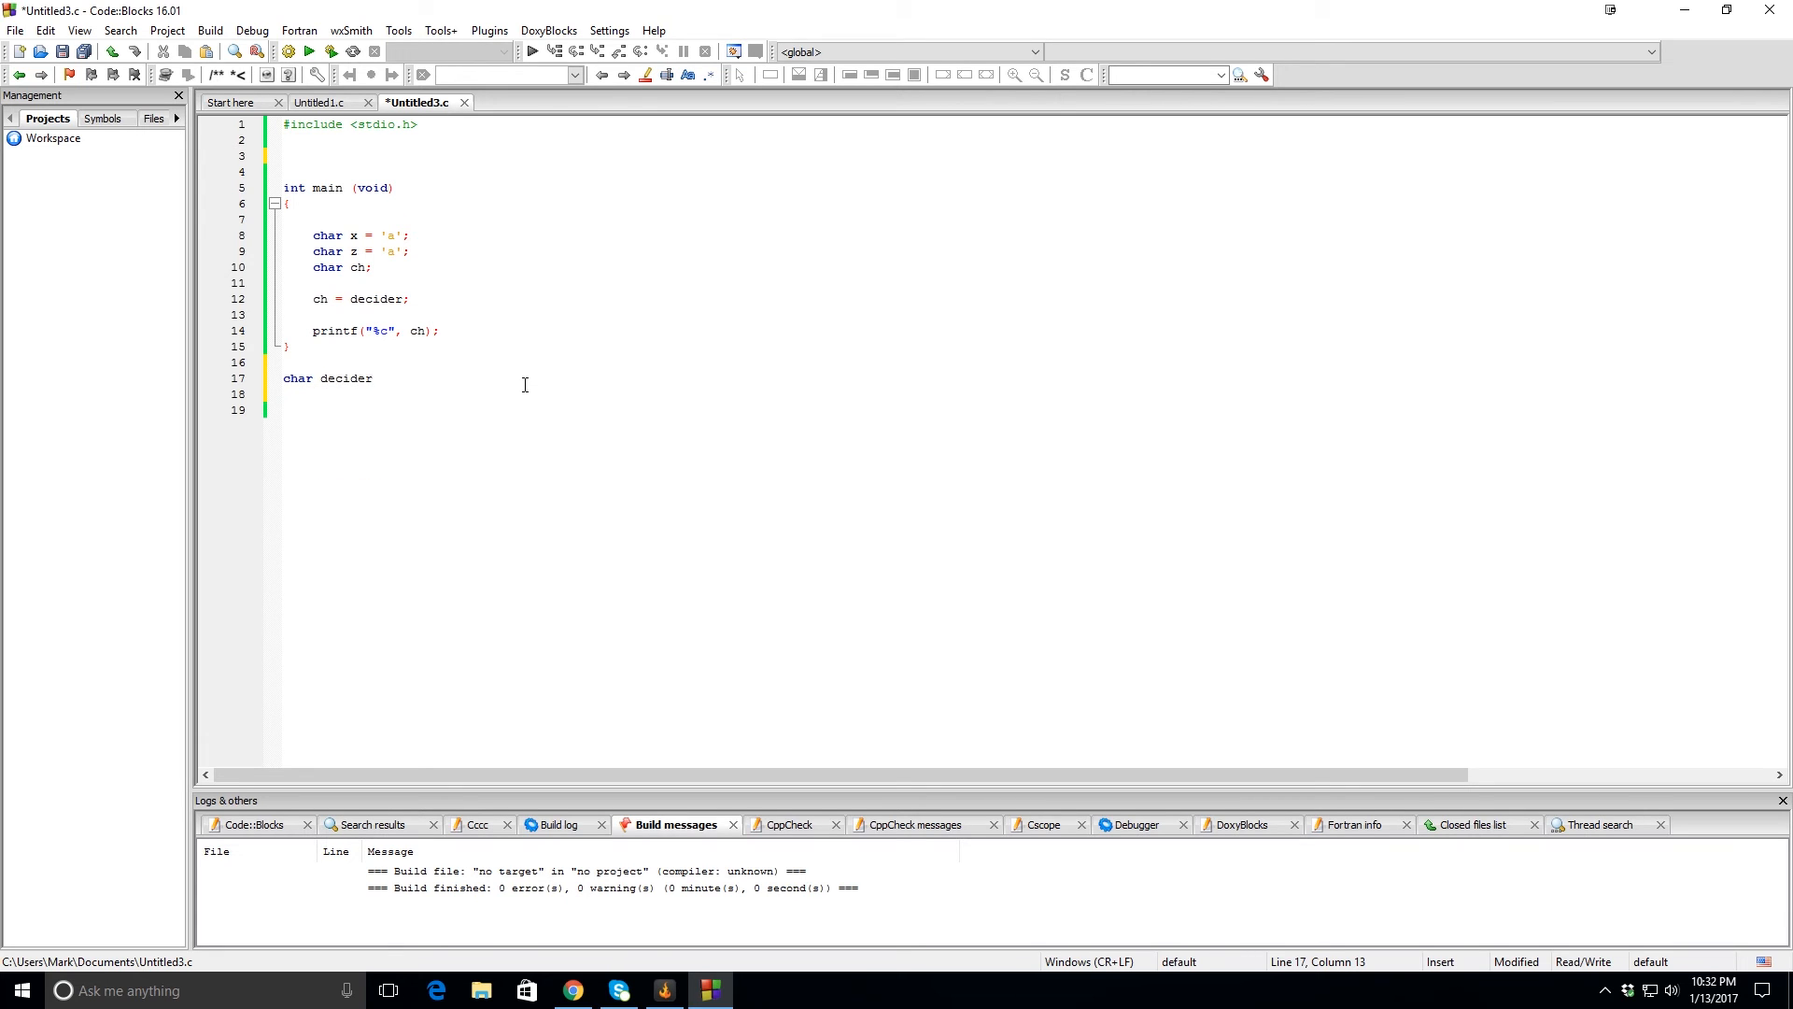
{"action": "type", "text": "("}
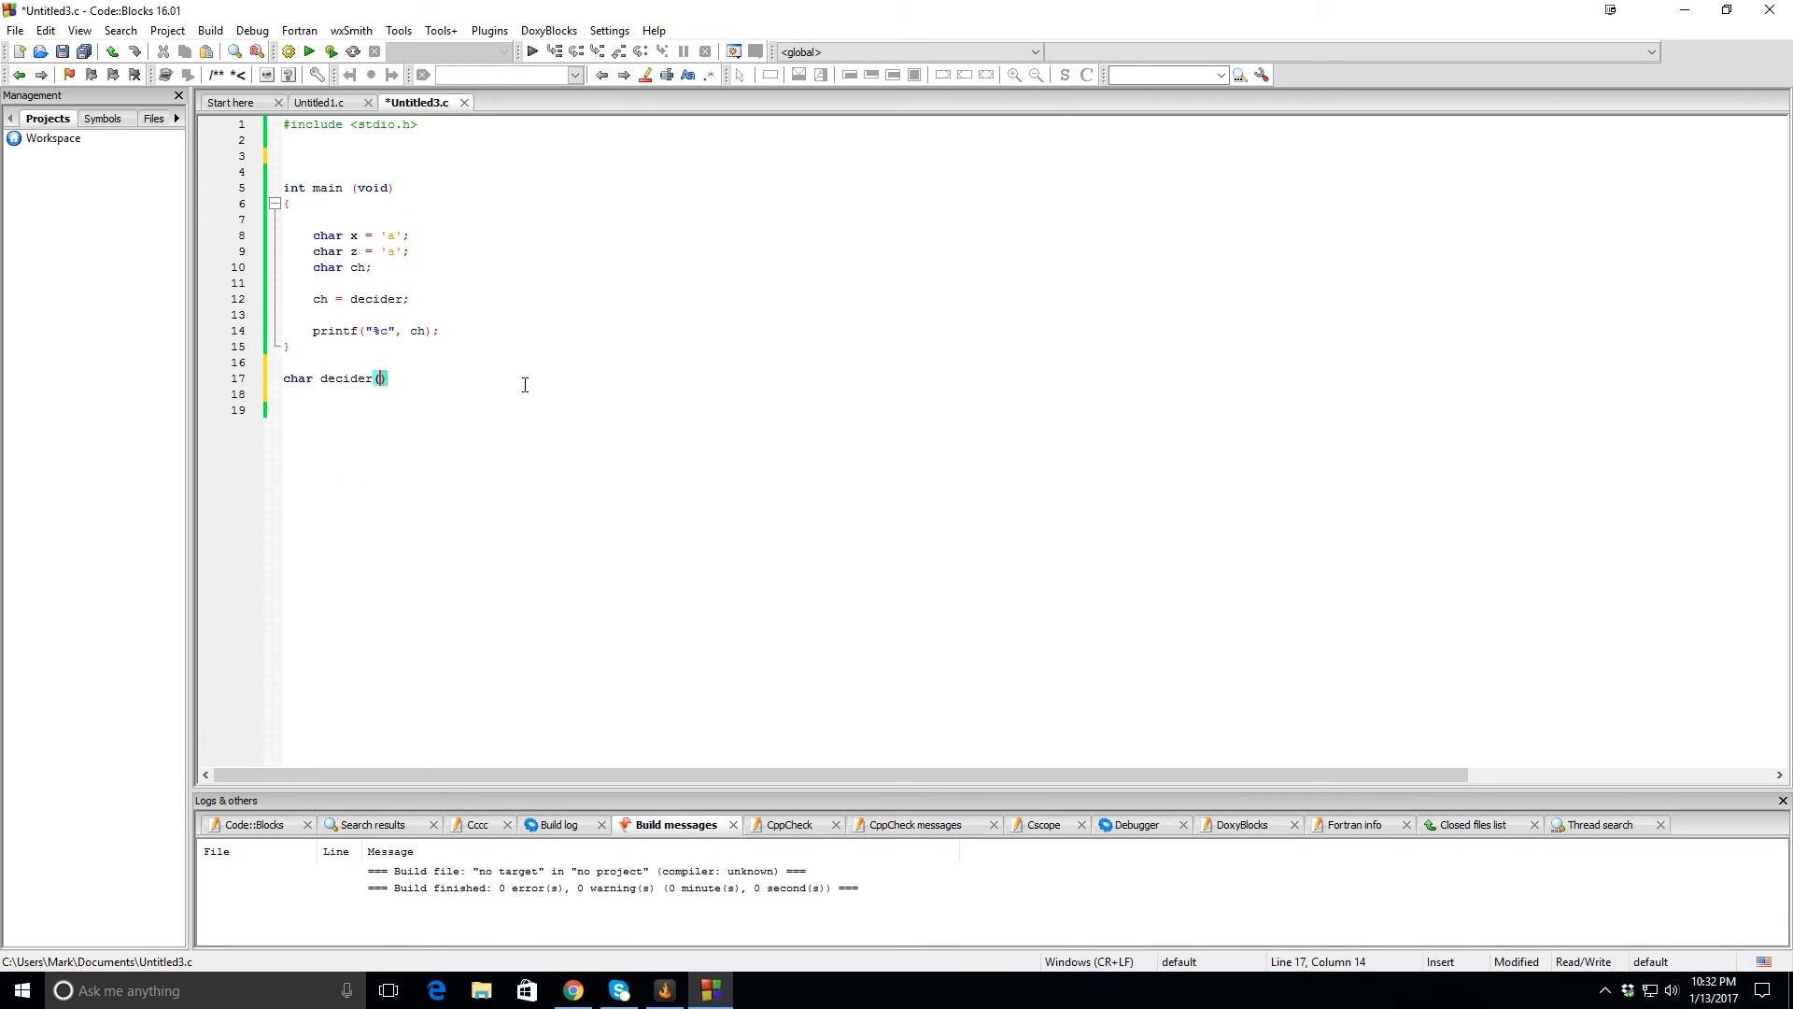
{"action": "type", "text": "char a, char b"}
{"action": "left_click", "coordinate": [1029, 394]}
{"action": "type", "text": "{"}
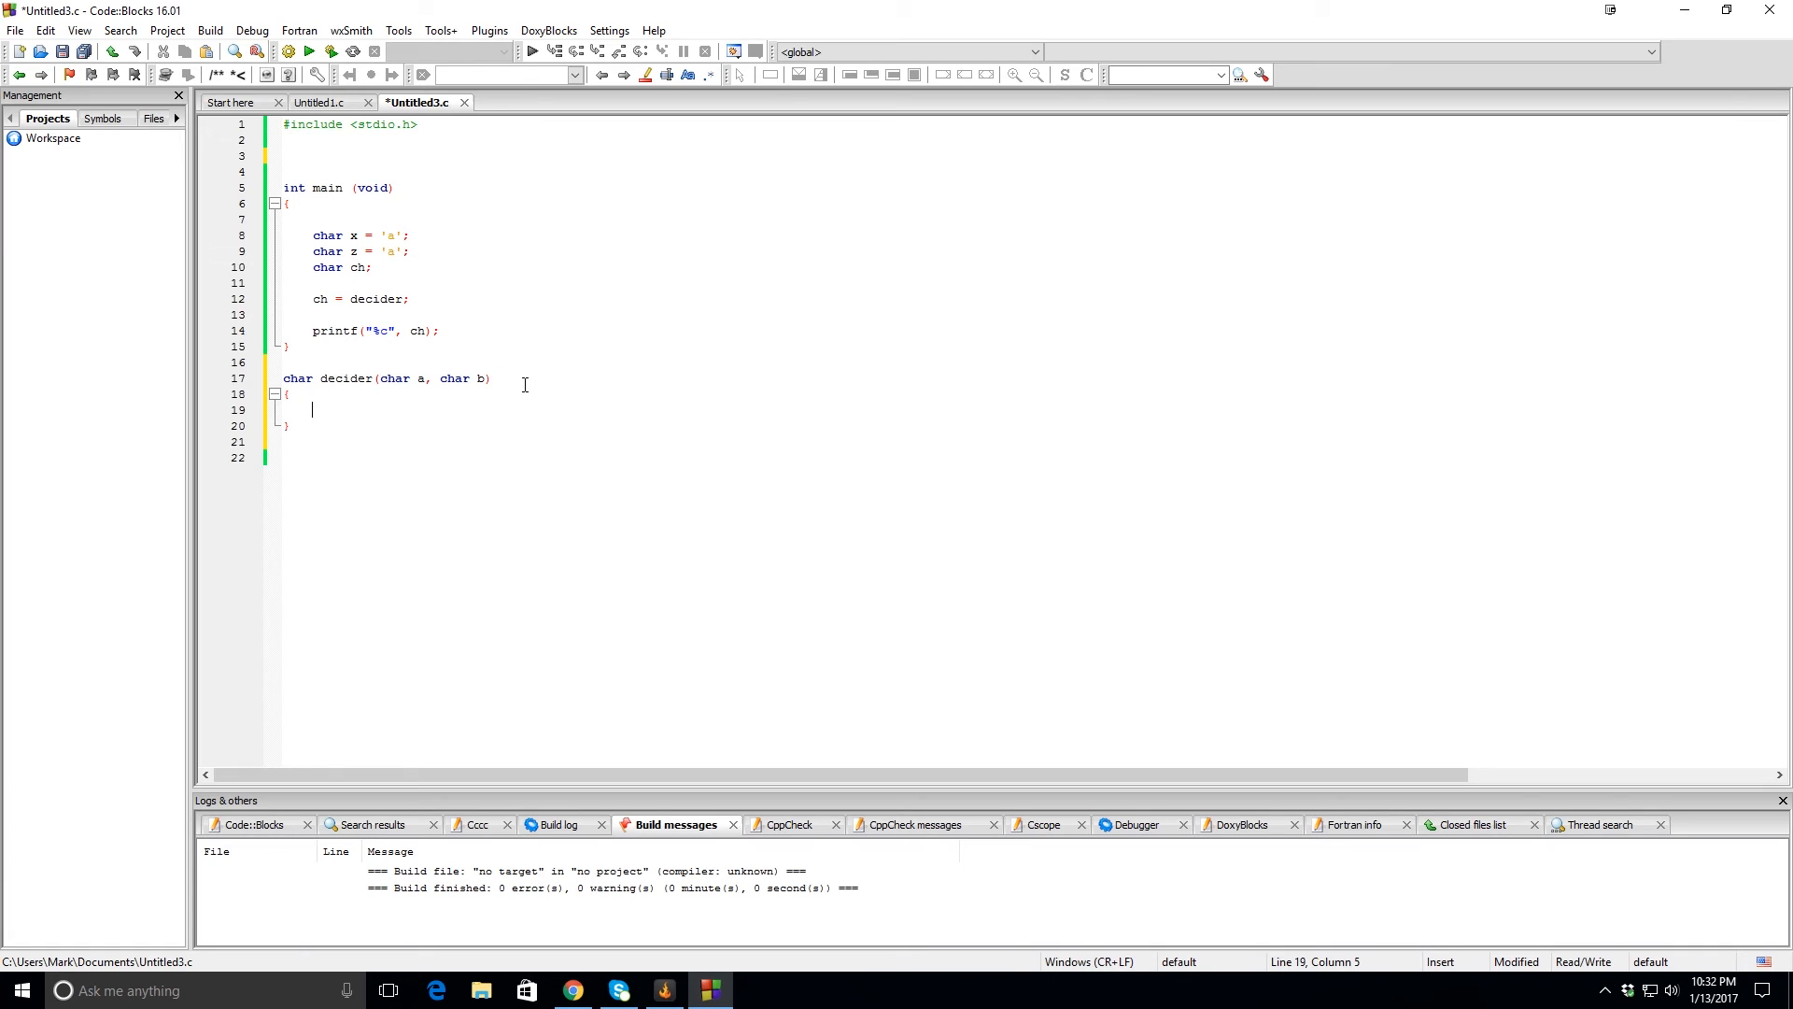
{"action": "left_click", "coordinate": [492, 379]}
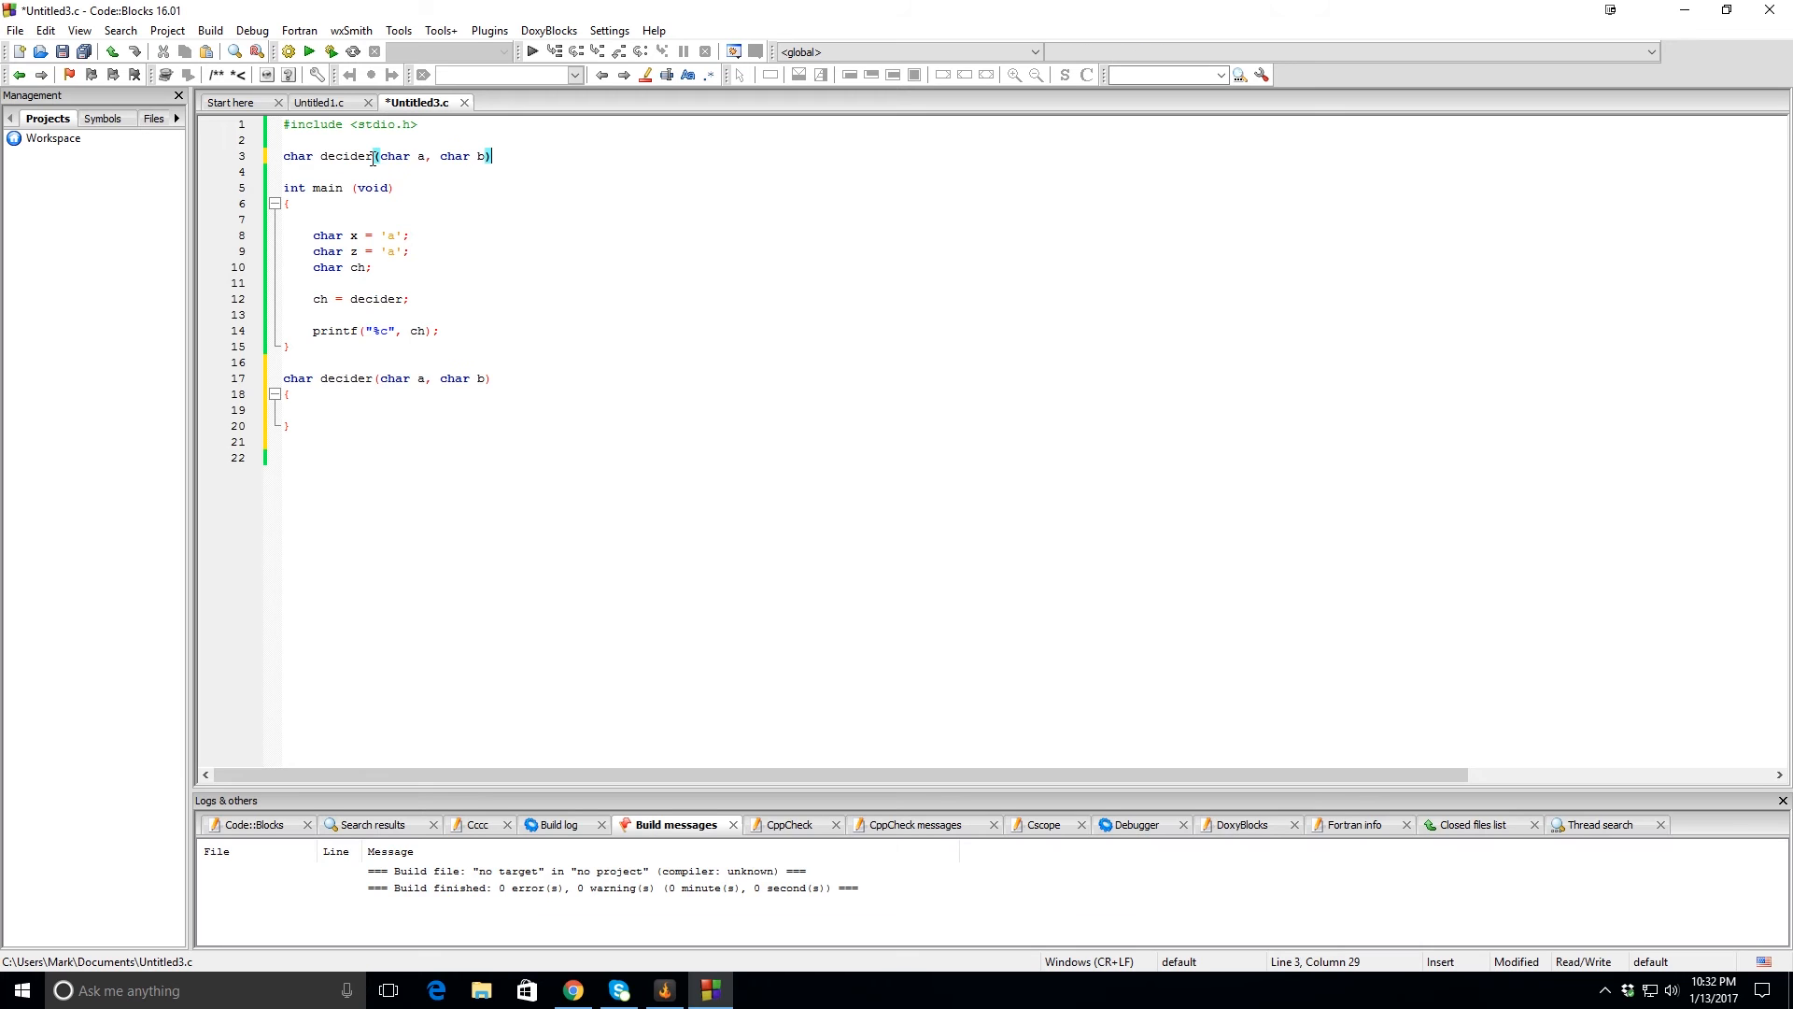
End the decider prototype with ';' and make decider return 't' when a == b.
{"action": "type", "text": ";"}
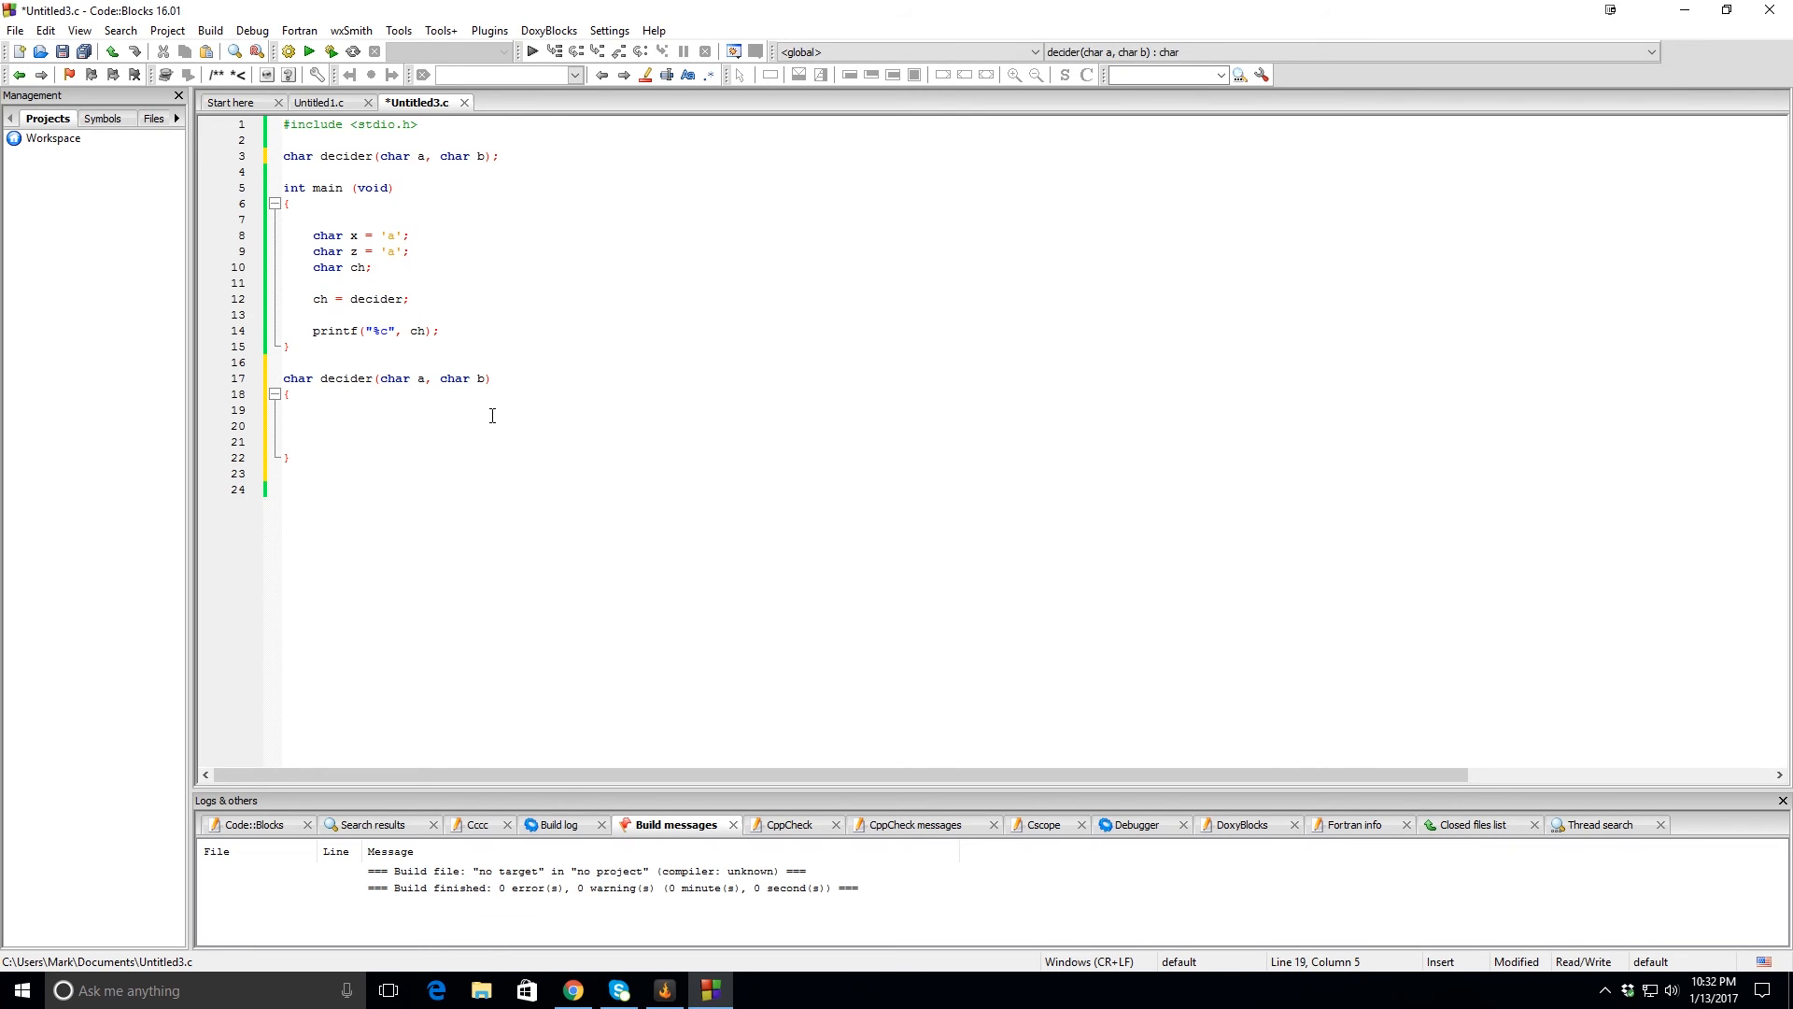
{"action": "type", "text": "if"}
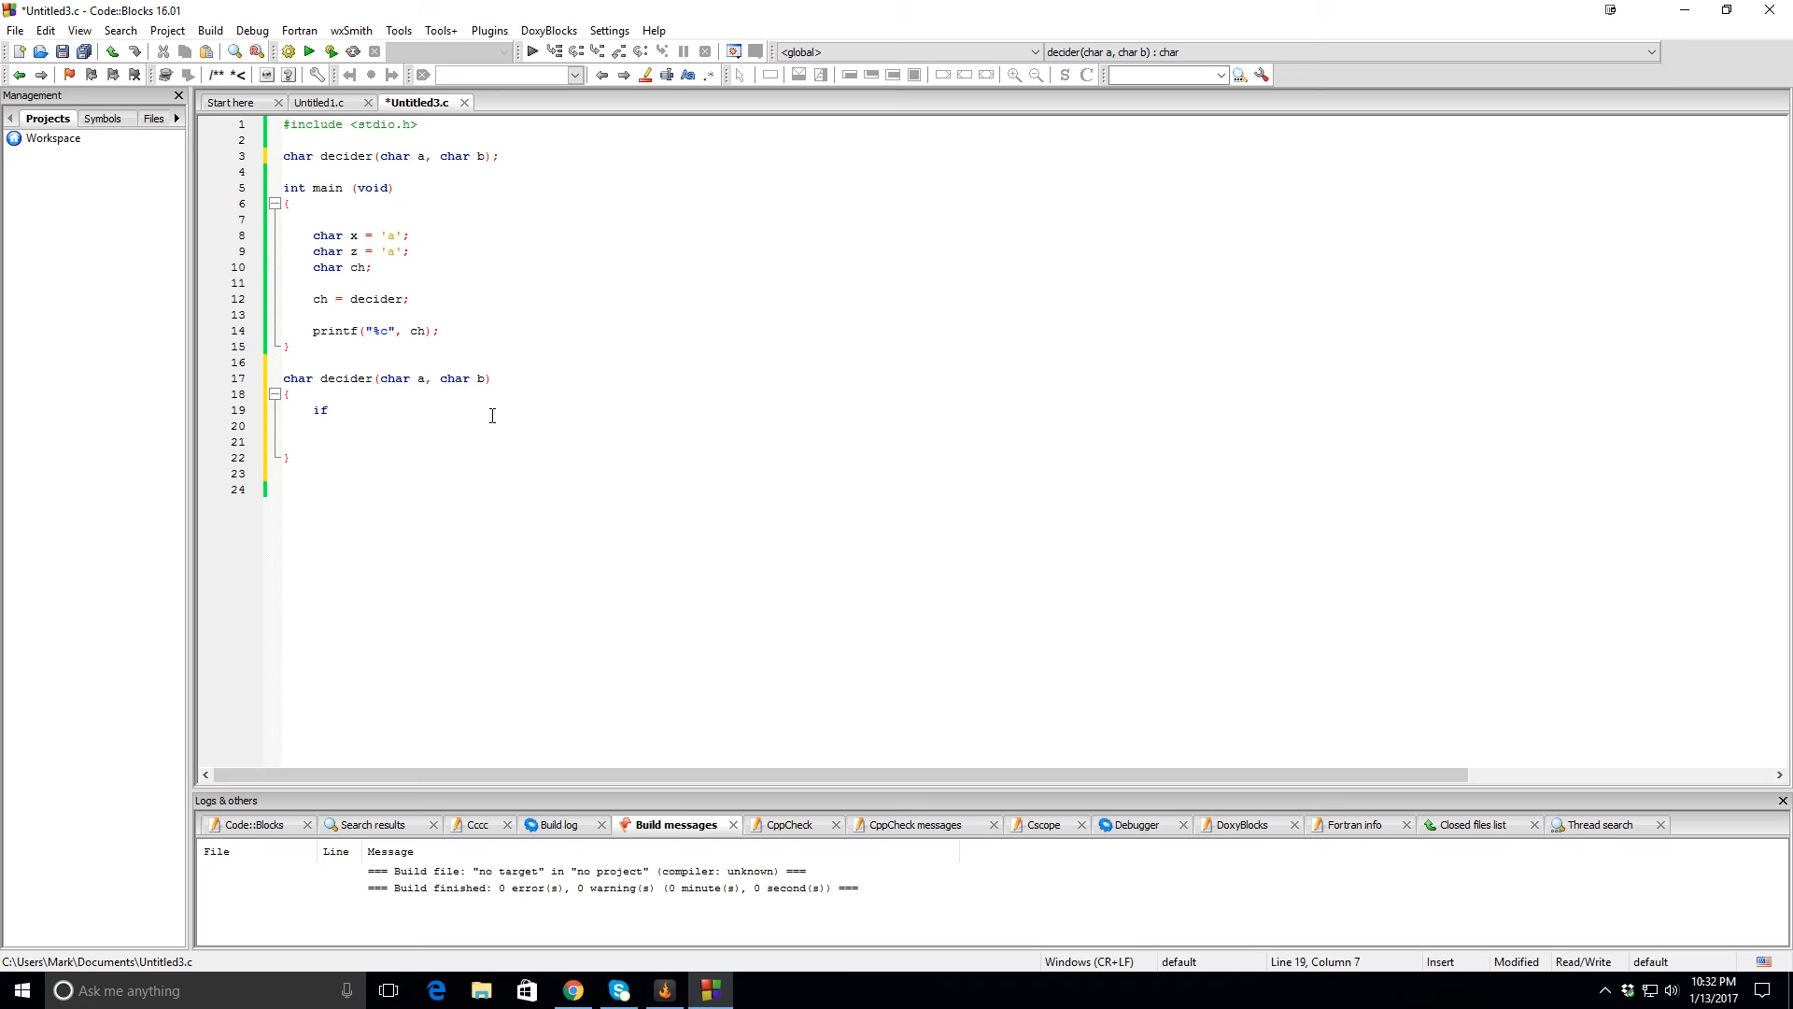
{"action": "type", "text": "(a )"}
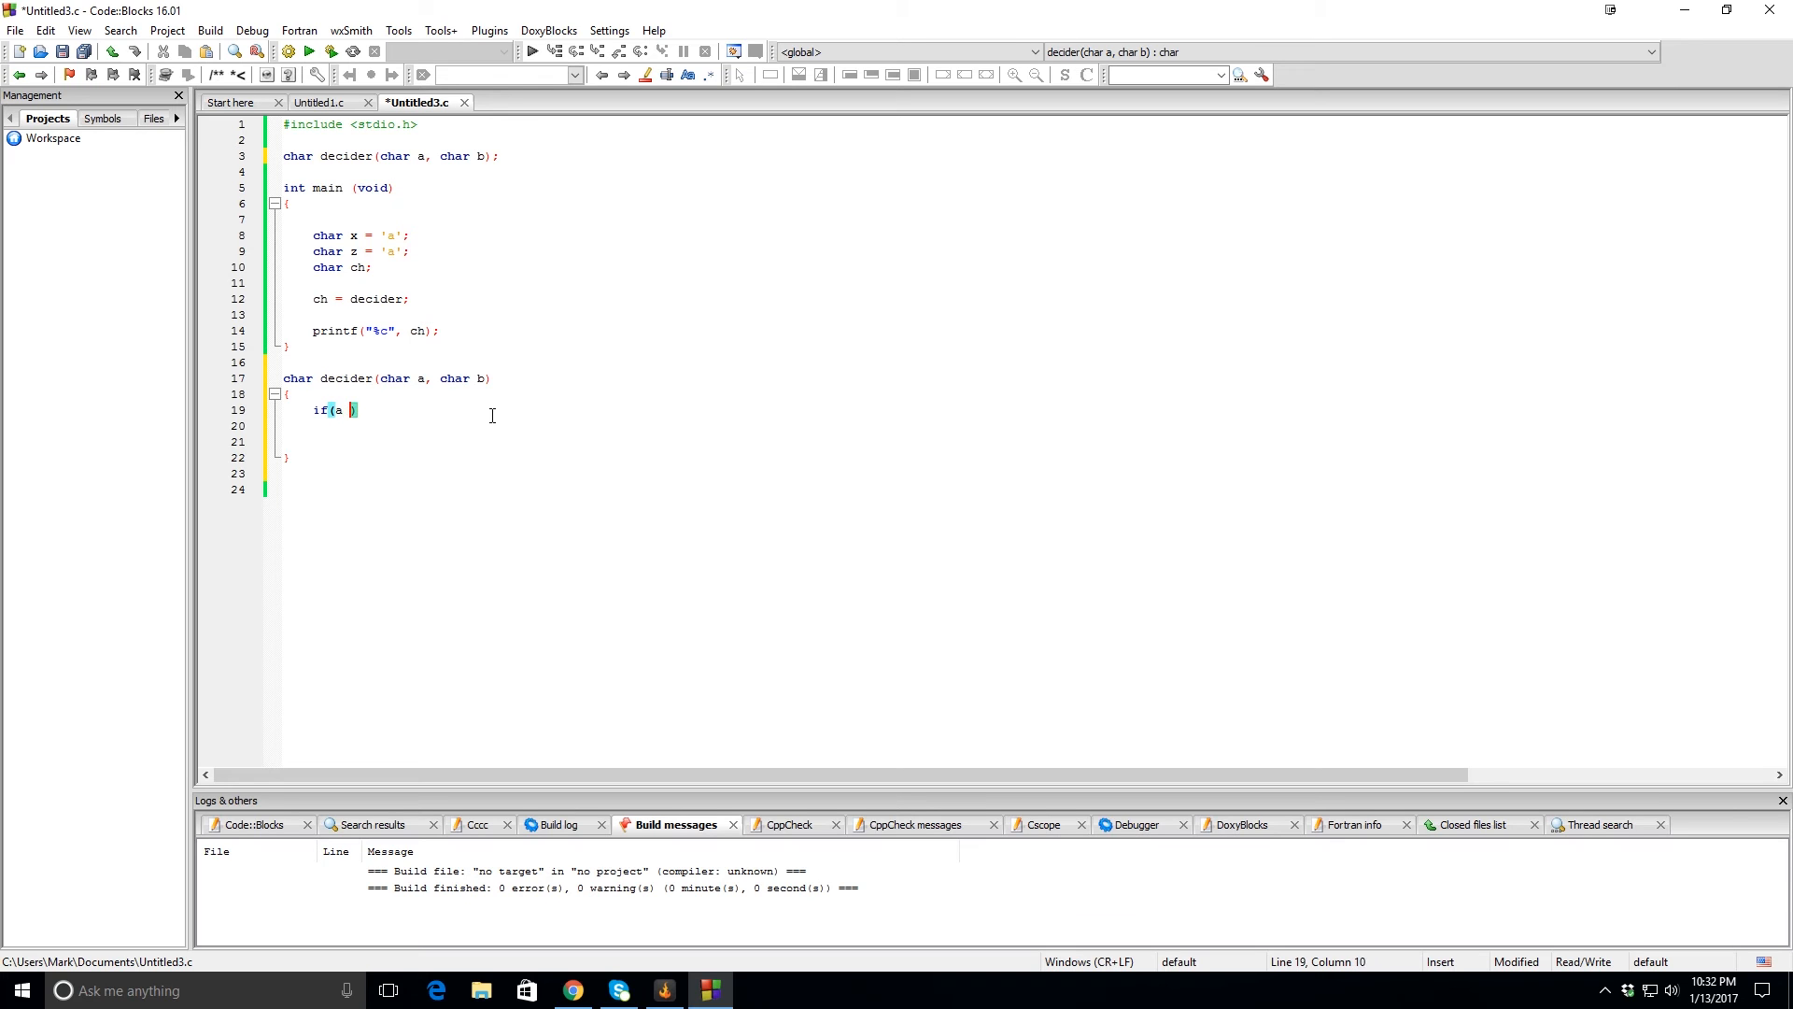
{"action": "type", "text": "== b"}
{"action": "left_click", "coordinate": [1029, 425]}
{"action": "type", "text": "return '="}
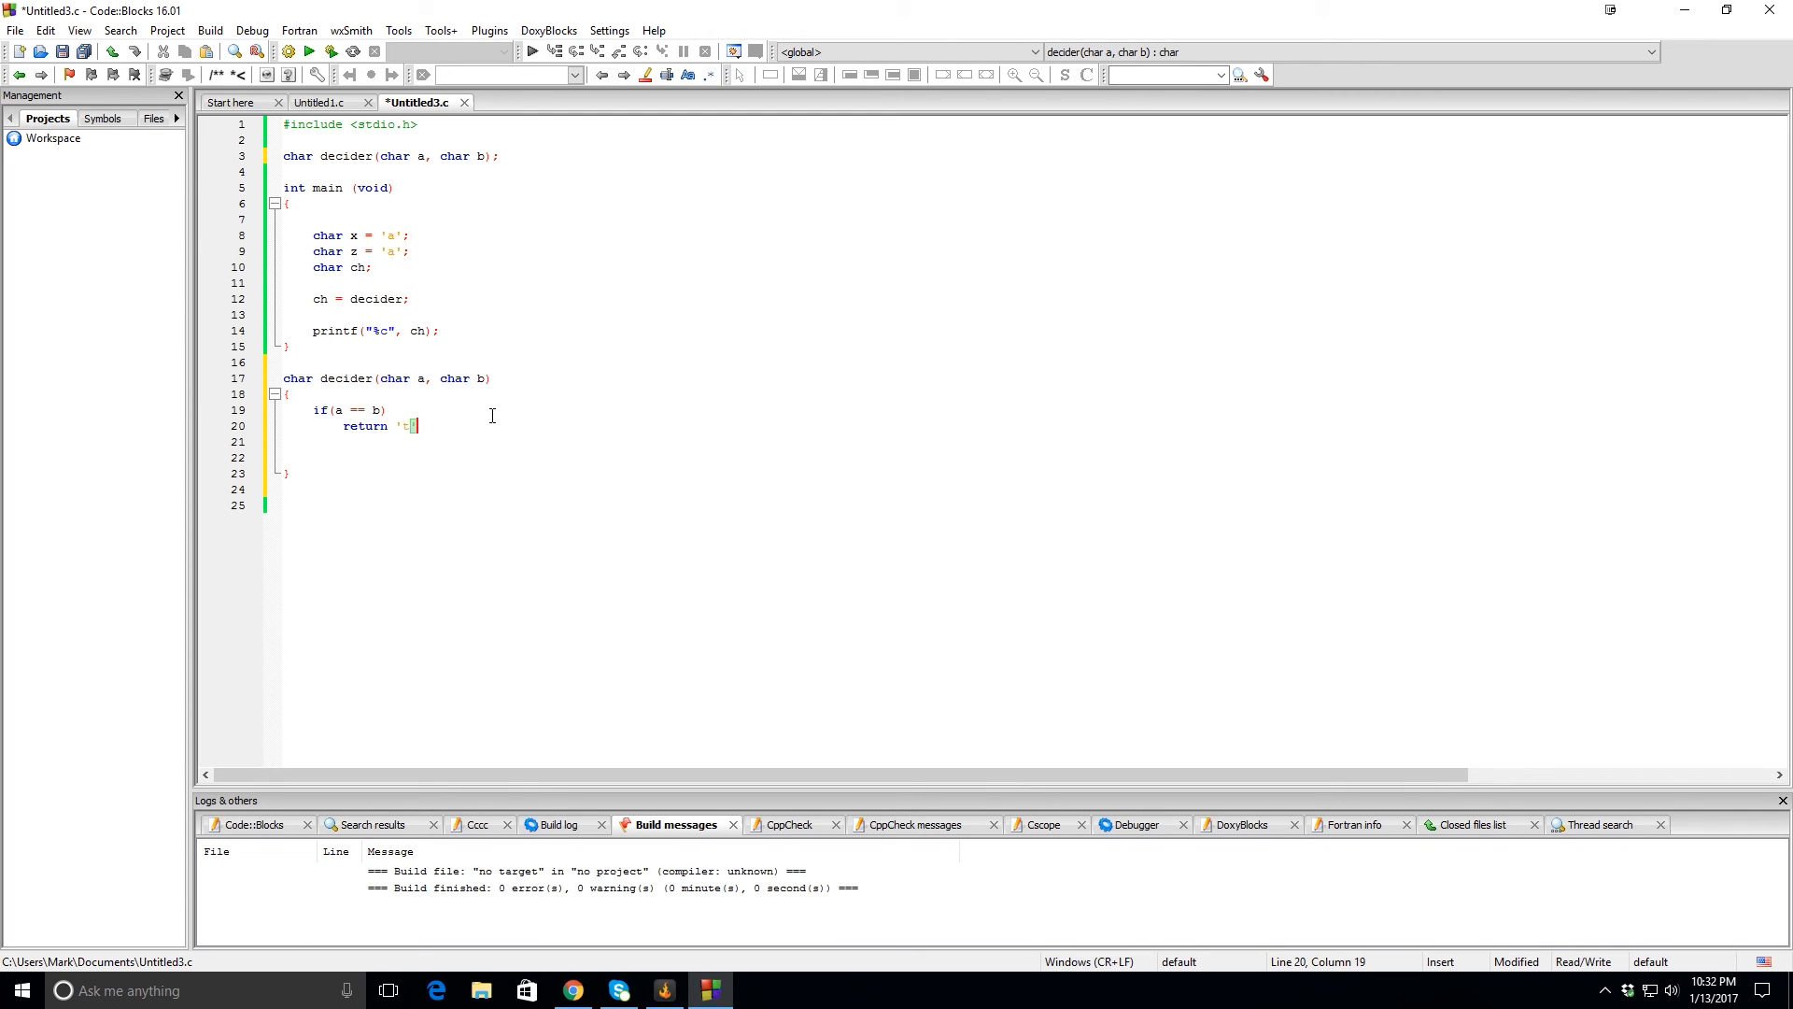
{"action": "type", "text": "'"}
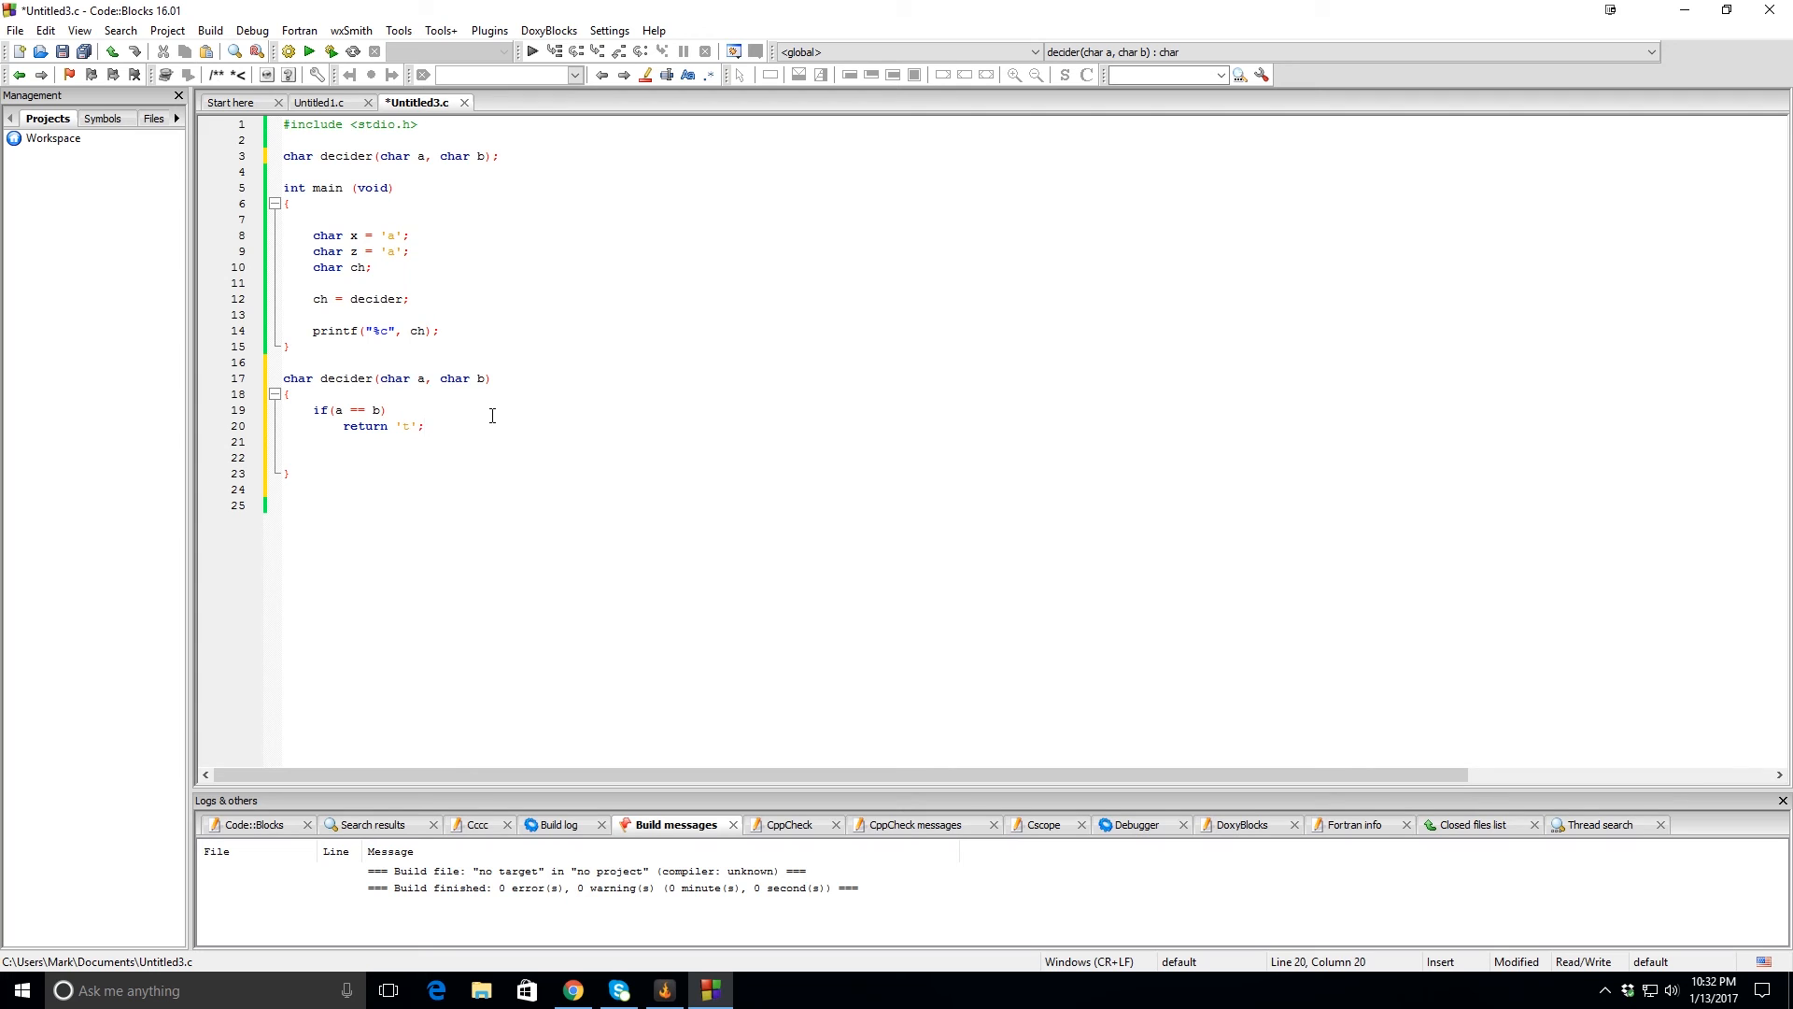
Add an else branch so decider returns 'f' otherwise.
{"action": "type", "text": "else"}
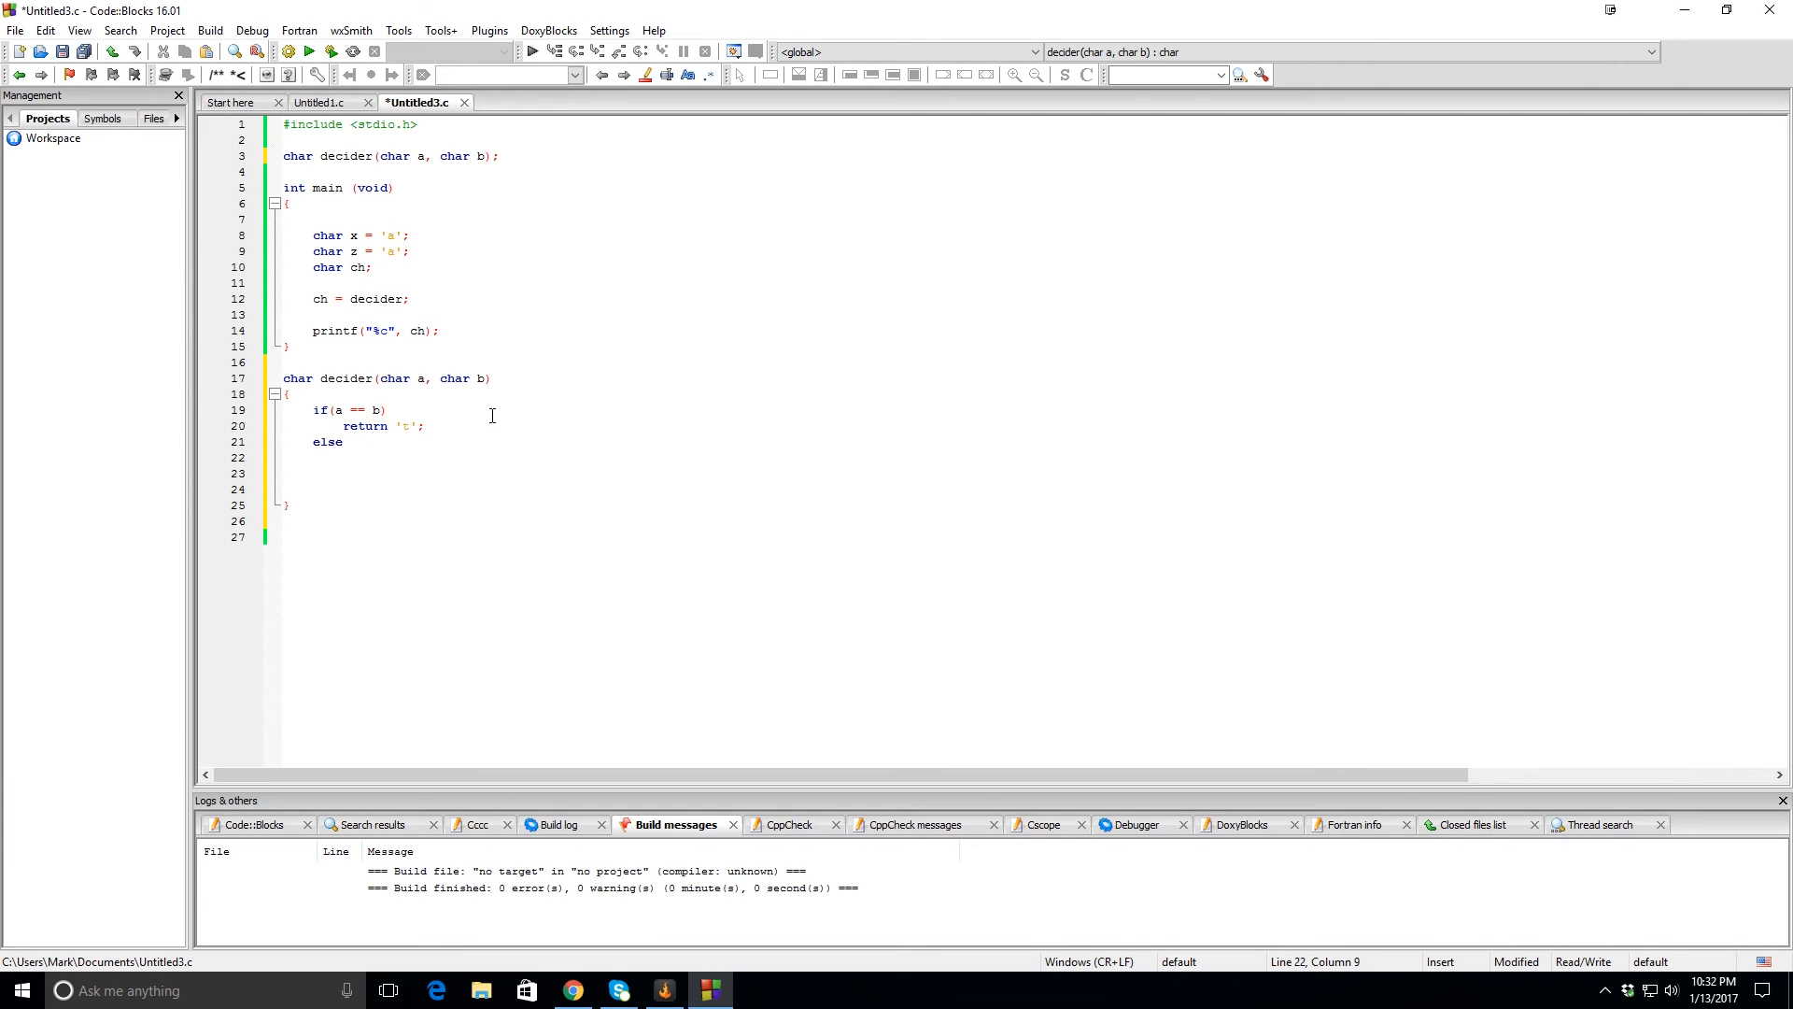
{"action": "type", "text": "return"}
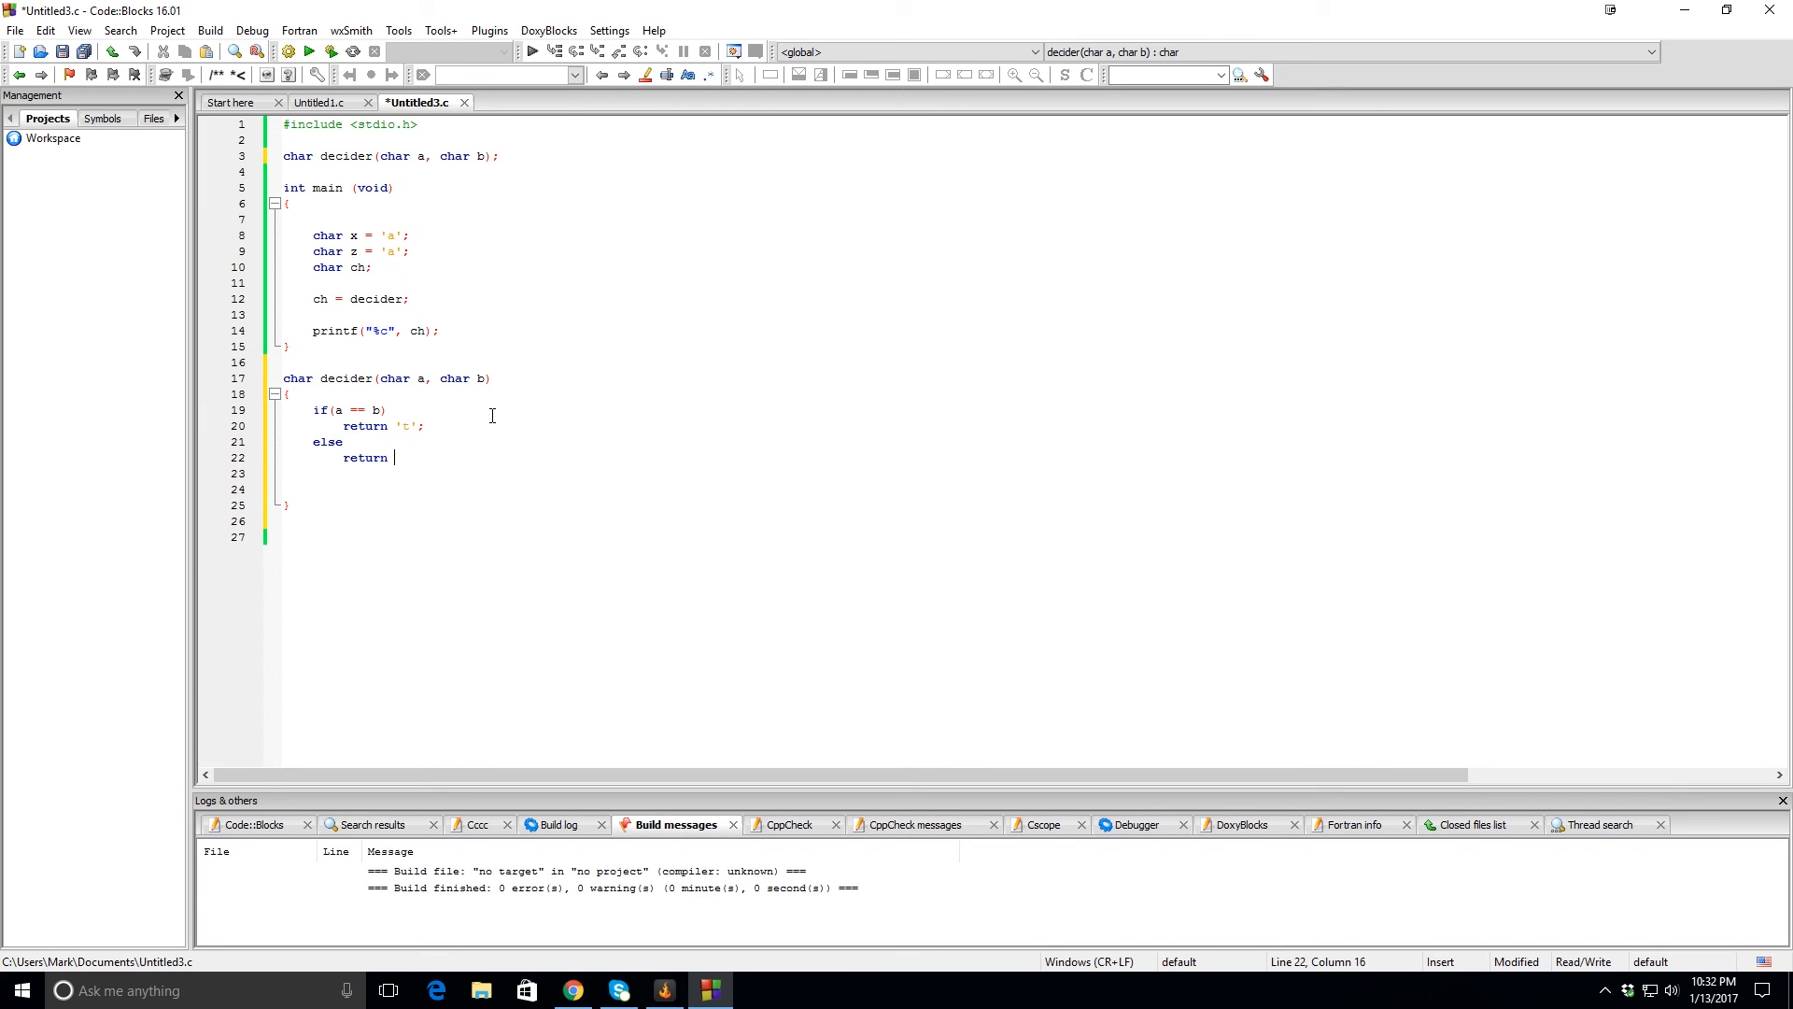
{"action": "type", "text": "'f'"}
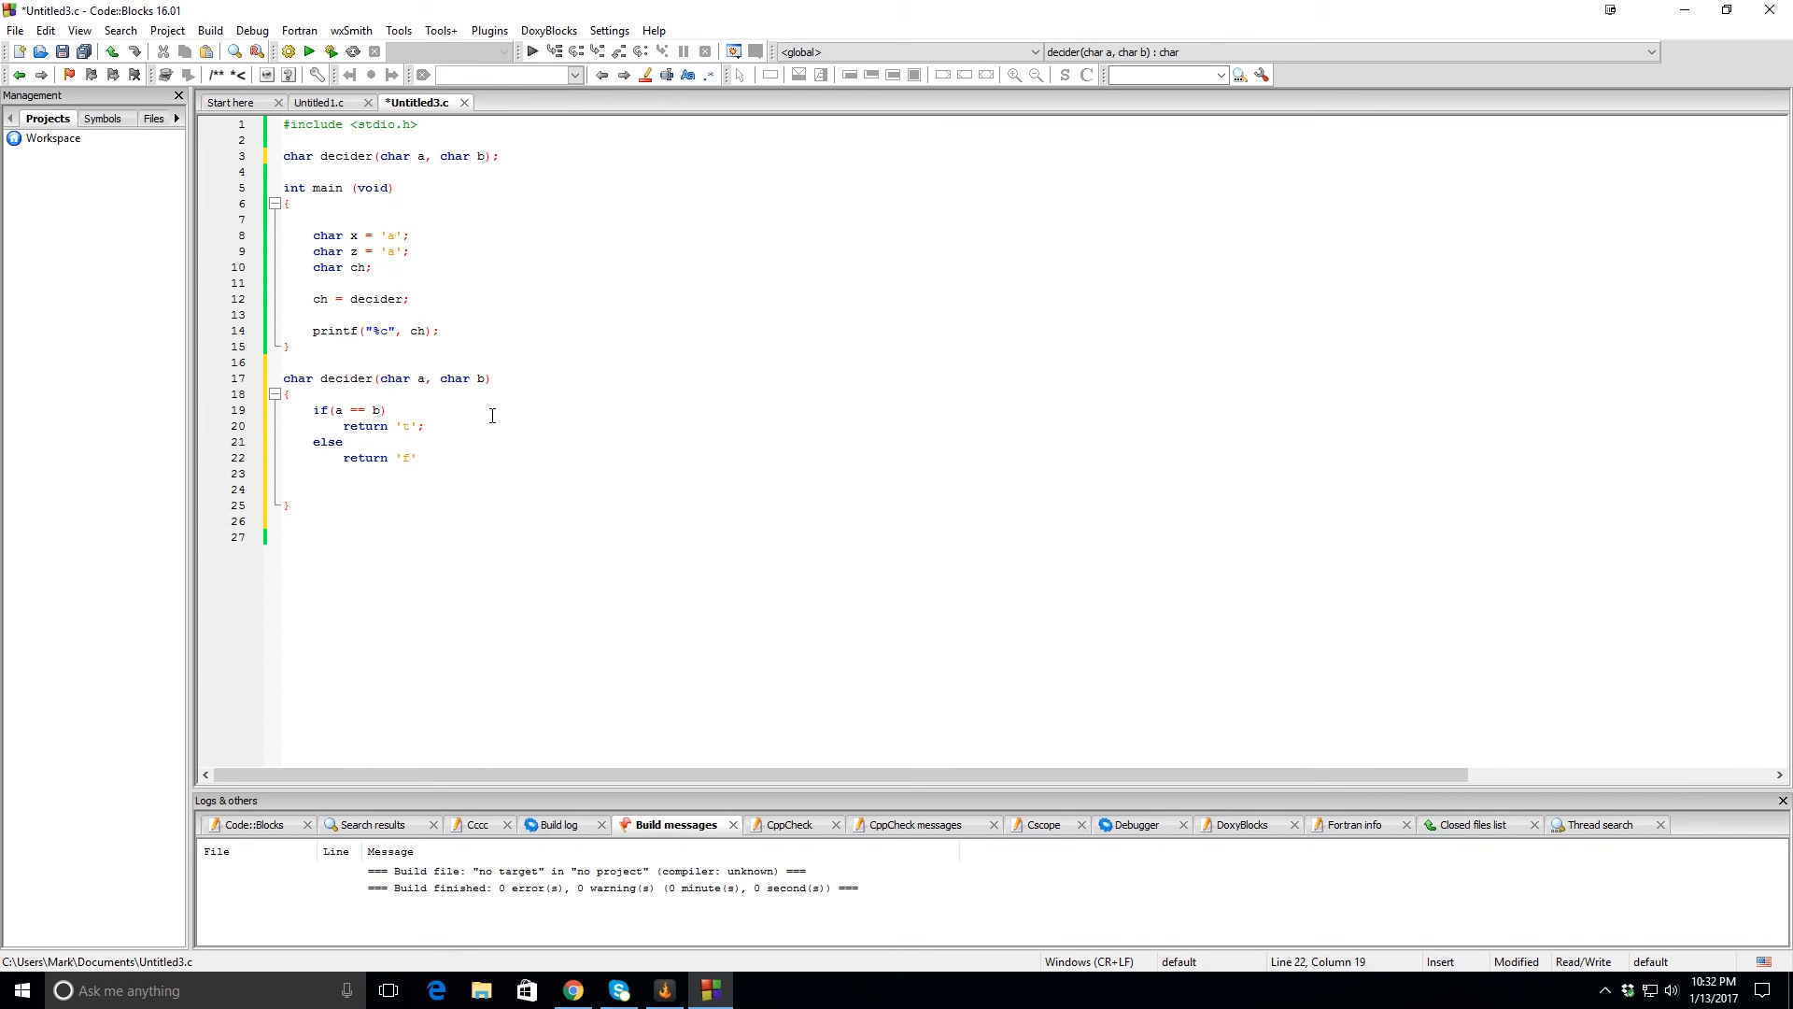
{"action": "type", "text": ";"}
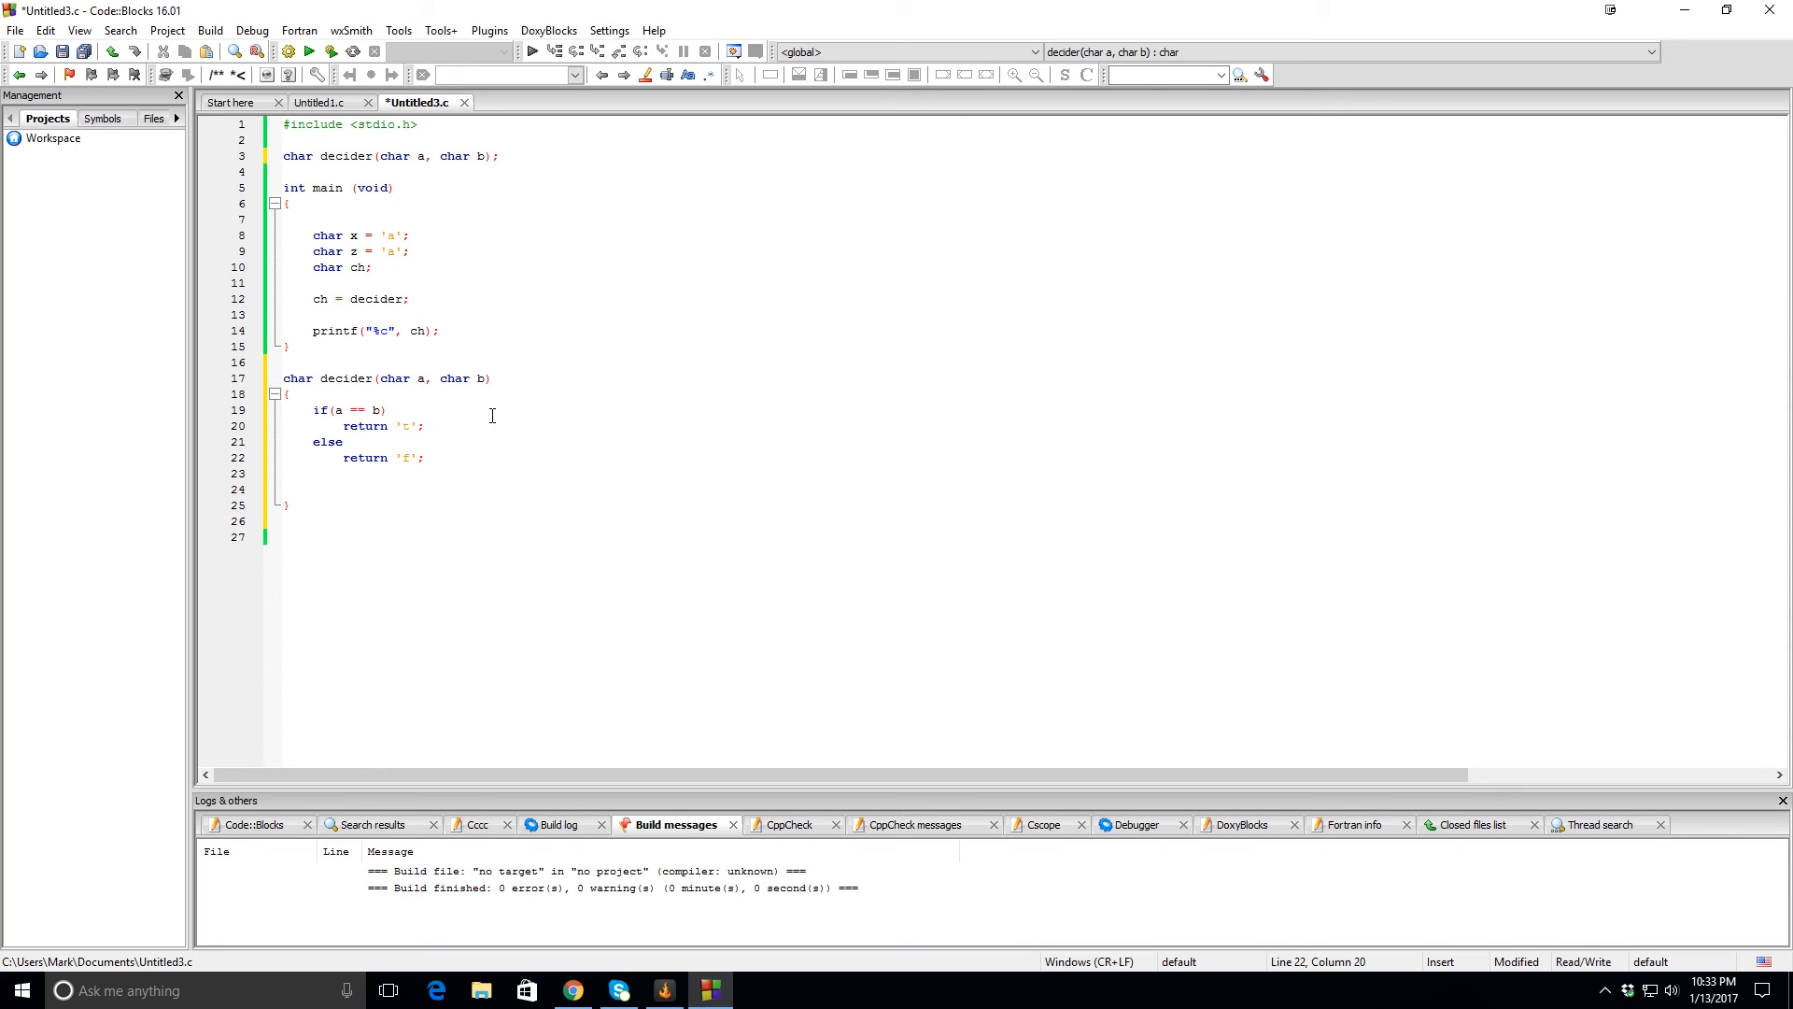
{"action": "left_click", "coordinate": [282, 489]}
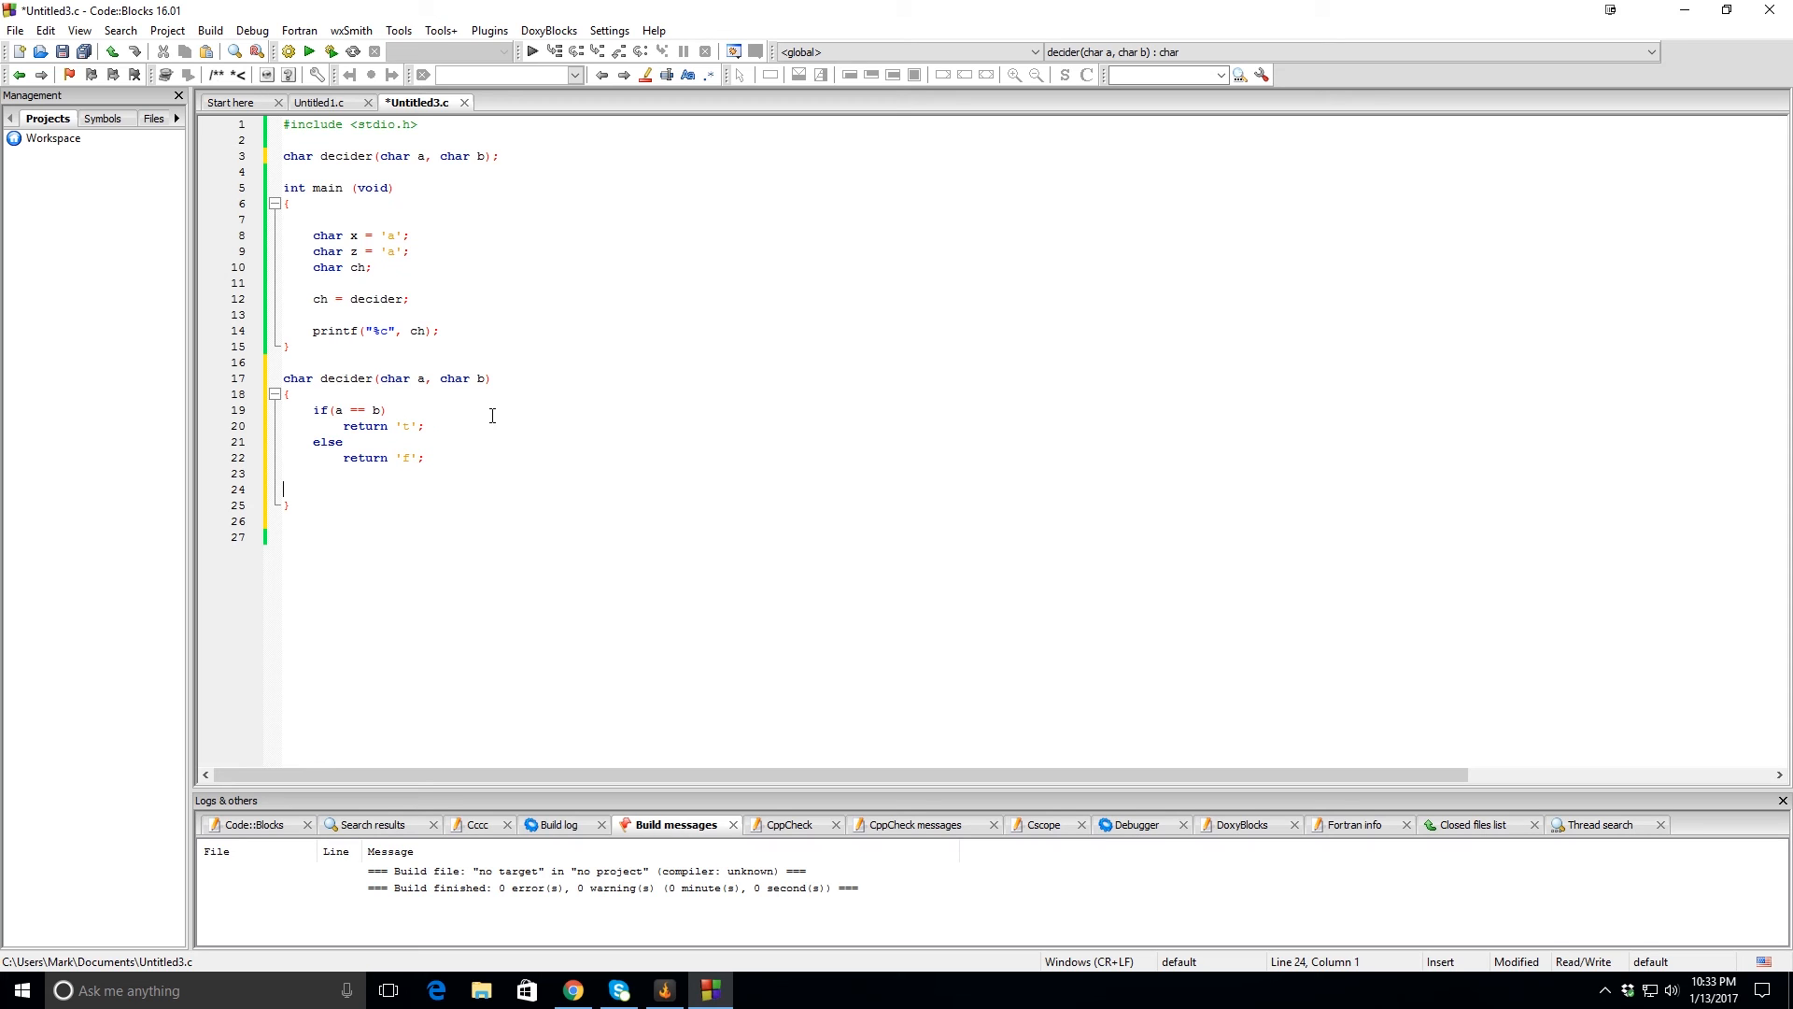
{"action": "mouse_move", "coordinate": [409, 330]}
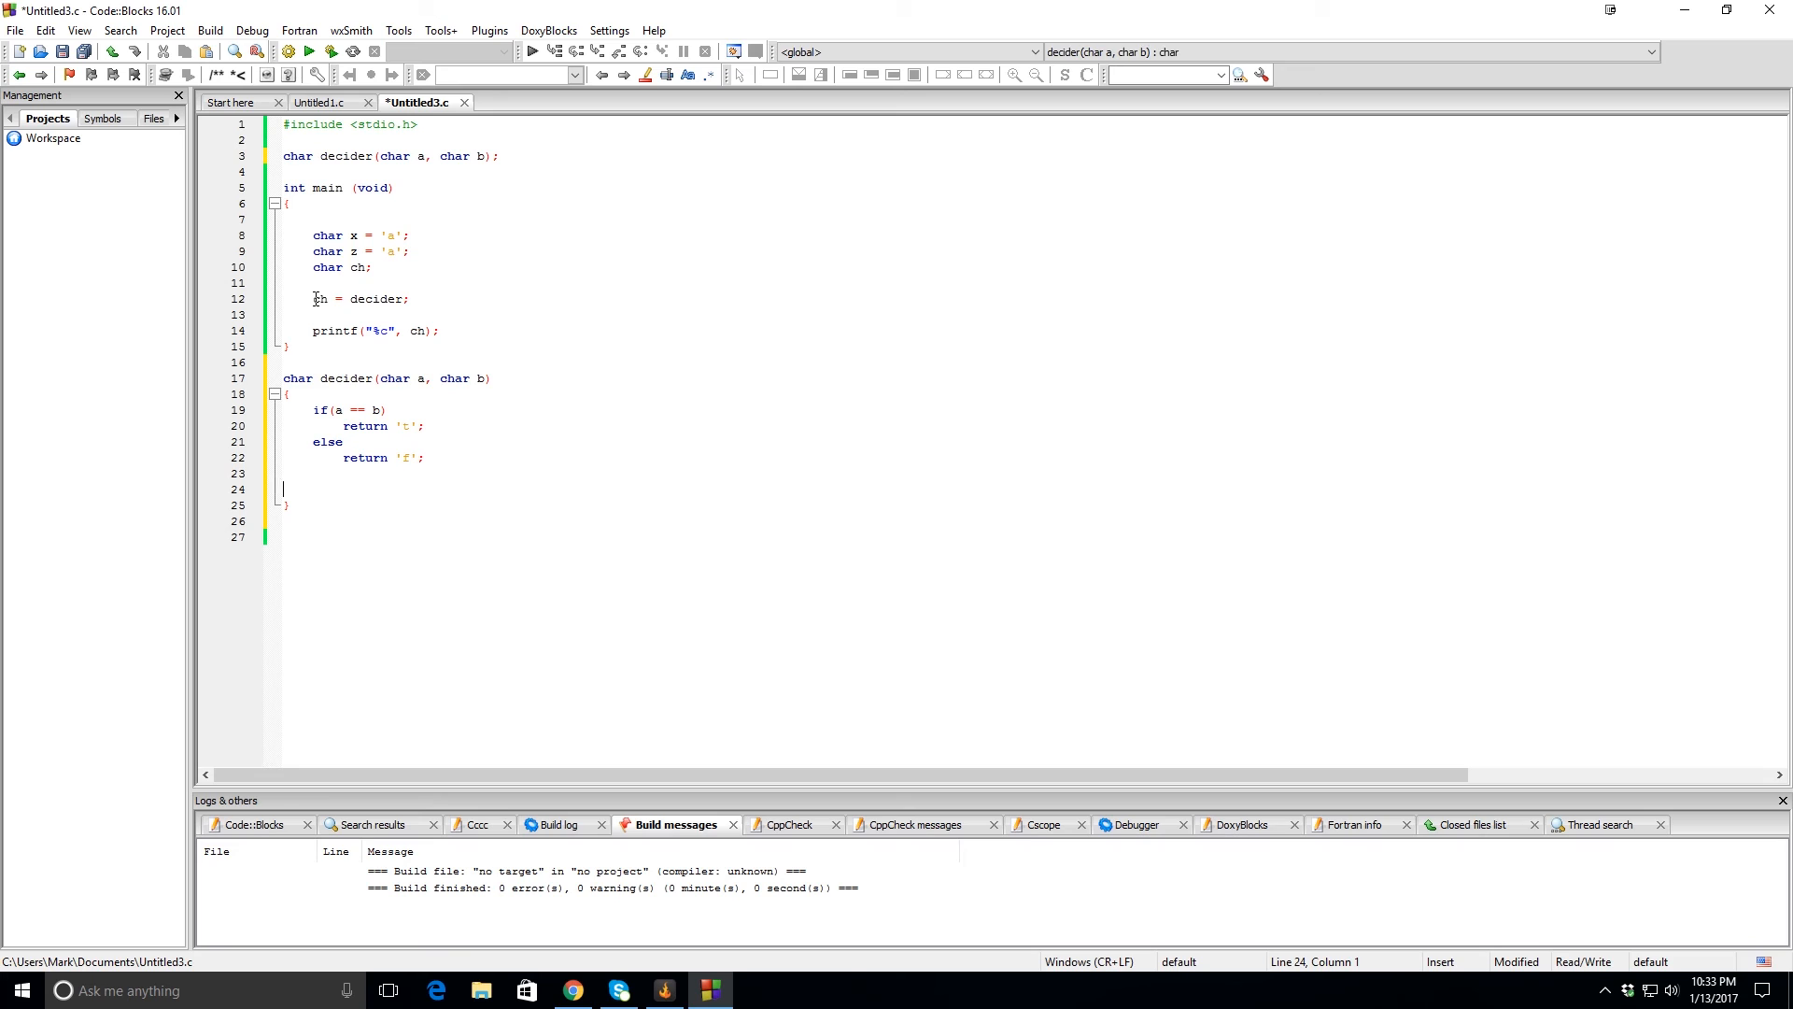
Change main's assignment to ch = decider(x,z).
{"action": "double_click", "coordinate": [355, 299]}
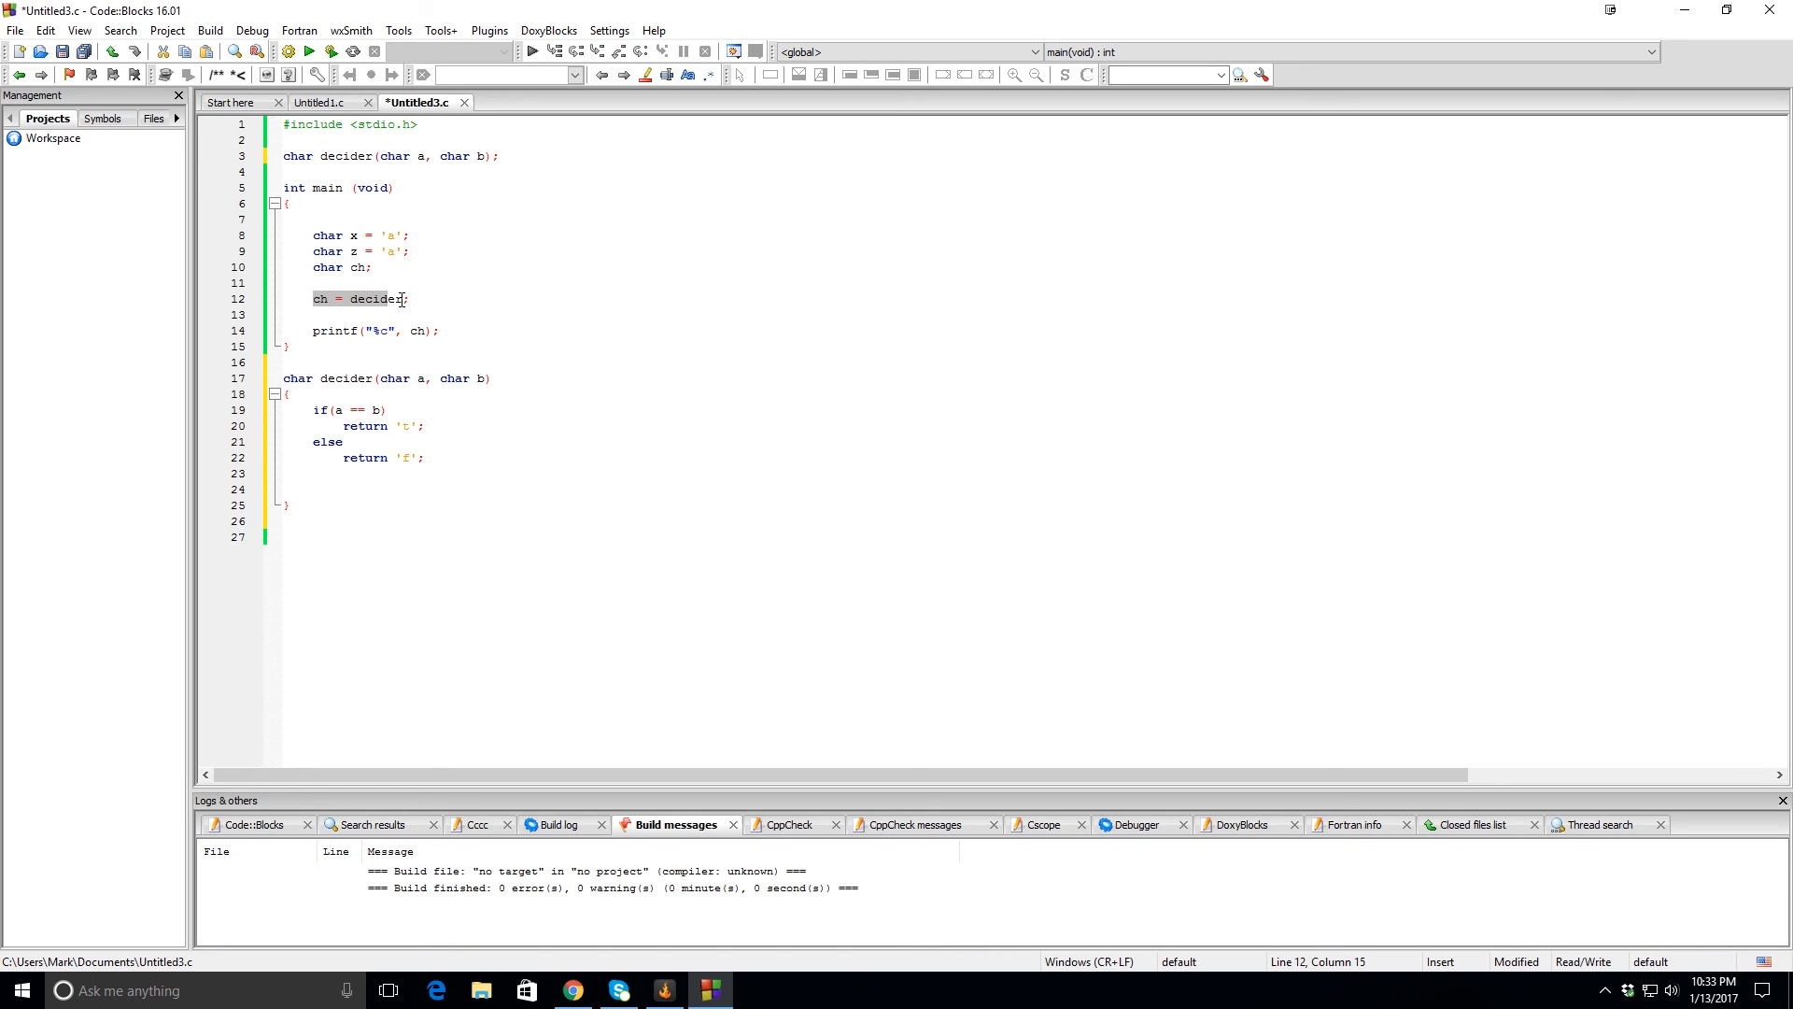
{"action": "type", "text": "()"}
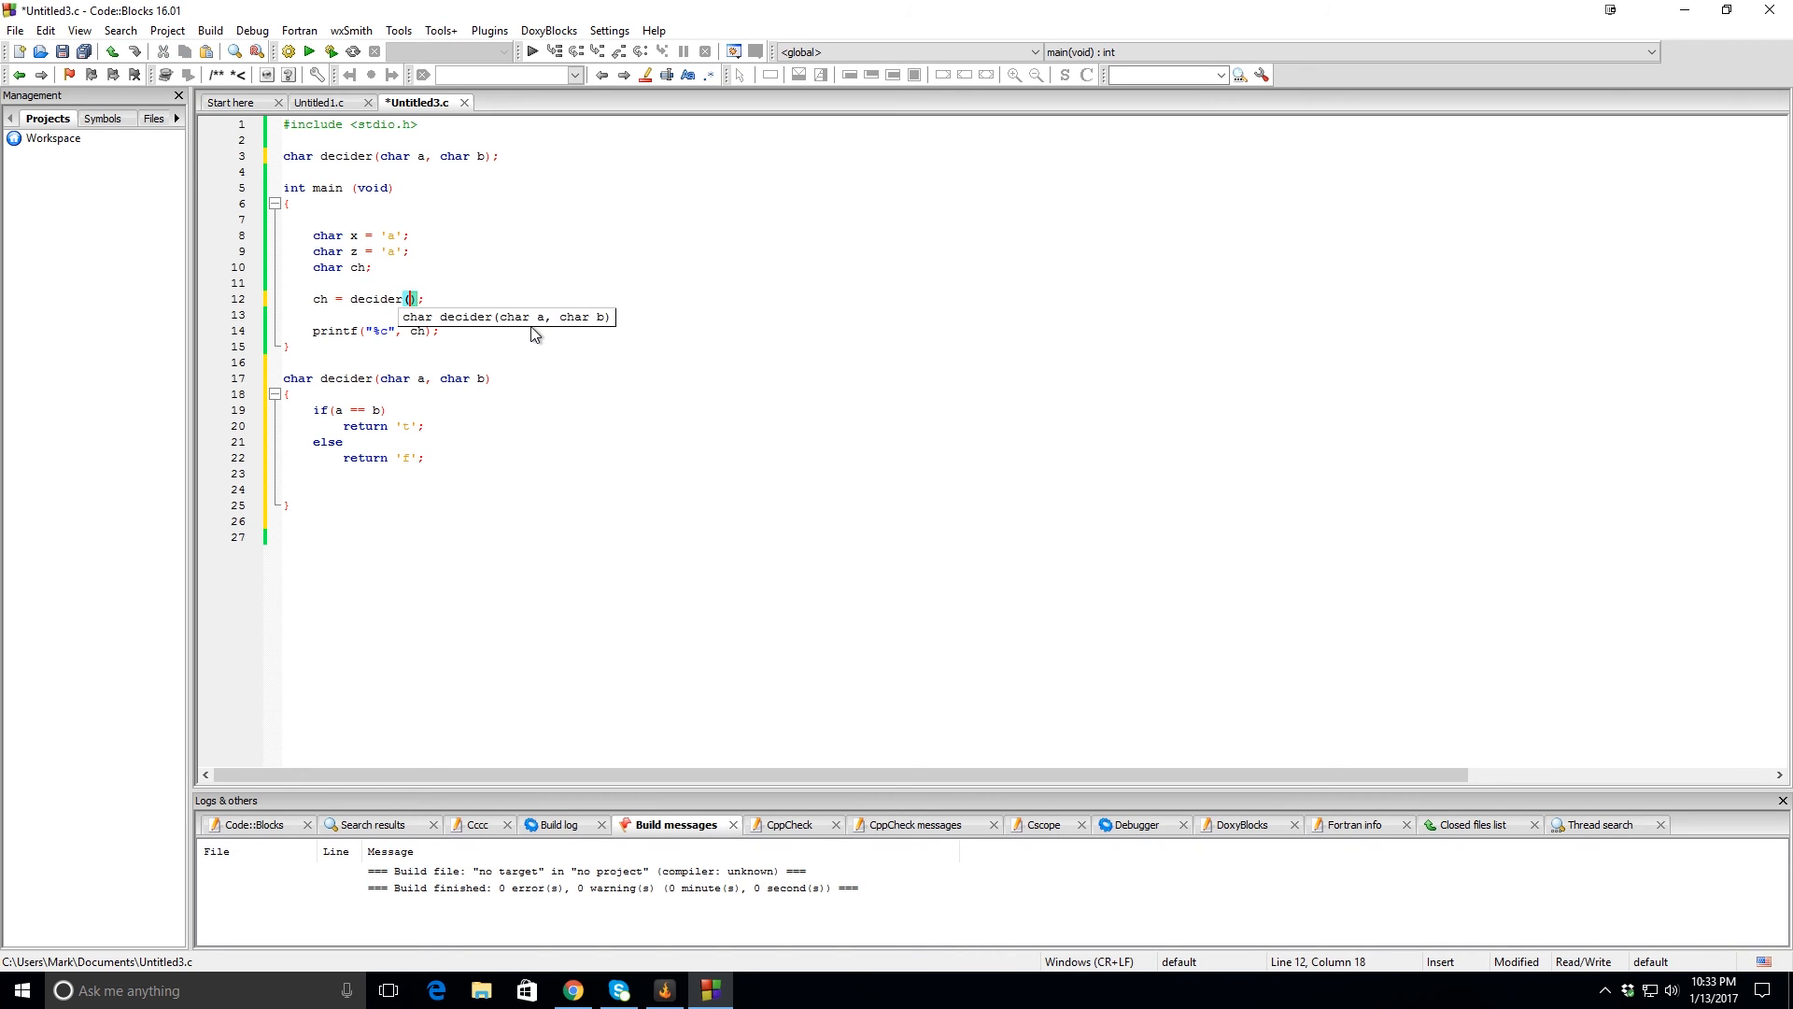
{"action": "type", "text": "x"}
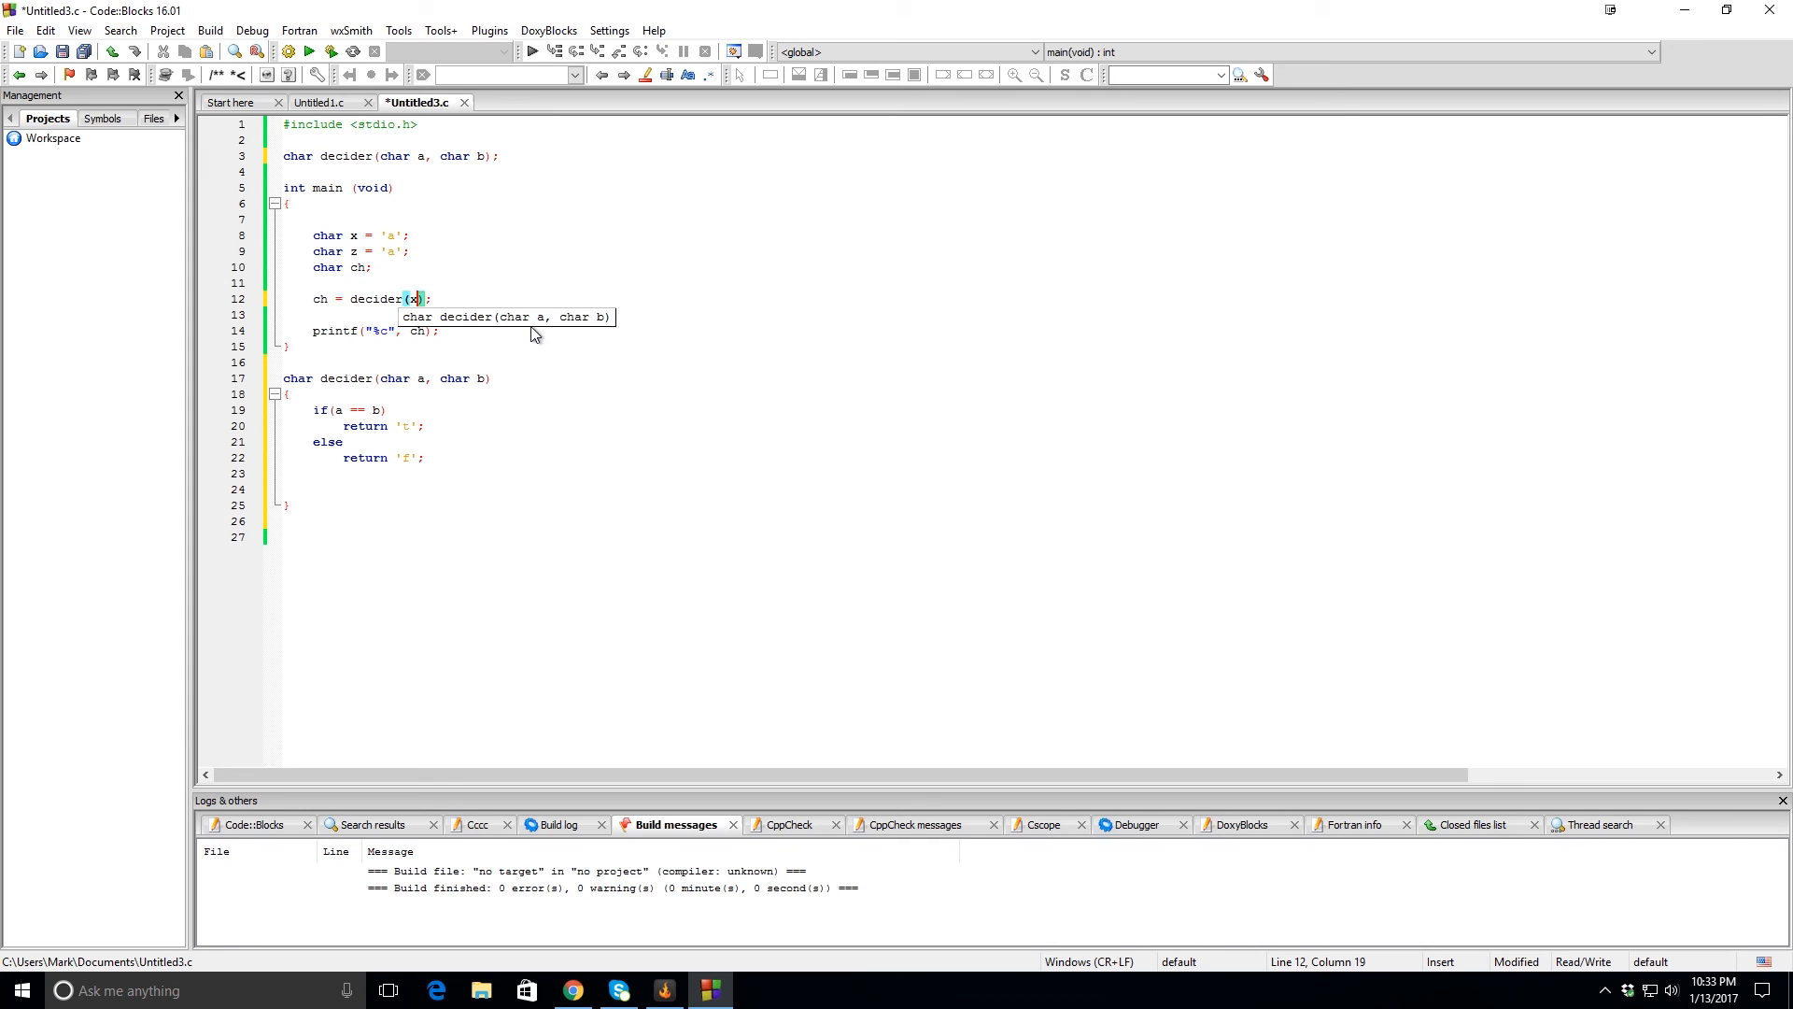
{"action": "type", "text": ",z"}
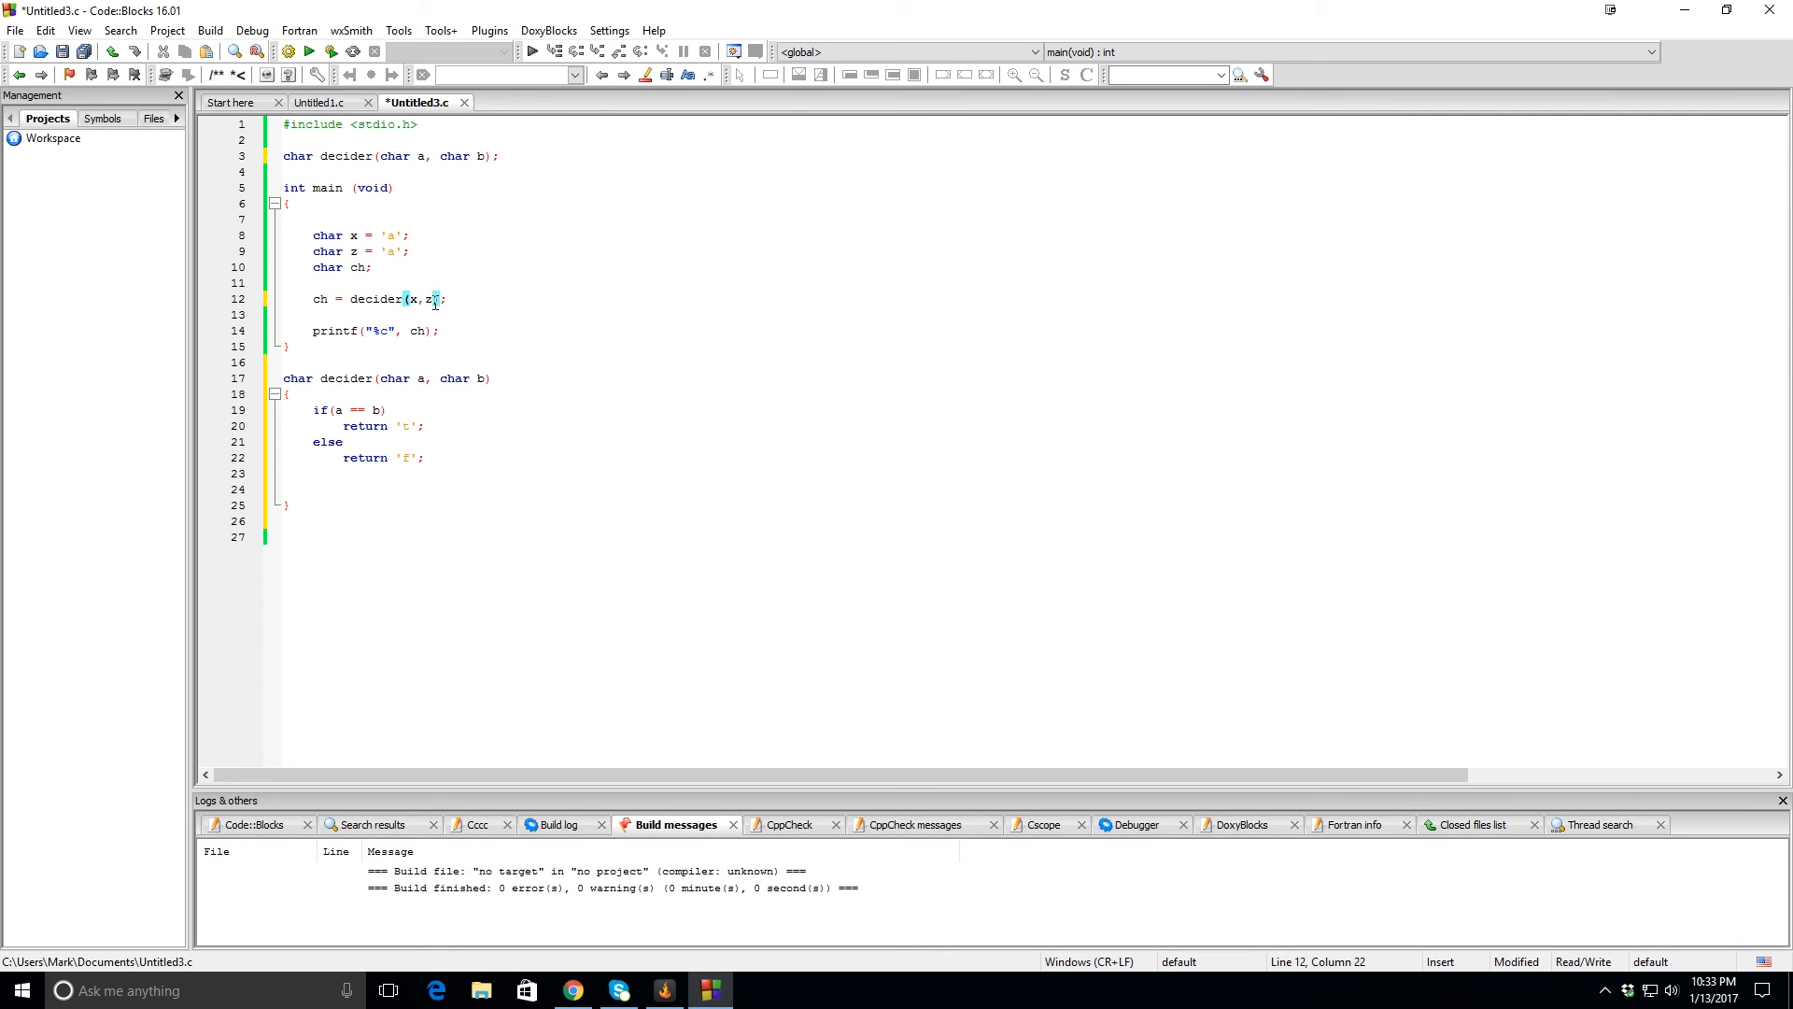
{"action": "mouse_move", "coordinate": [473, 372]}
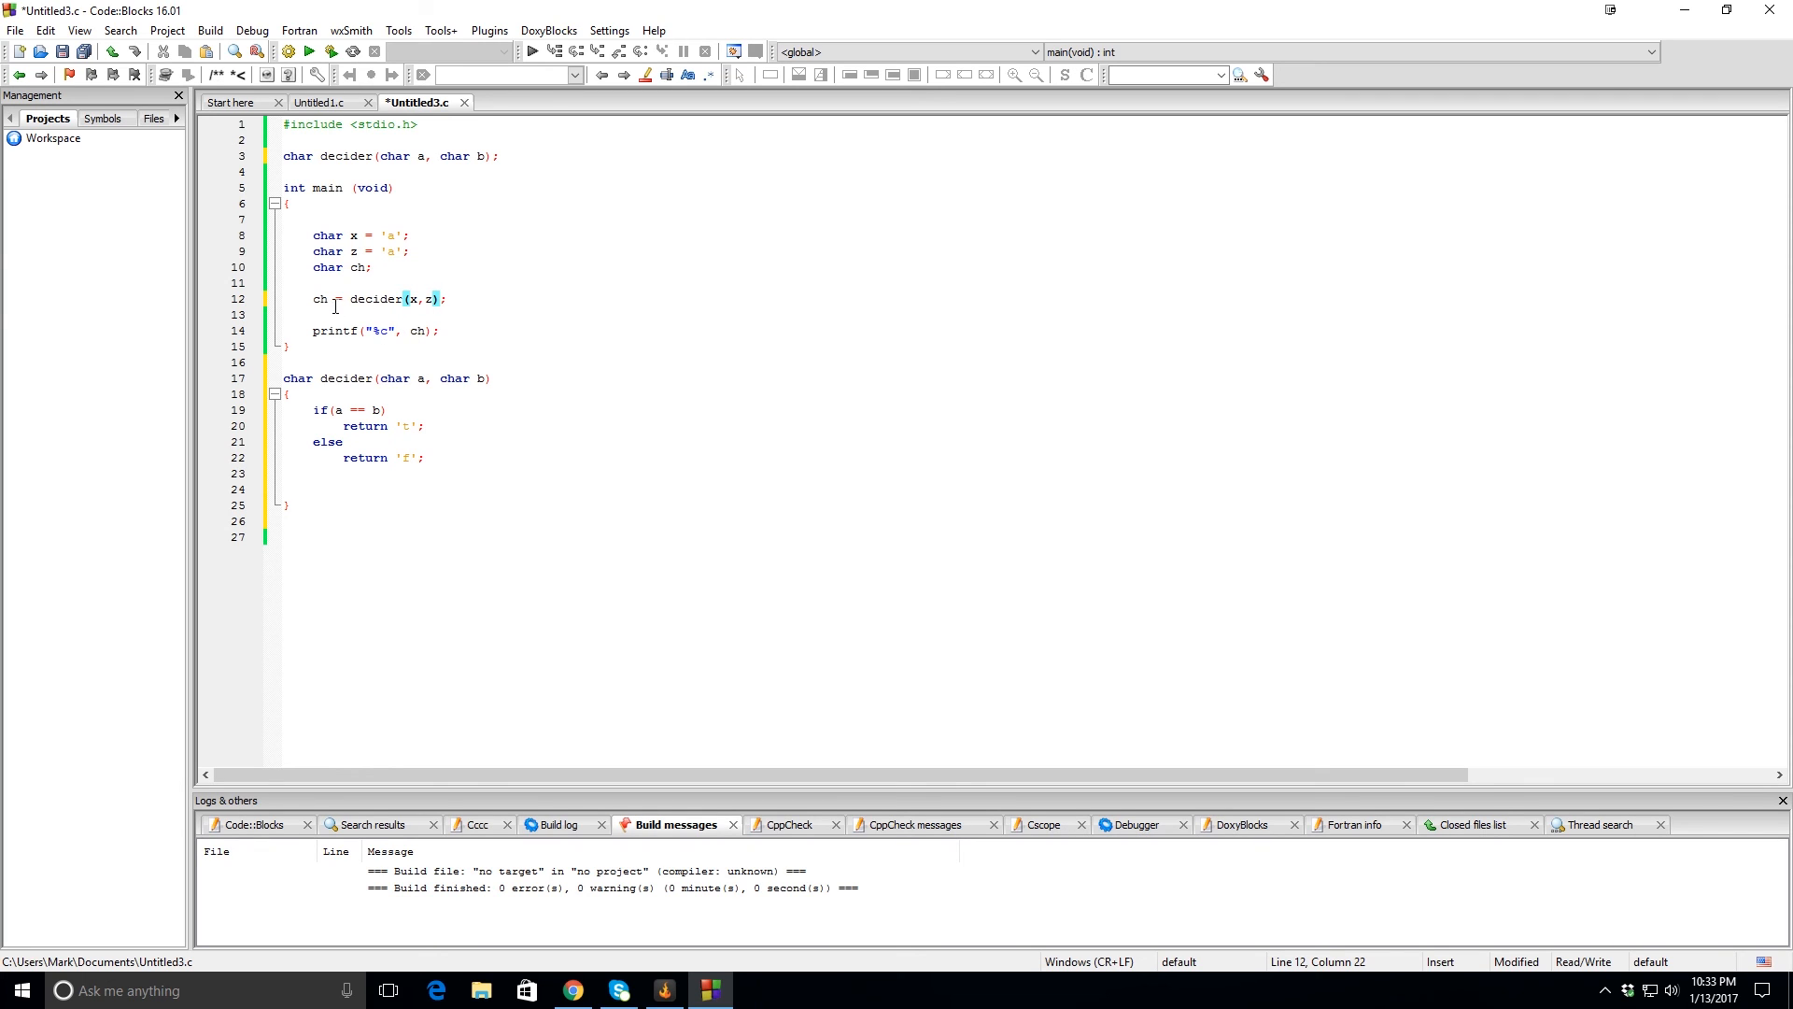
{"action": "mouse_move", "coordinate": [332, 52]}
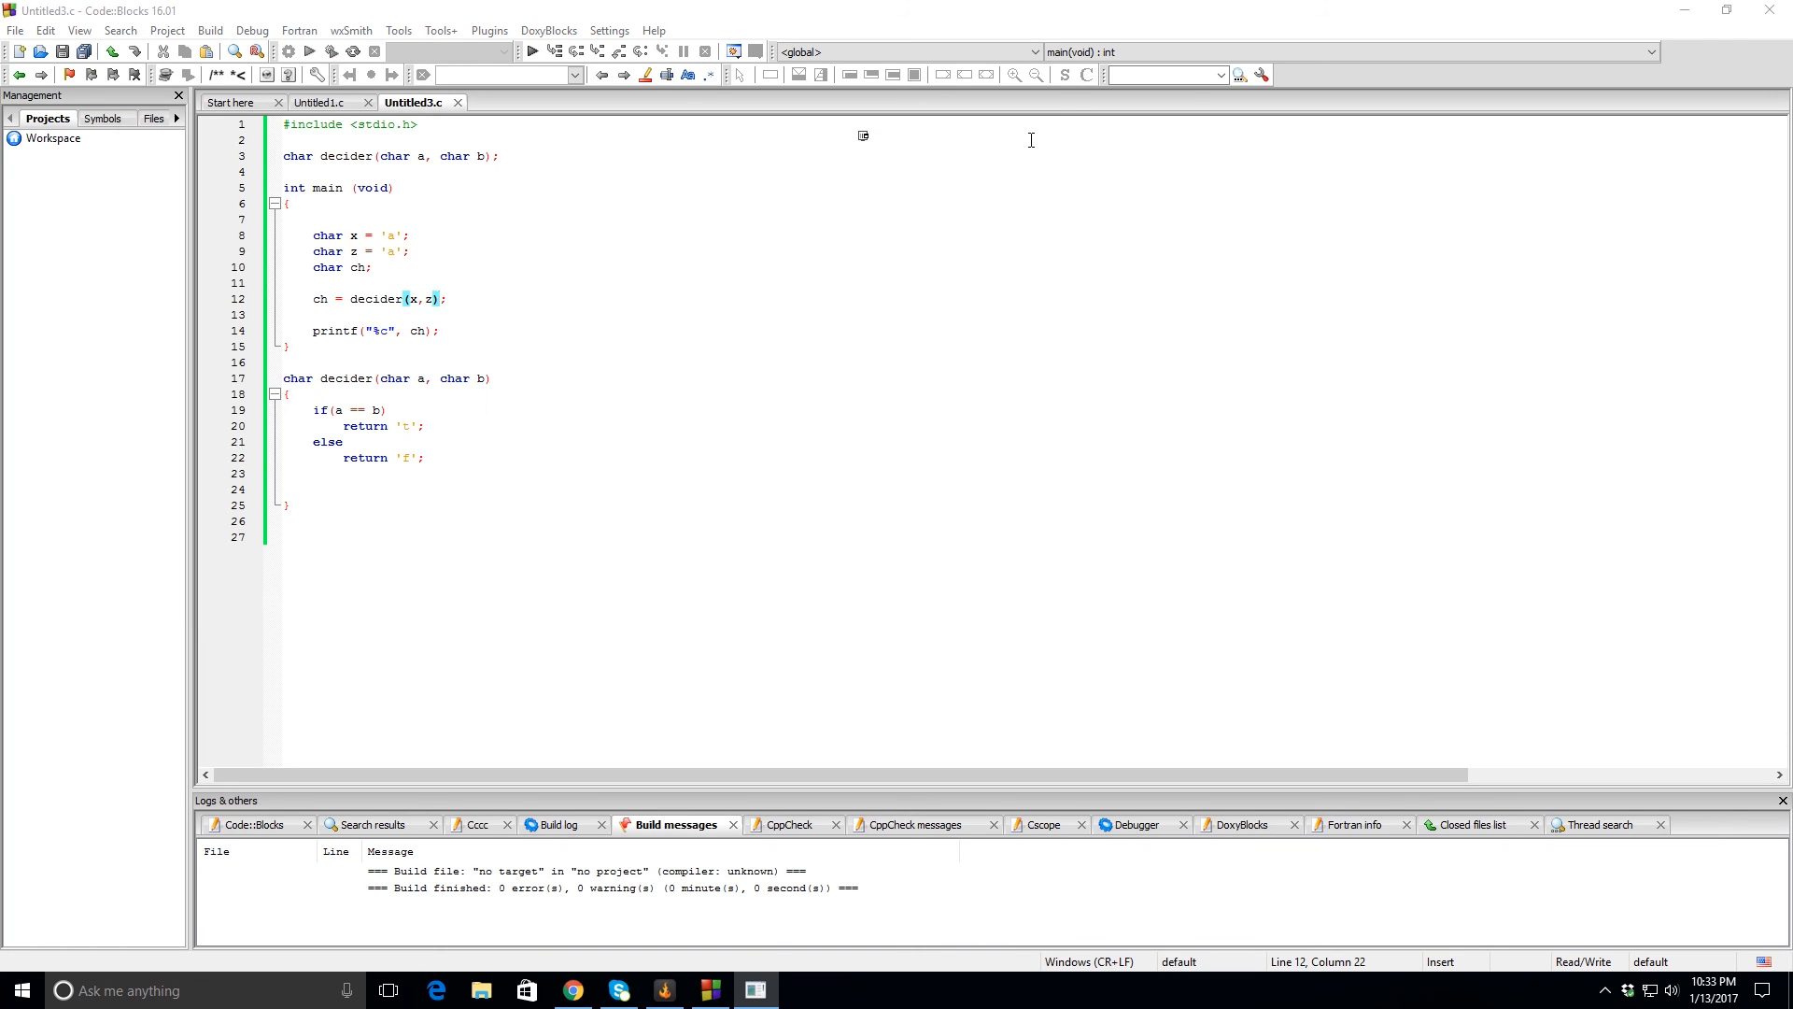
Set z to 'b', build and run to get output f, and close the console.
{"action": "left_click", "coordinate": [719, 294]}
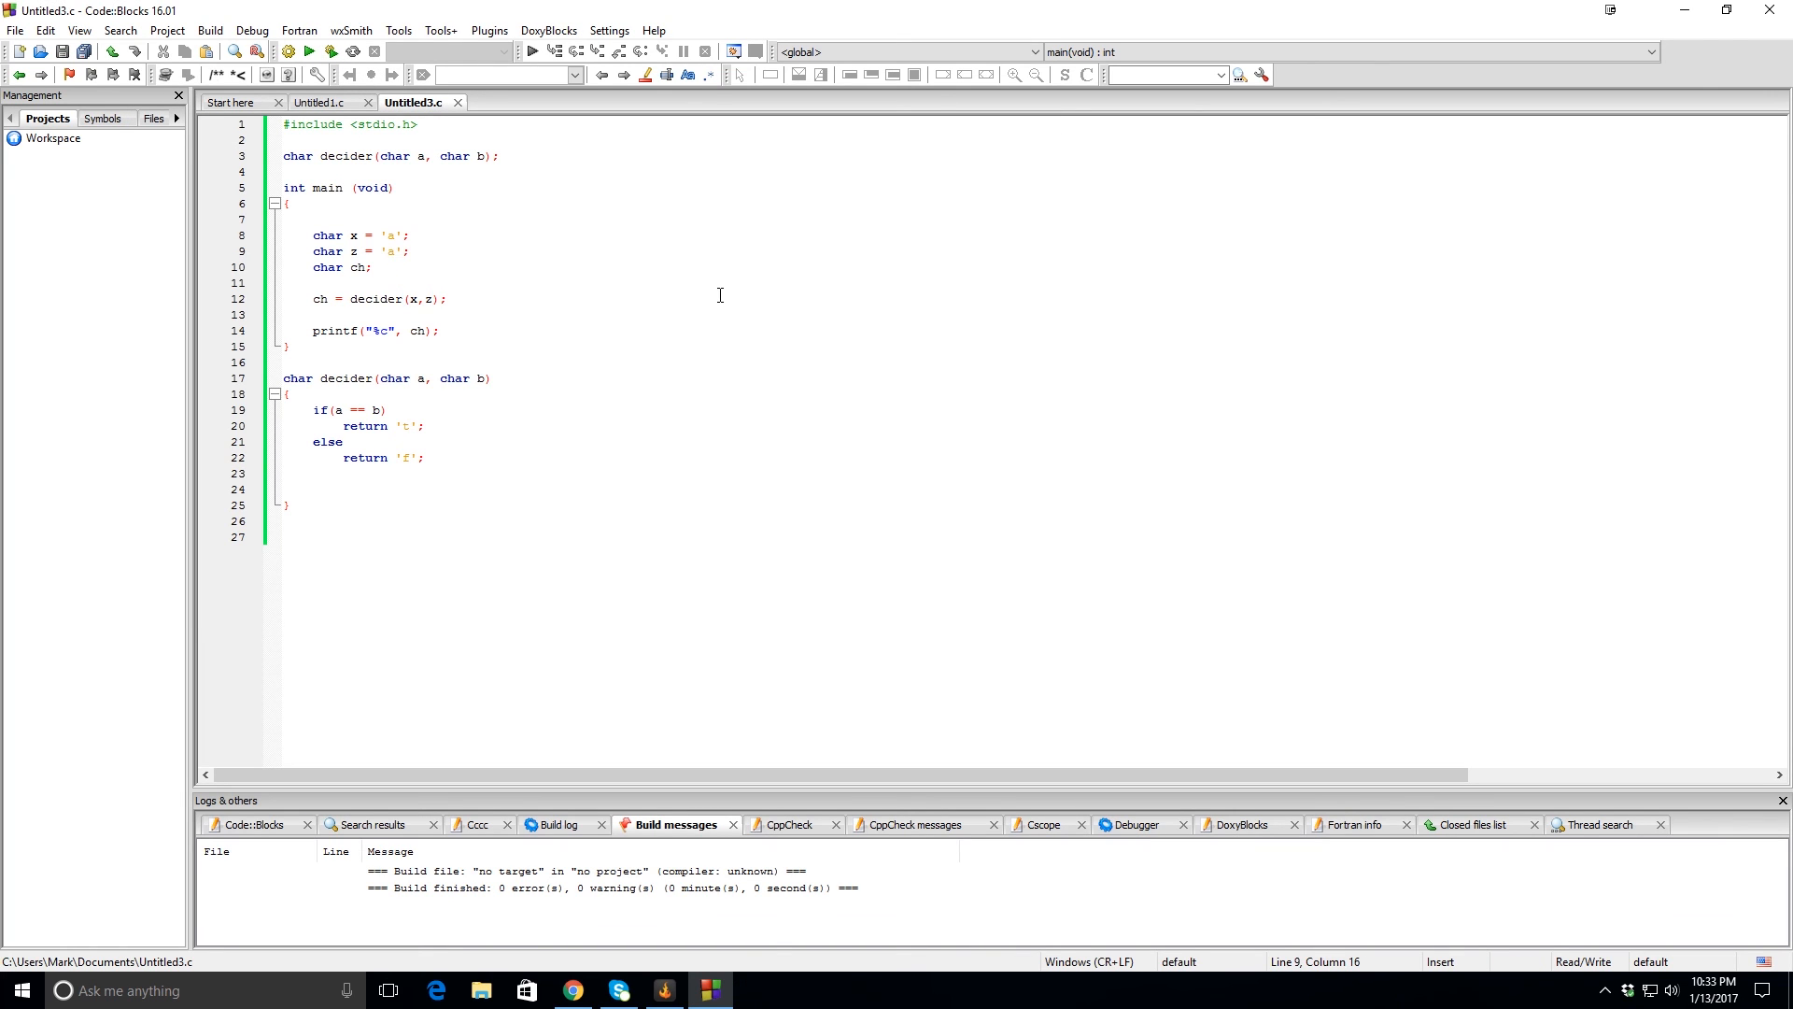
{"action": "type", "text": "b"}
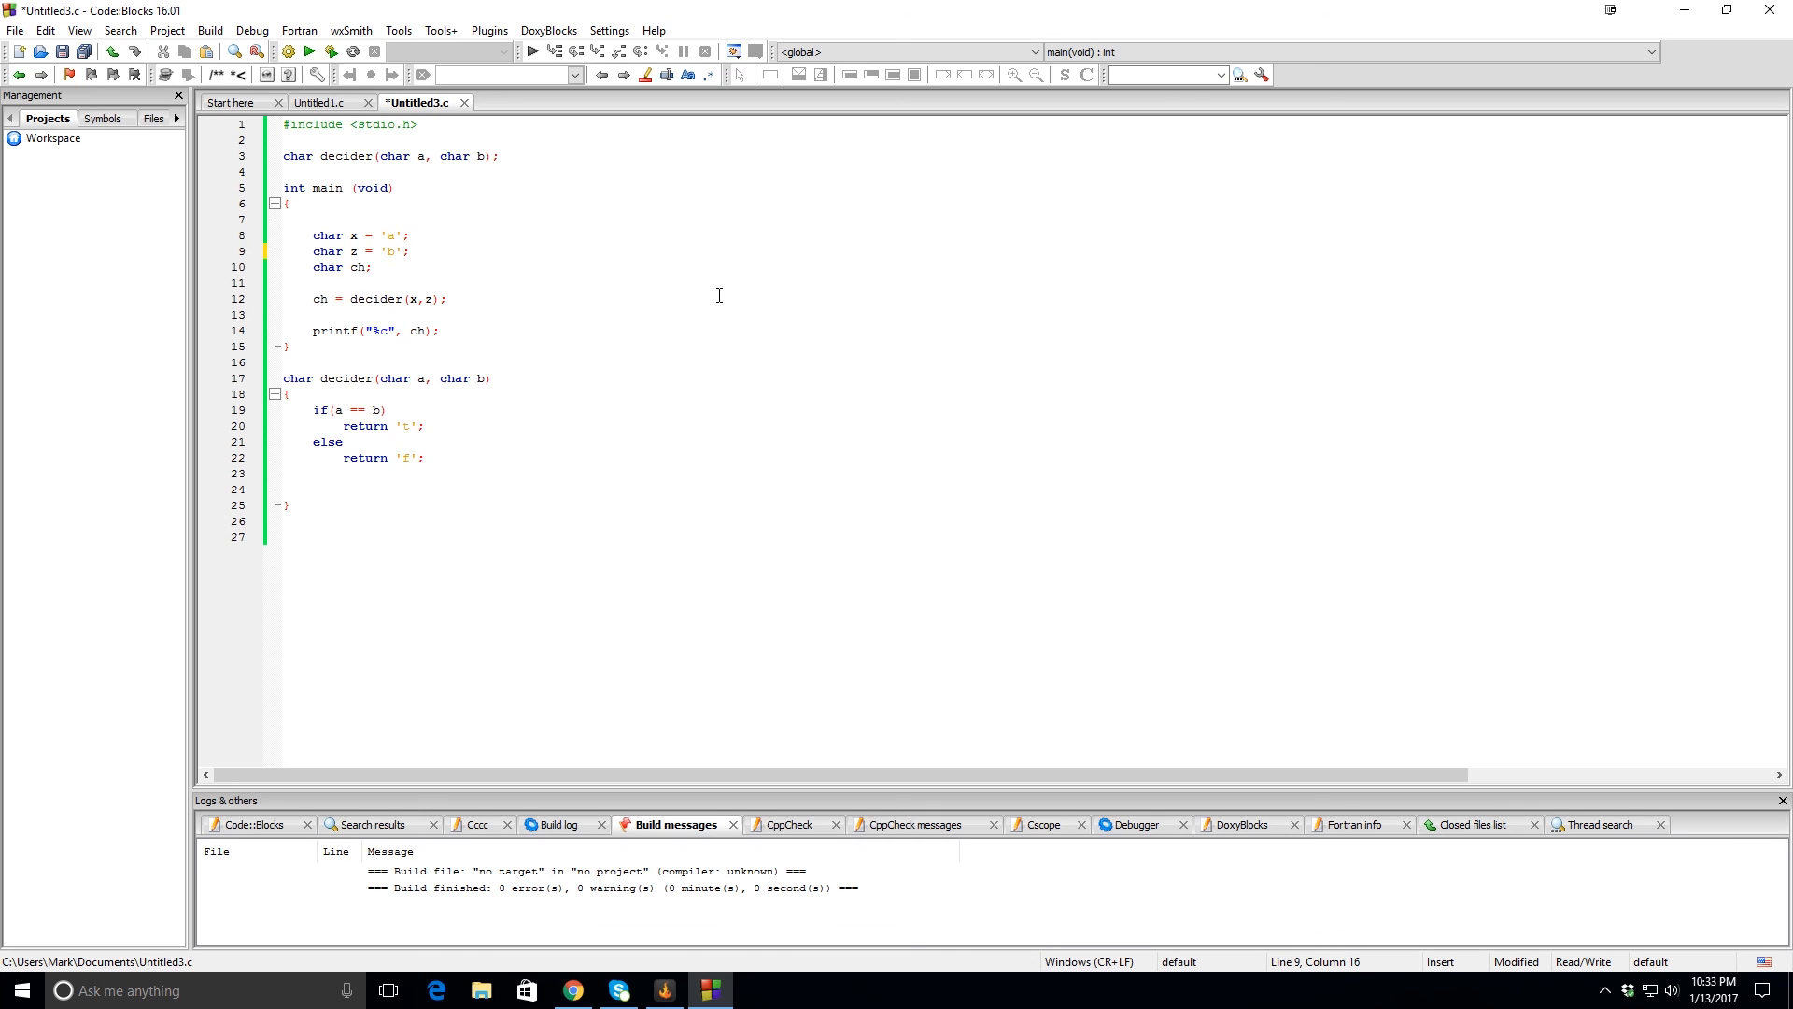
{"action": "left_click", "coordinate": [330, 52]}
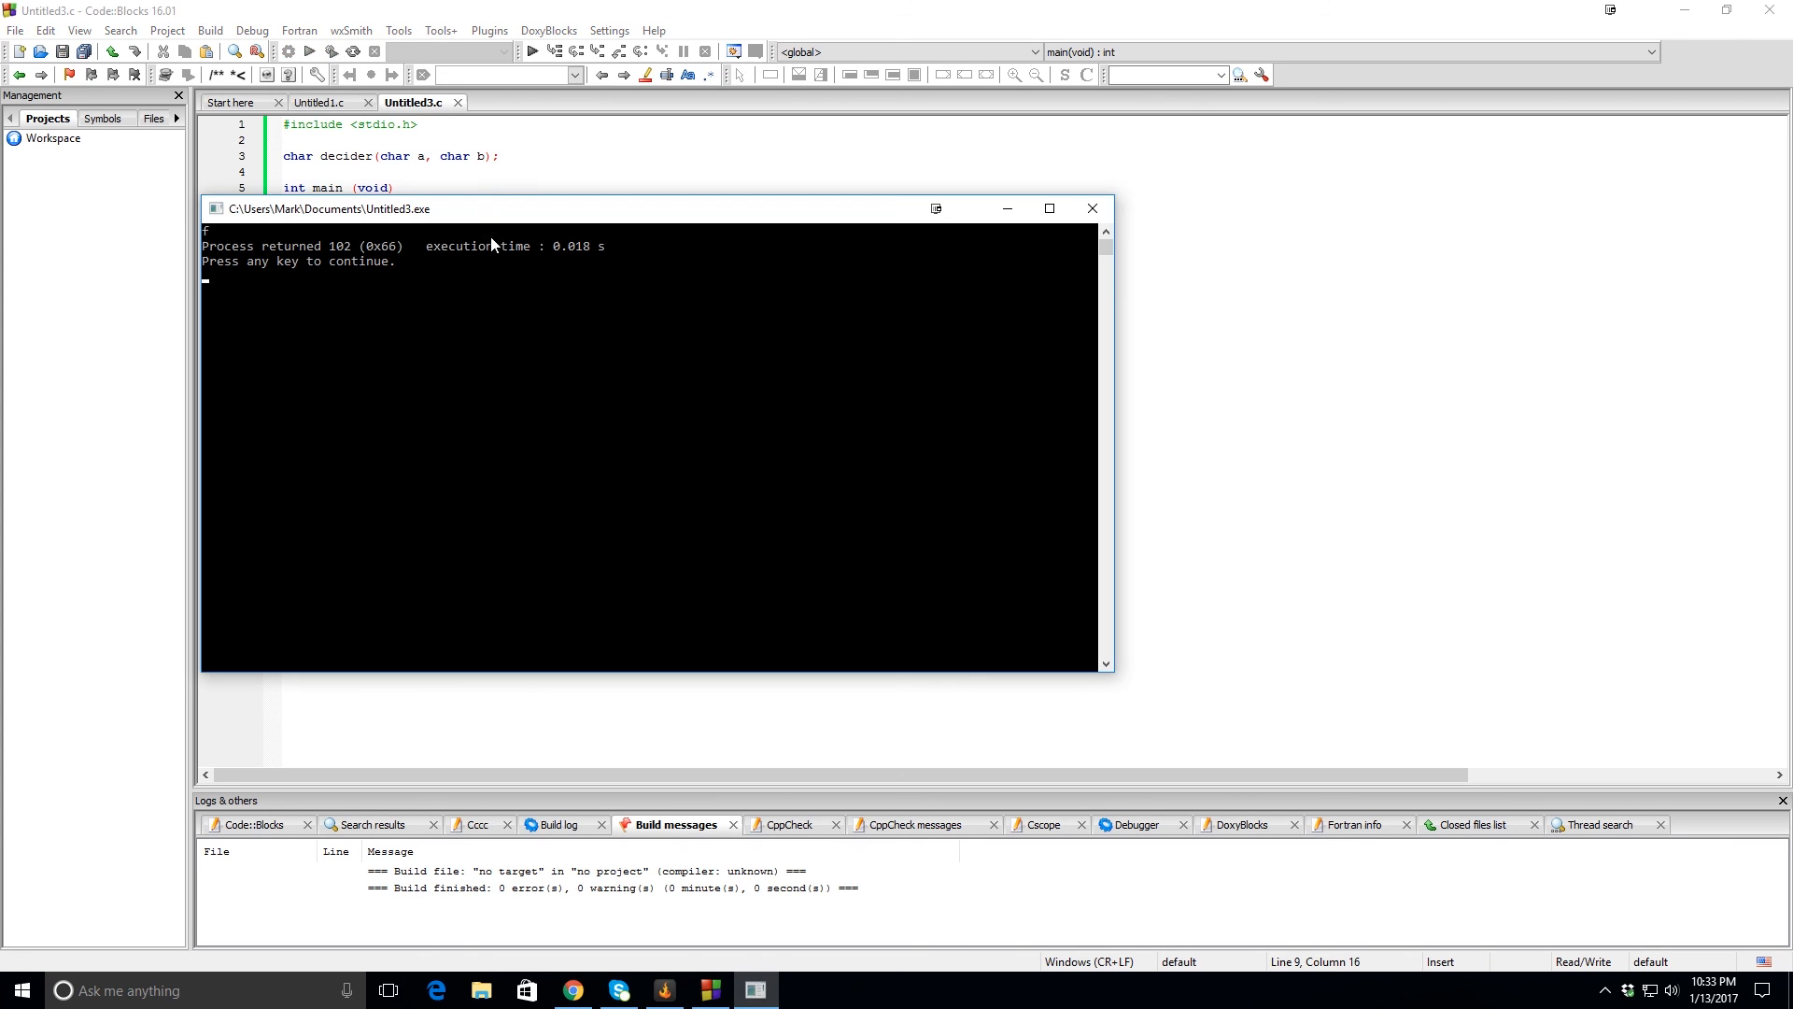
{"action": "mouse_move", "coordinate": [1092, 208]}
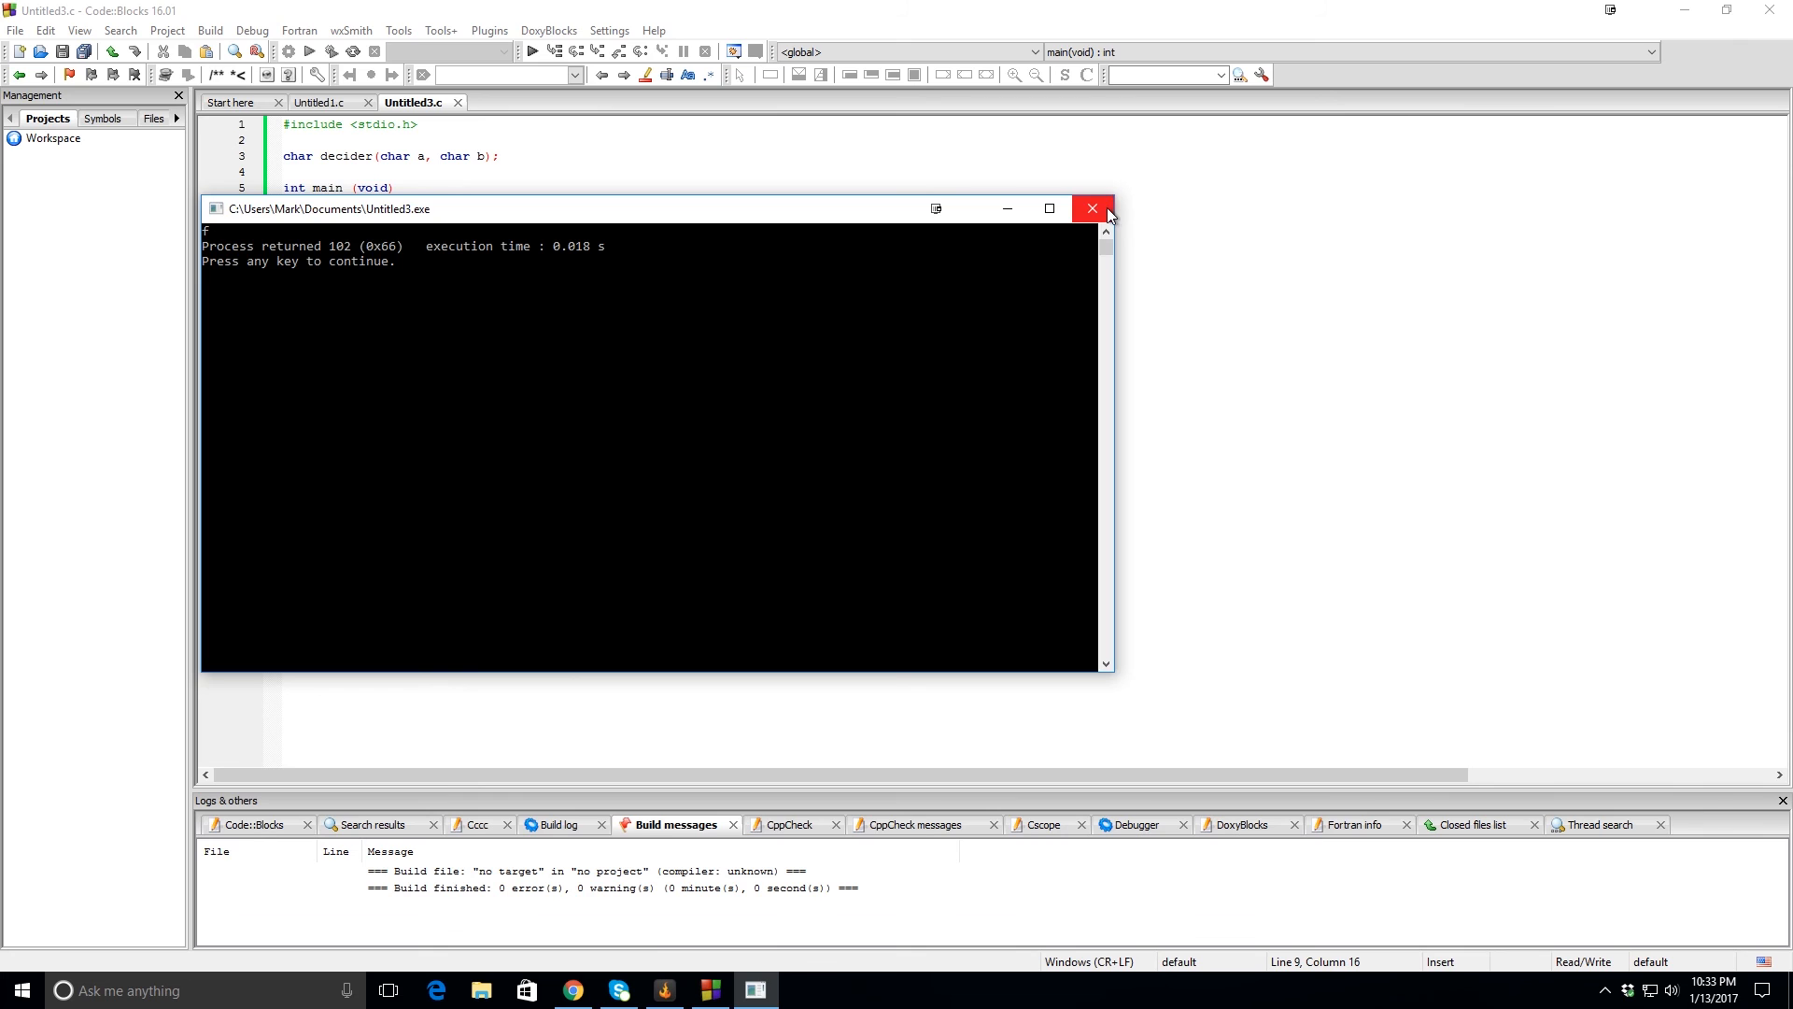
{"action": "left_click", "coordinate": [1091, 208]}
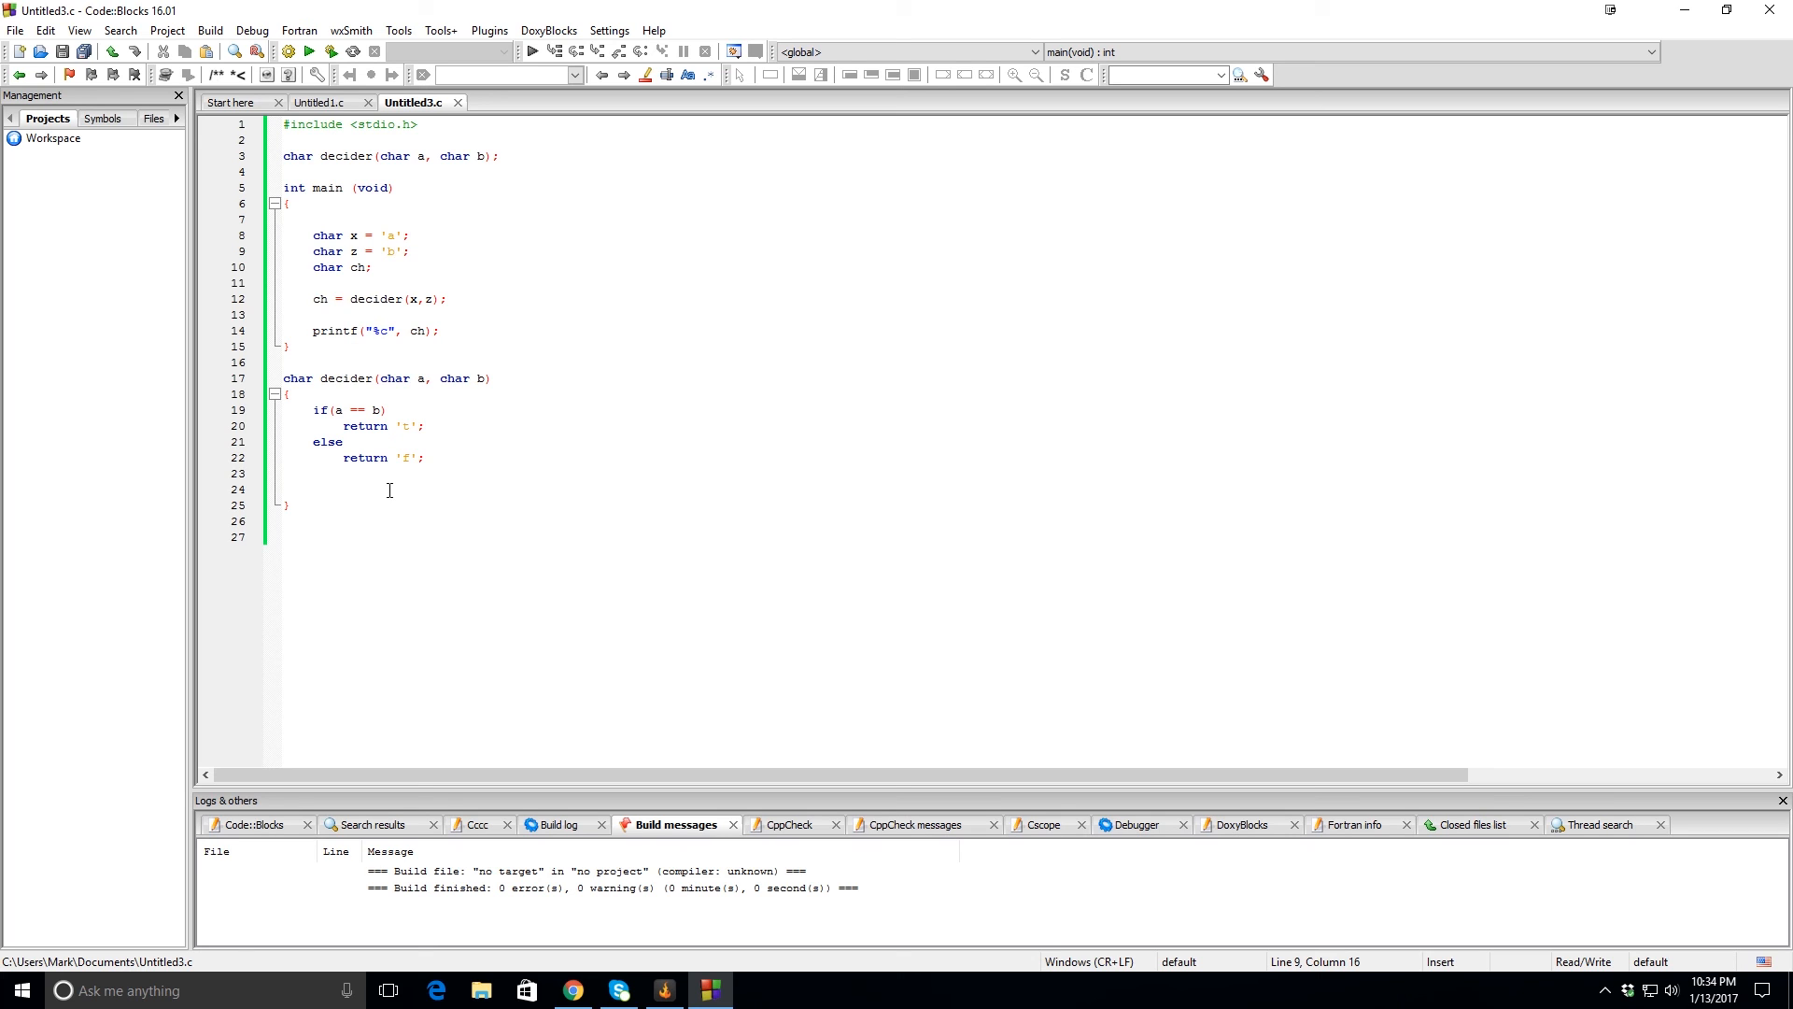
{"action": "mouse_move", "coordinate": [318, 292]}
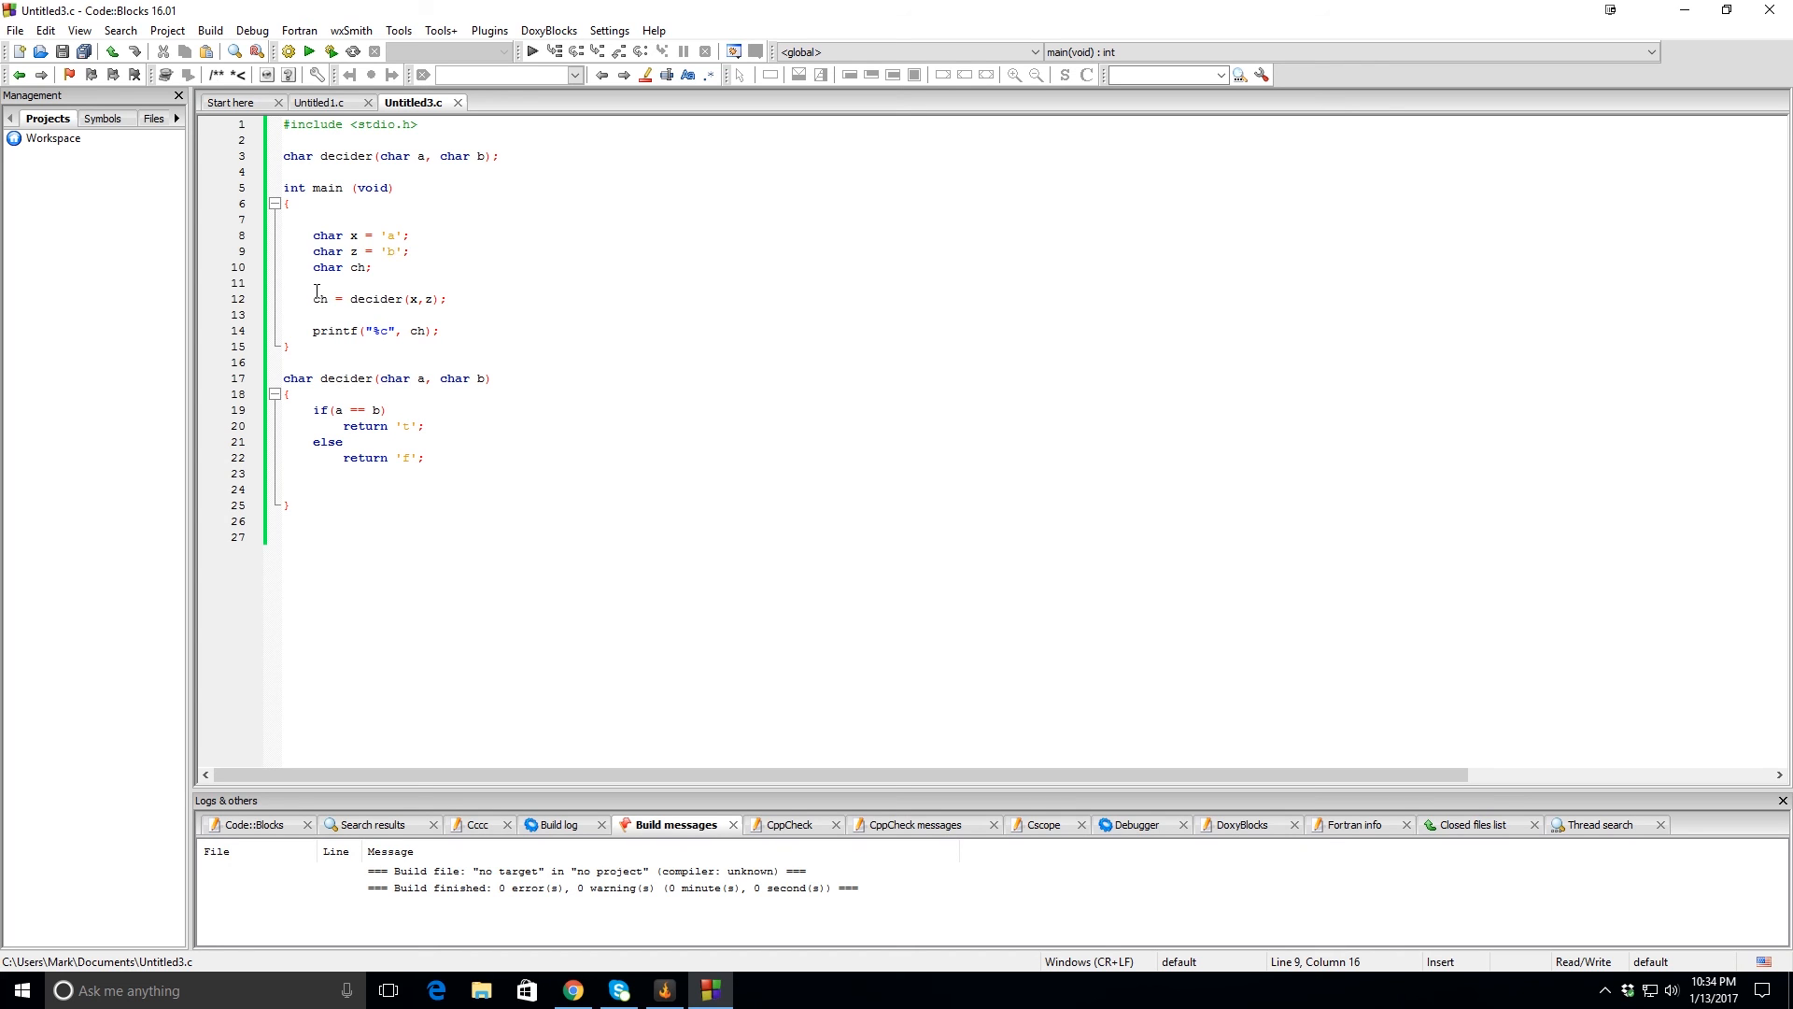